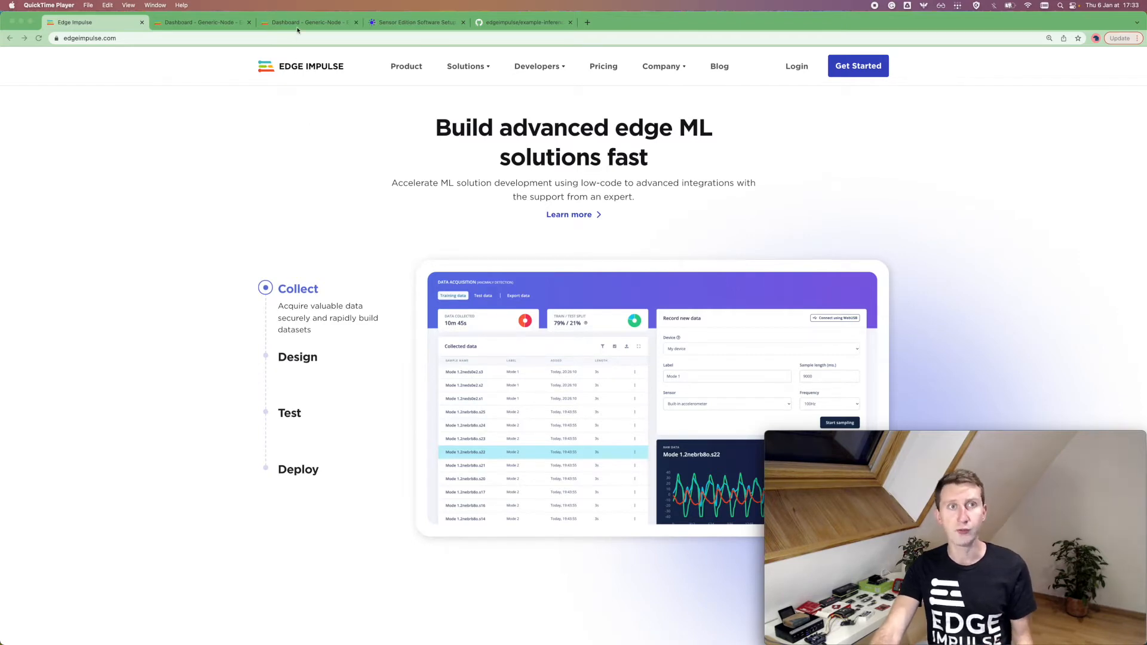
- Bring up the Generic-Node project dashboard in the Edge Impulse Studio browser tab
left_click(307, 22)
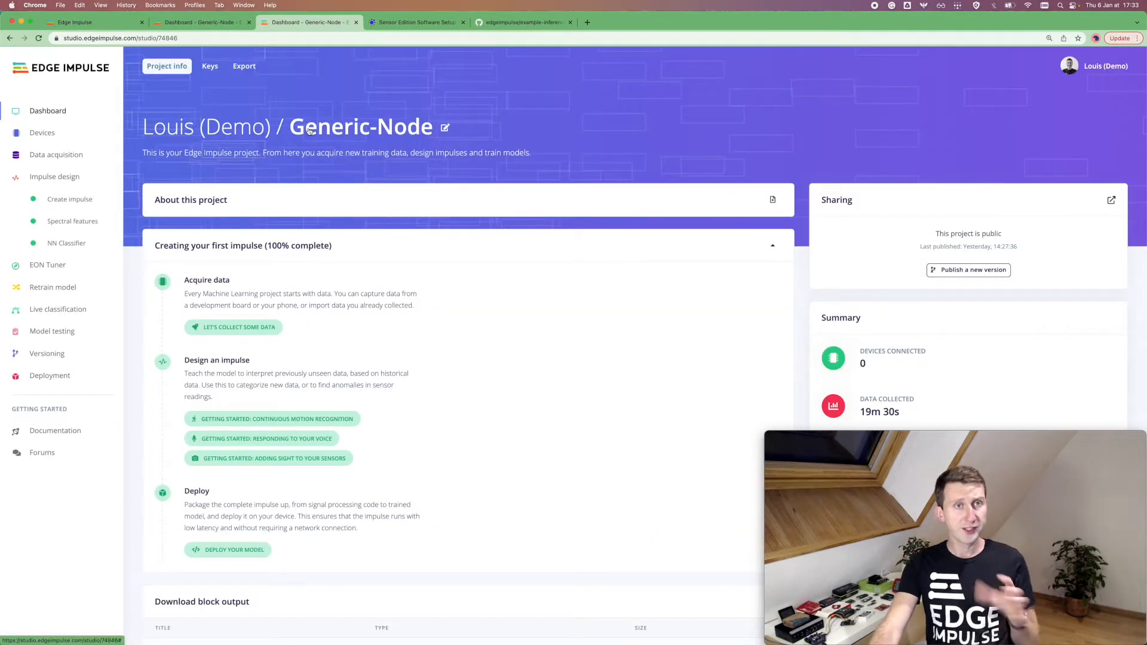
mouse_move(325, 127)
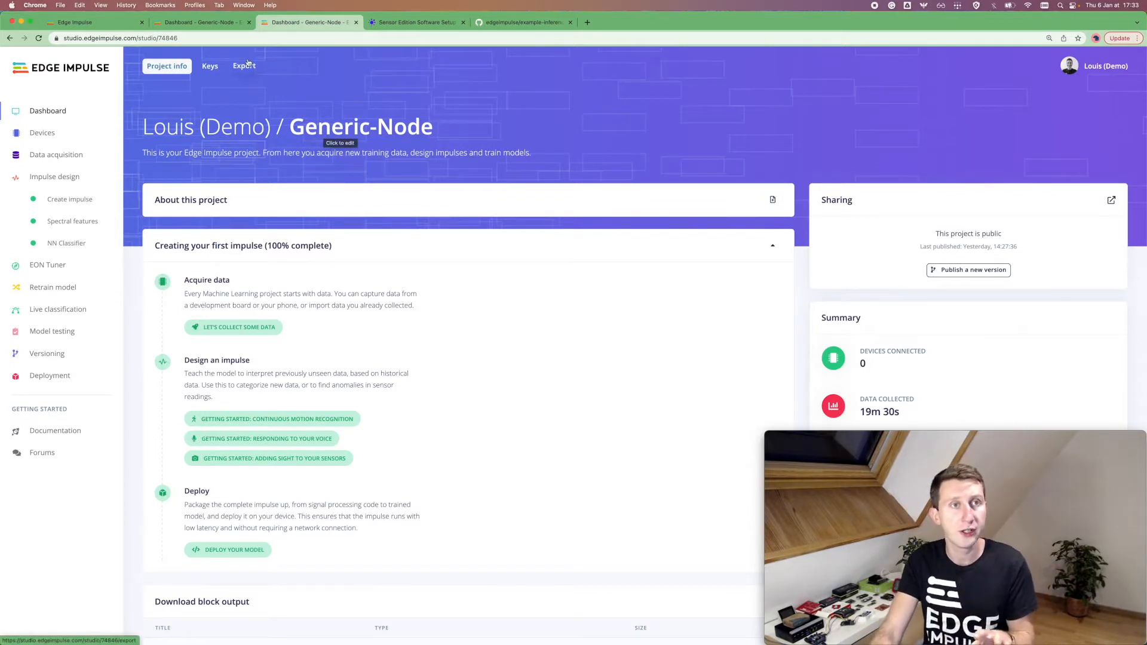
mouse_move(200, 22)
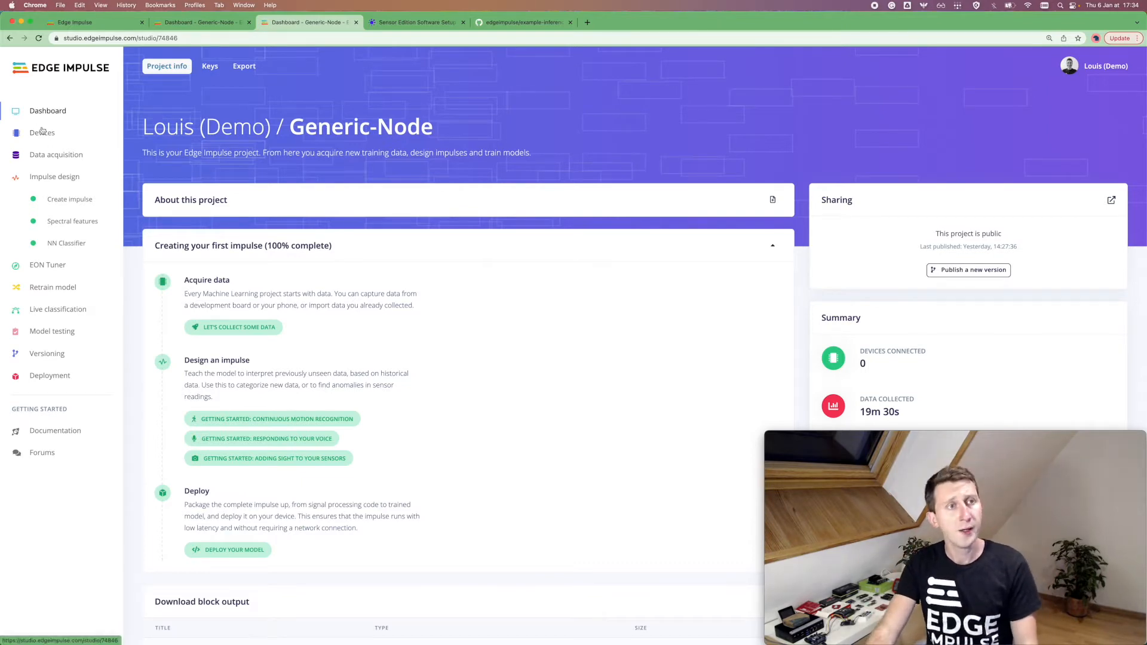
- Connect a phone via the Devices page QR code so phone_khci7wpk is listed, then dismiss the dialog
left_click(42, 133)
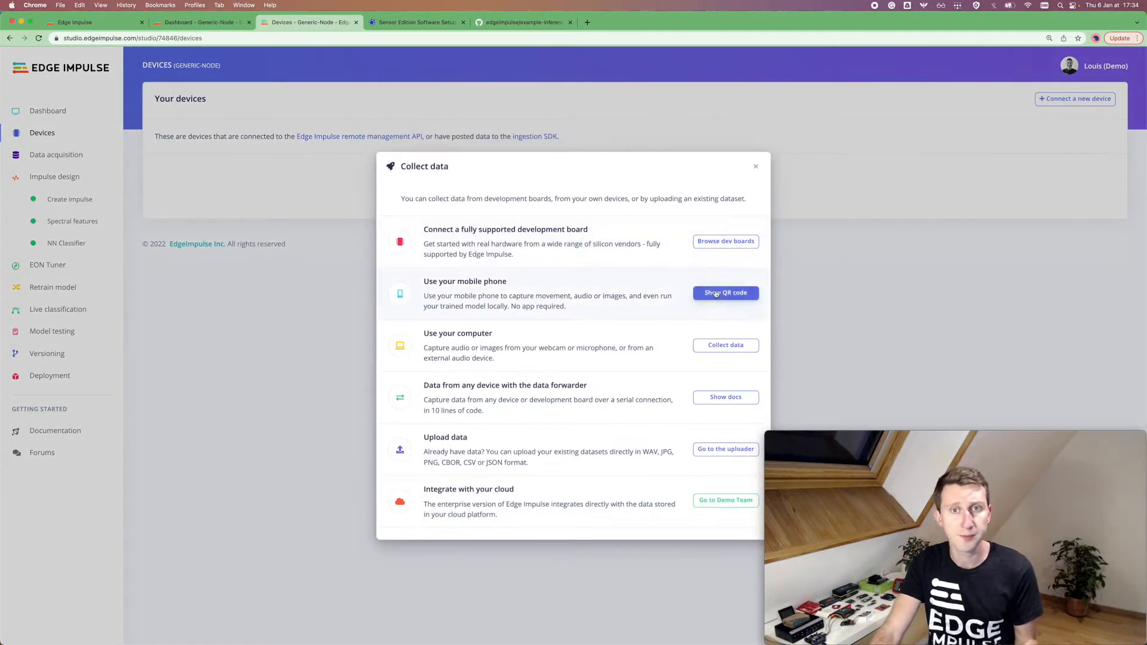
left_click(725, 293)
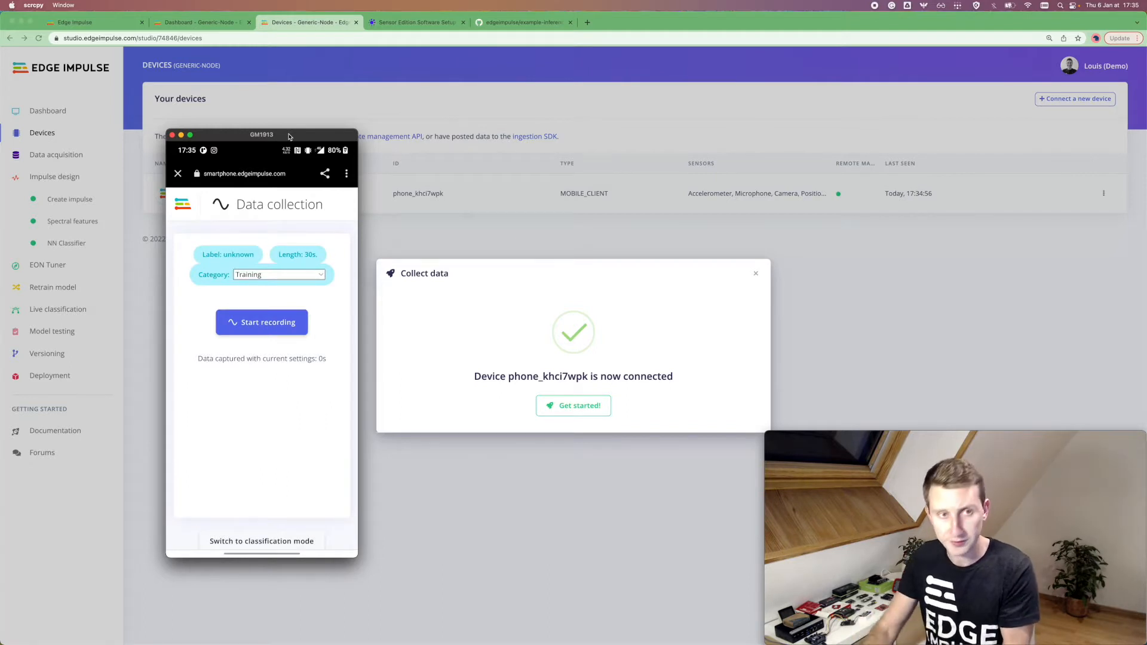
mouse_move(221, 181)
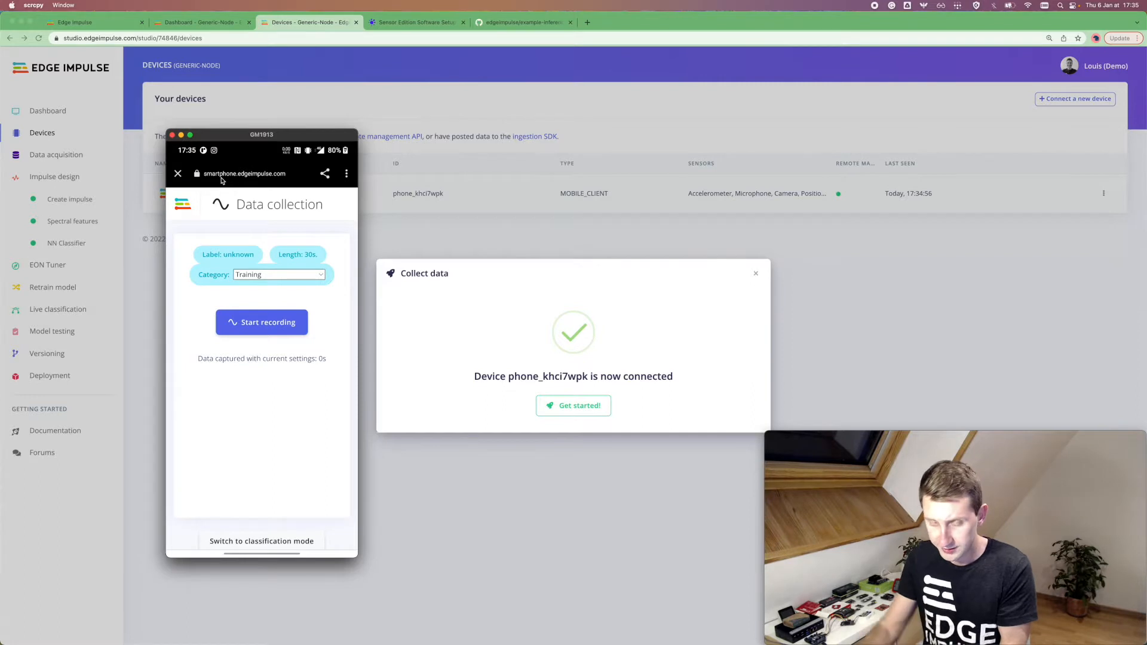
mouse_move(292, 192)
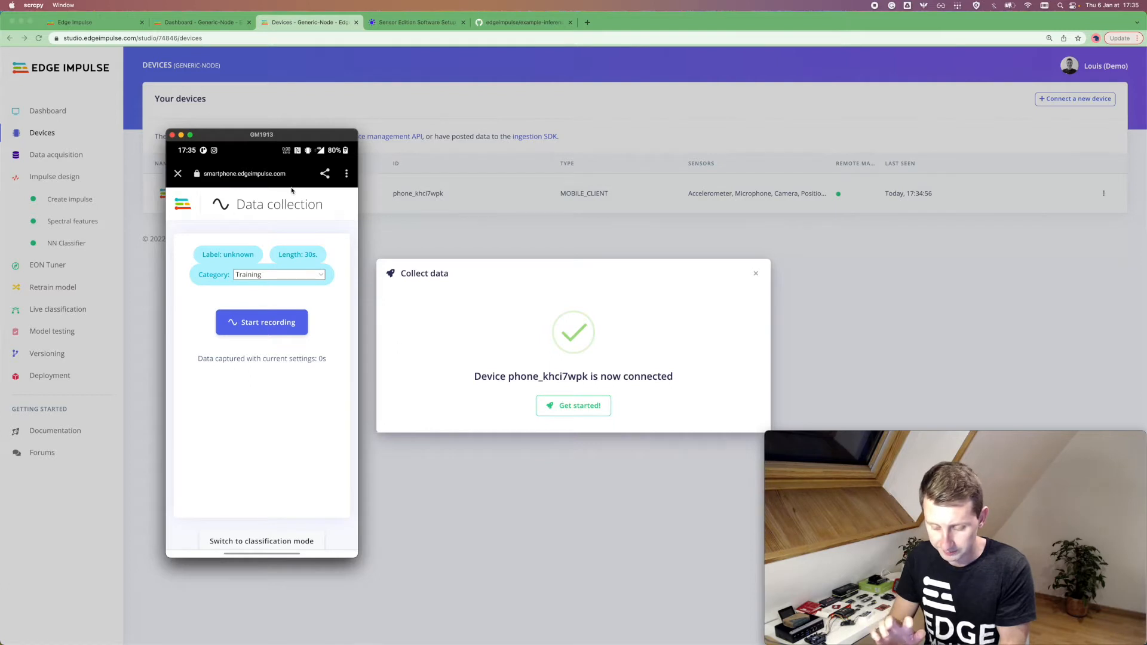
left_click(262, 322)
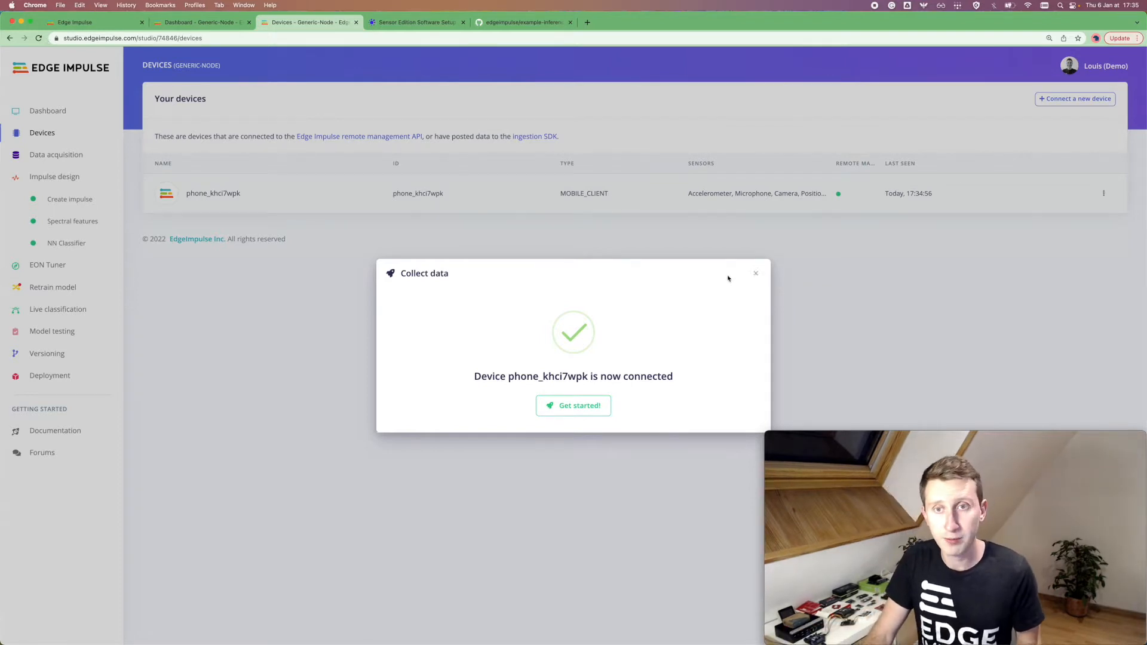
left_click(755, 272)
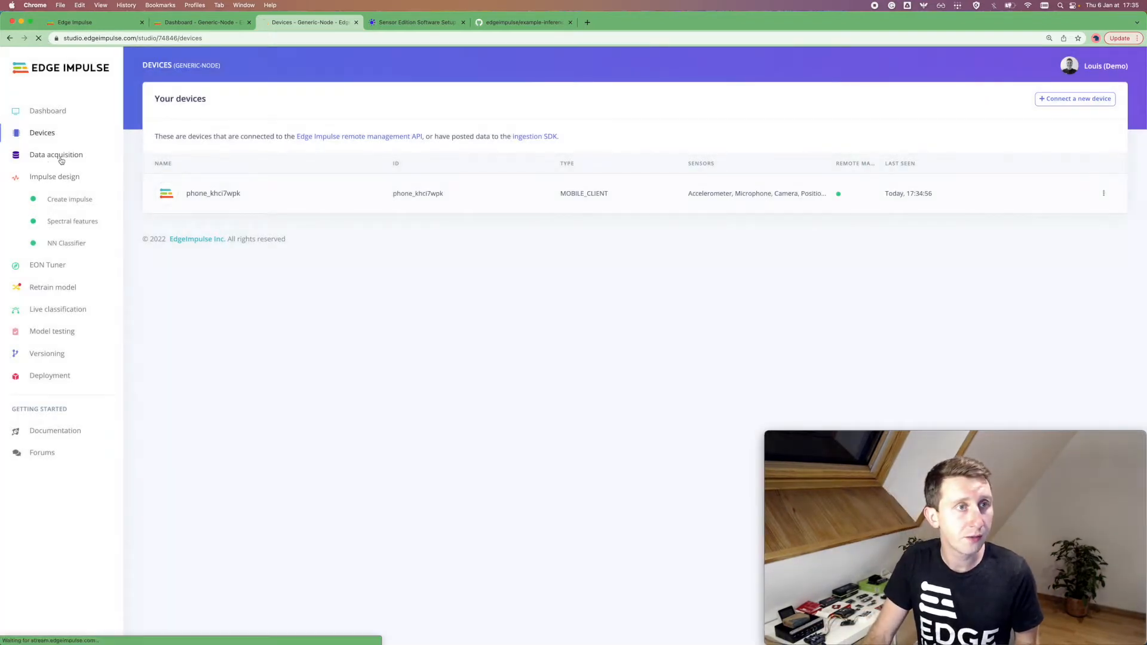
- In Data acquisition, plot the newest sample, then filter by label and plot a driving sample
left_click(56, 154)
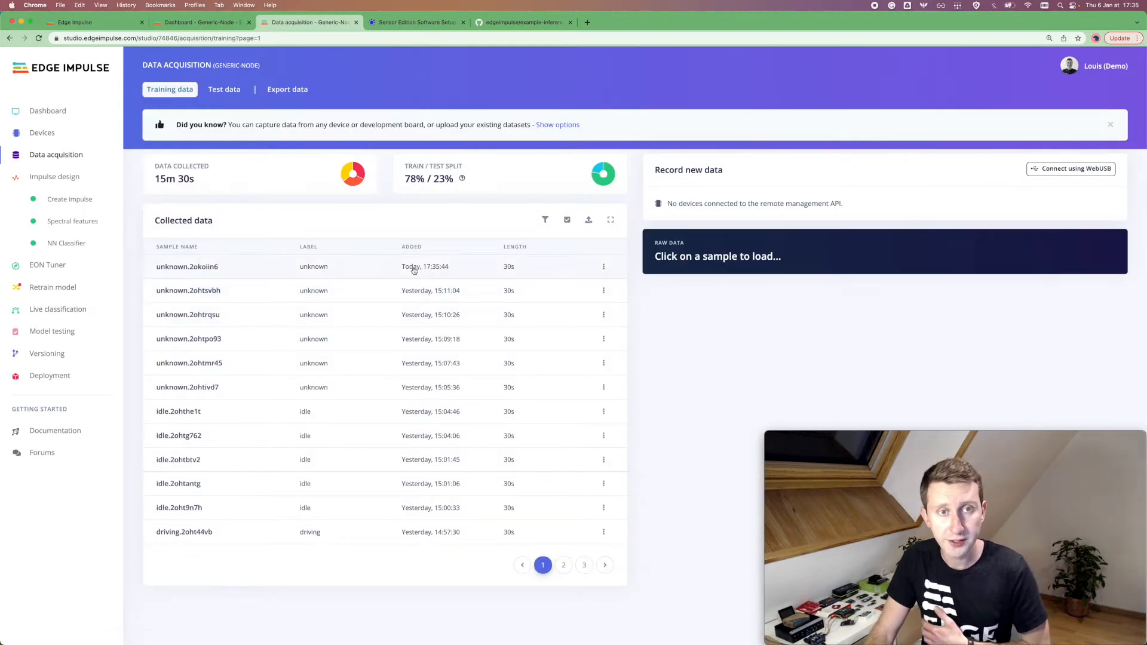
left_click(187, 266)
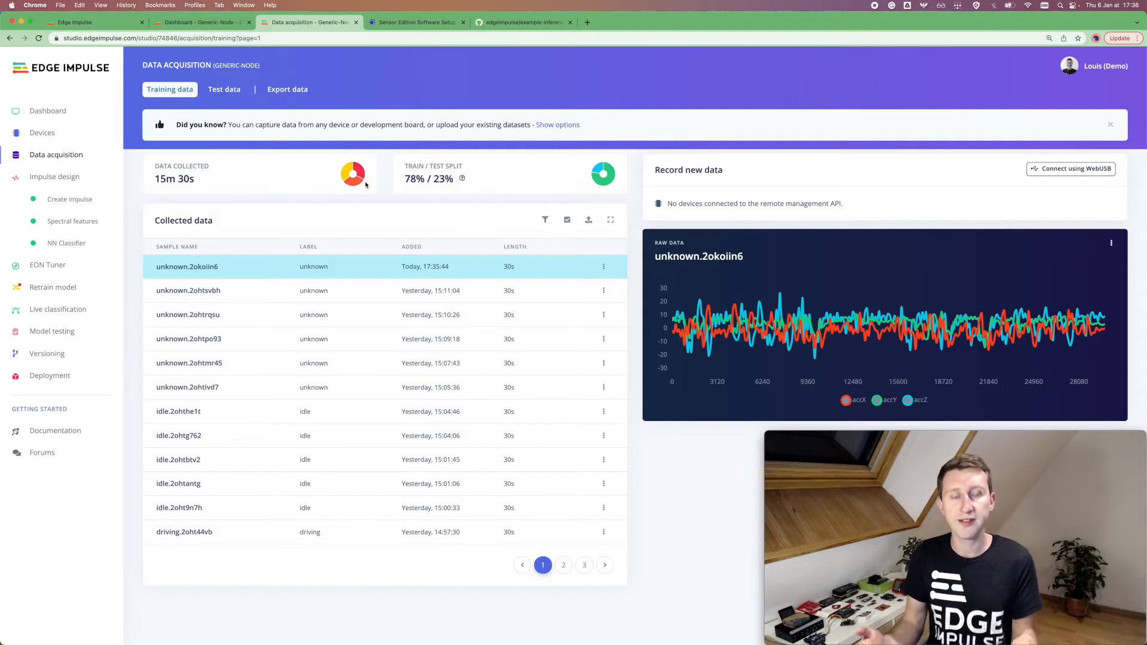
mouse_move(216, 197)
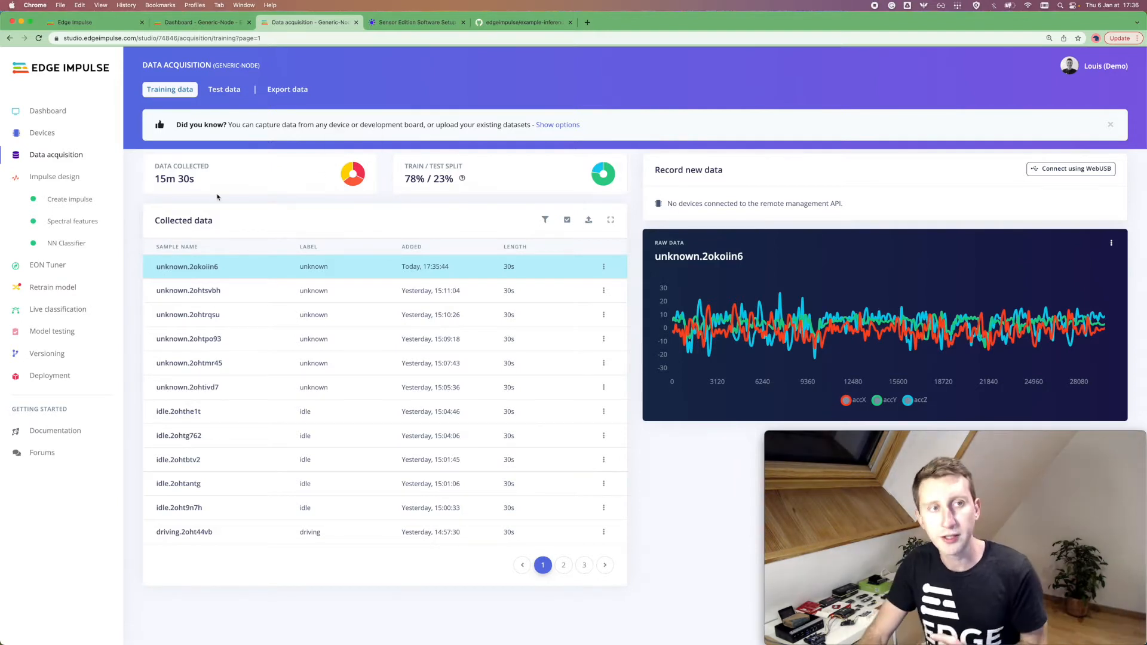
mouse_move(342, 199)
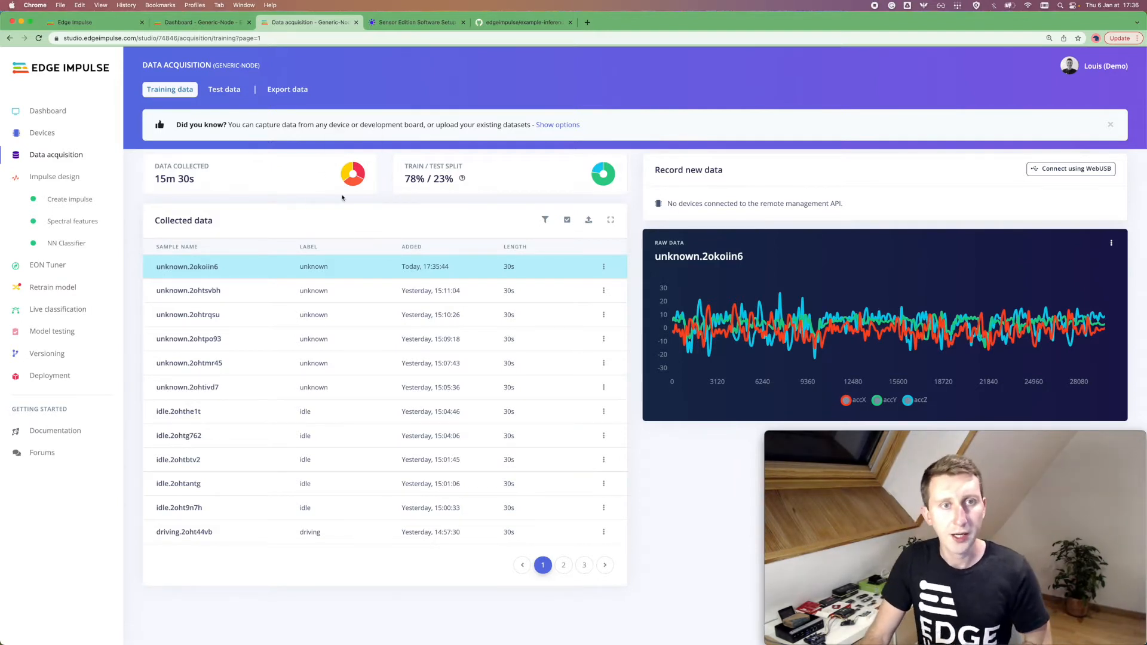
mouse_move(545, 220)
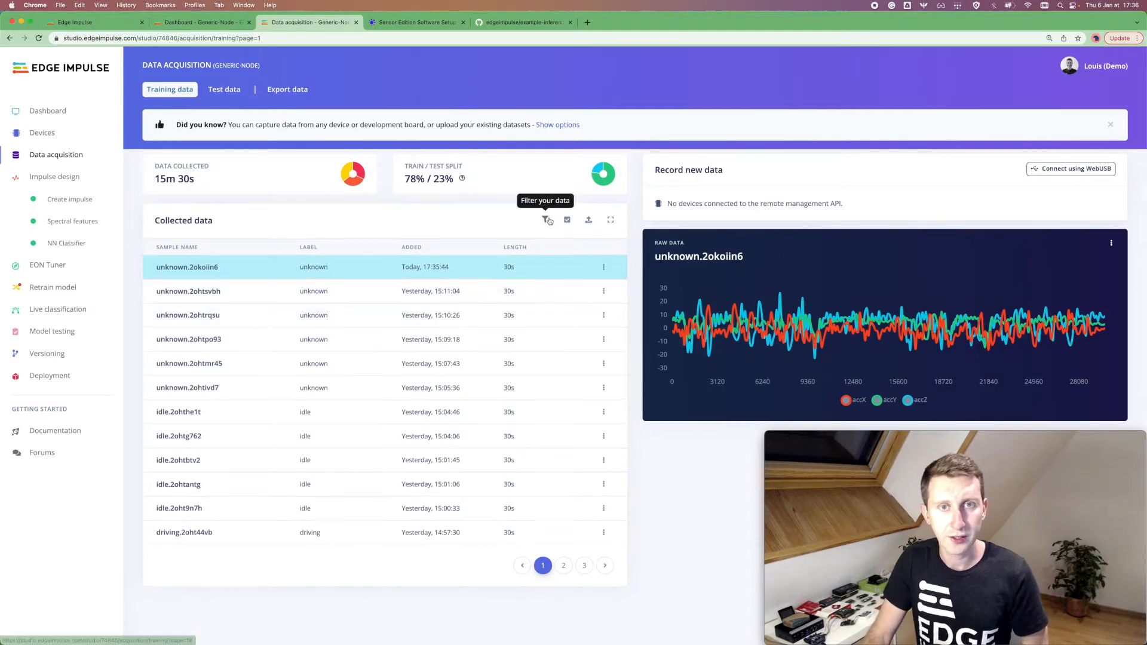
left_click(545, 220)
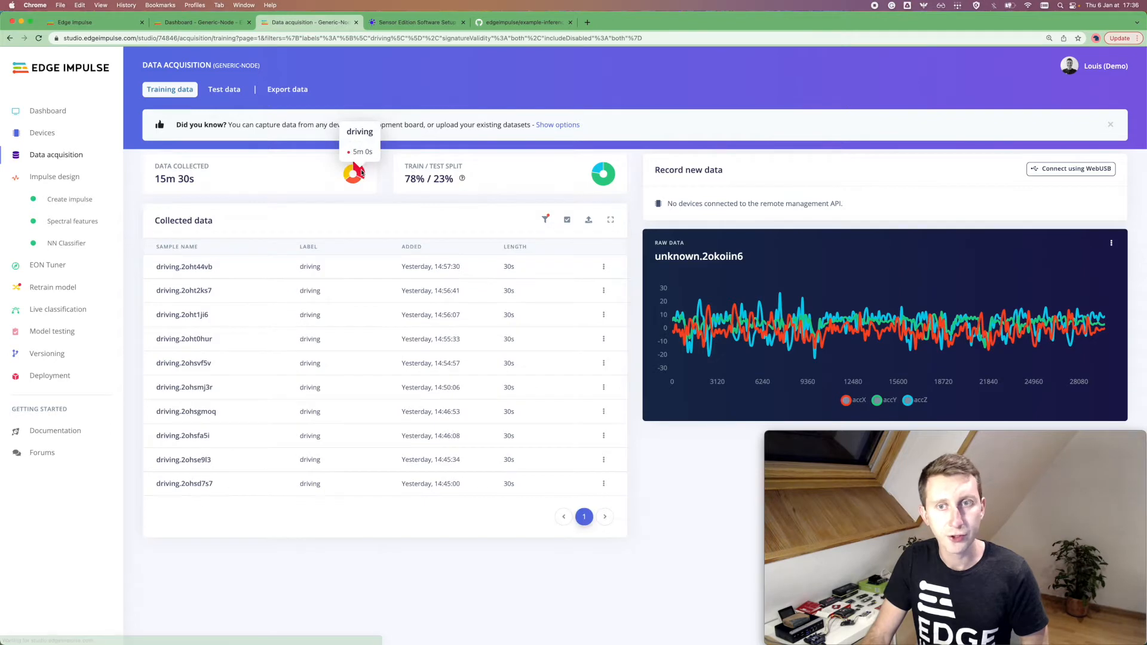
left_click(184, 291)
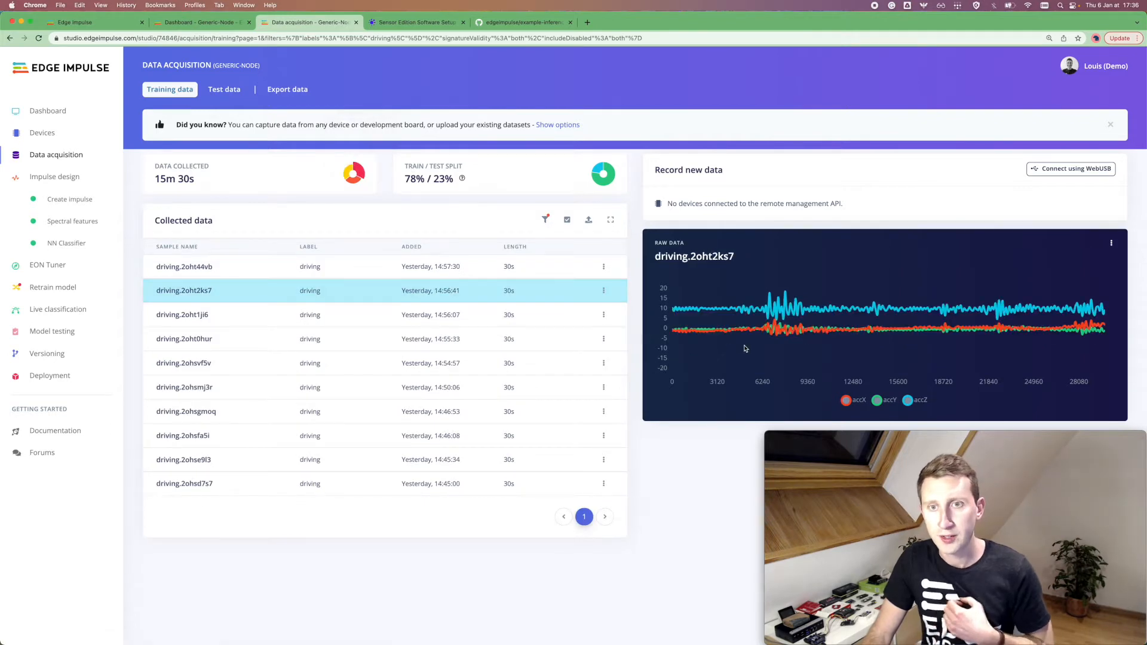
mouse_move(811, 339)
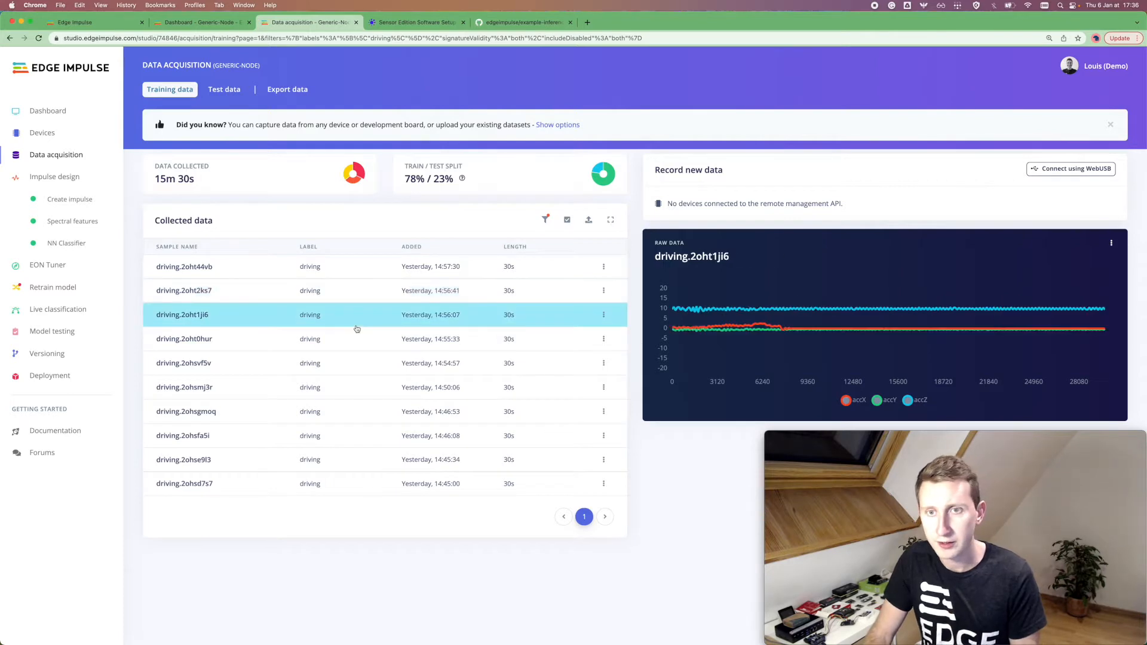
mouse_move(315, 321)
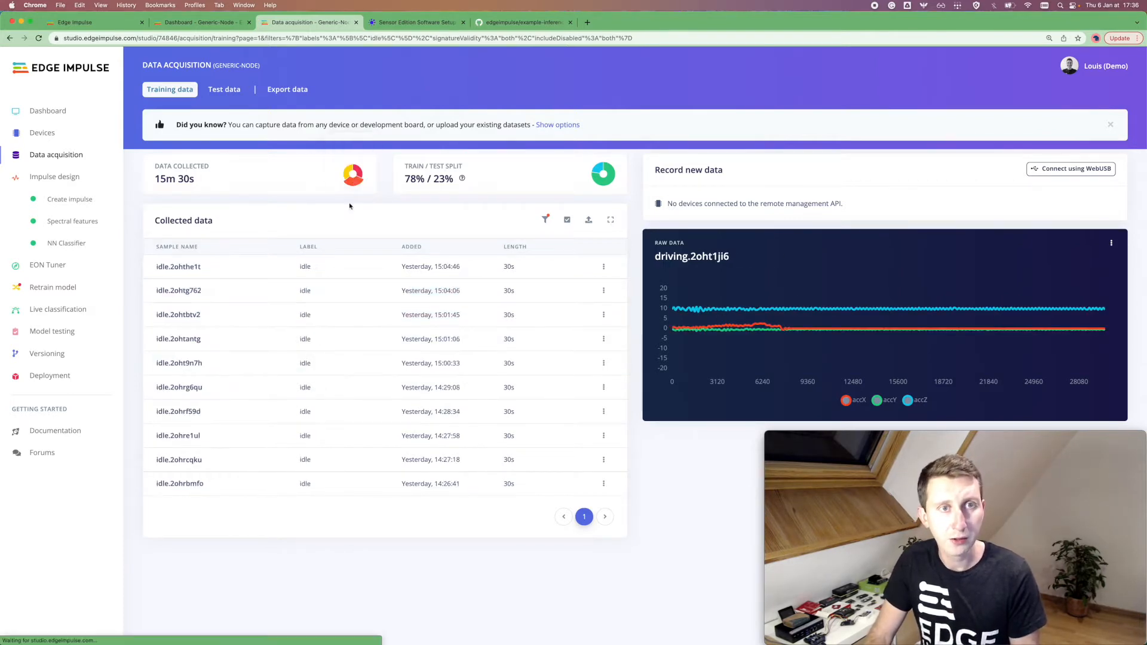
- Plot the accelerometer readings of three idle samples in turn
left_click(178, 314)
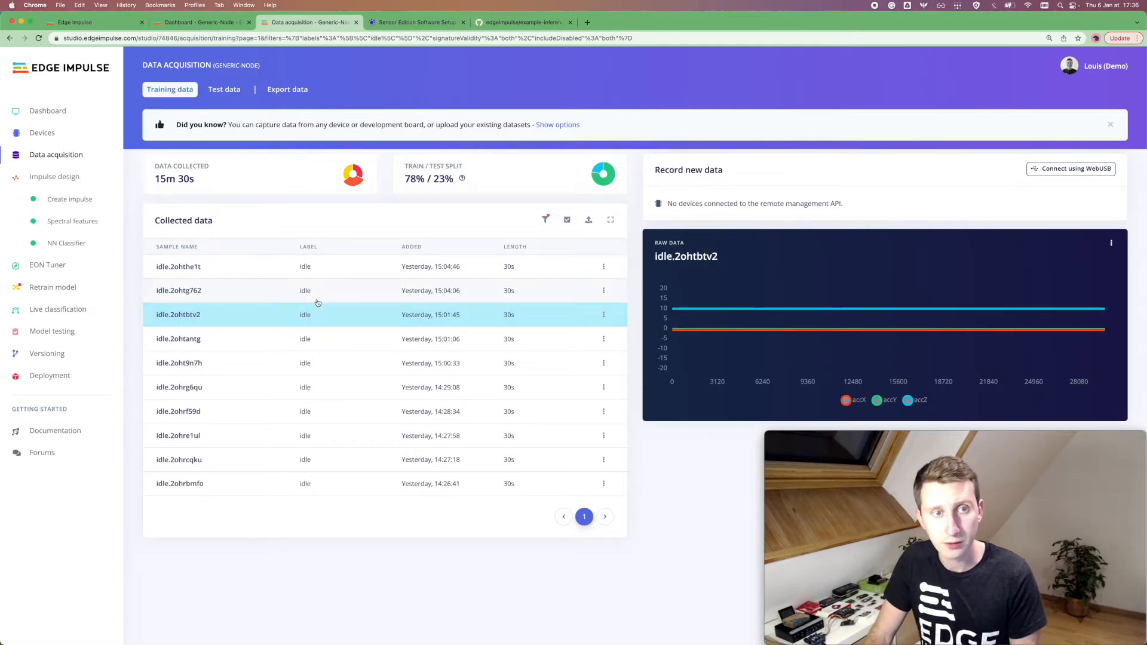
mouse_move(354, 176)
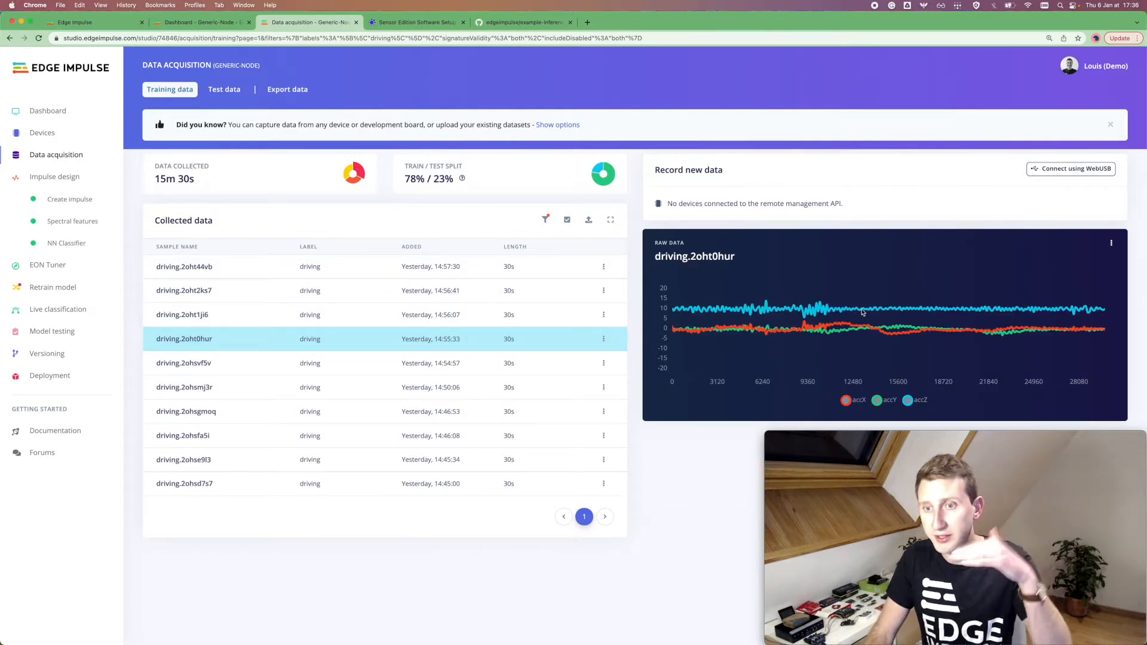
mouse_move(354, 174)
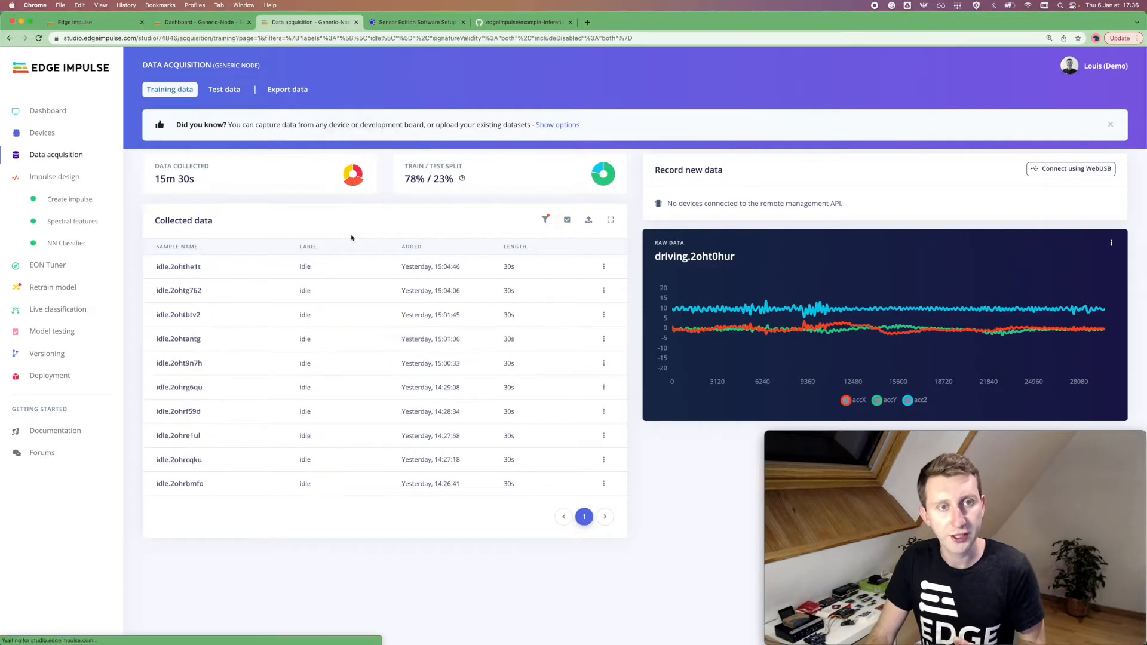
left_click(179, 363)
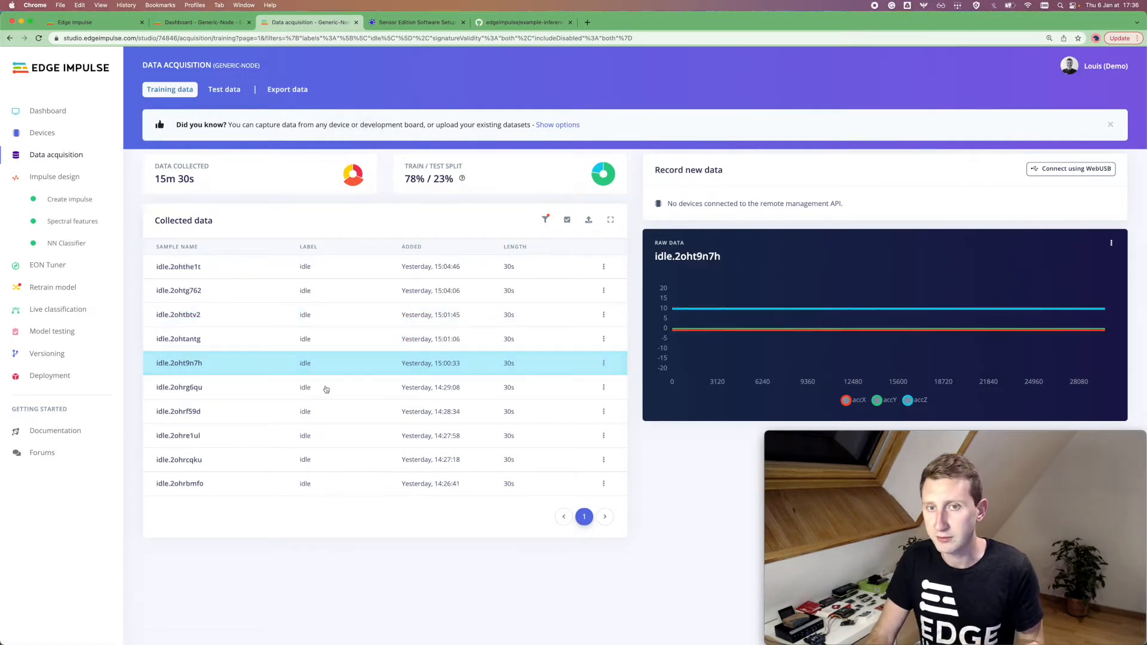
left_click(178, 411)
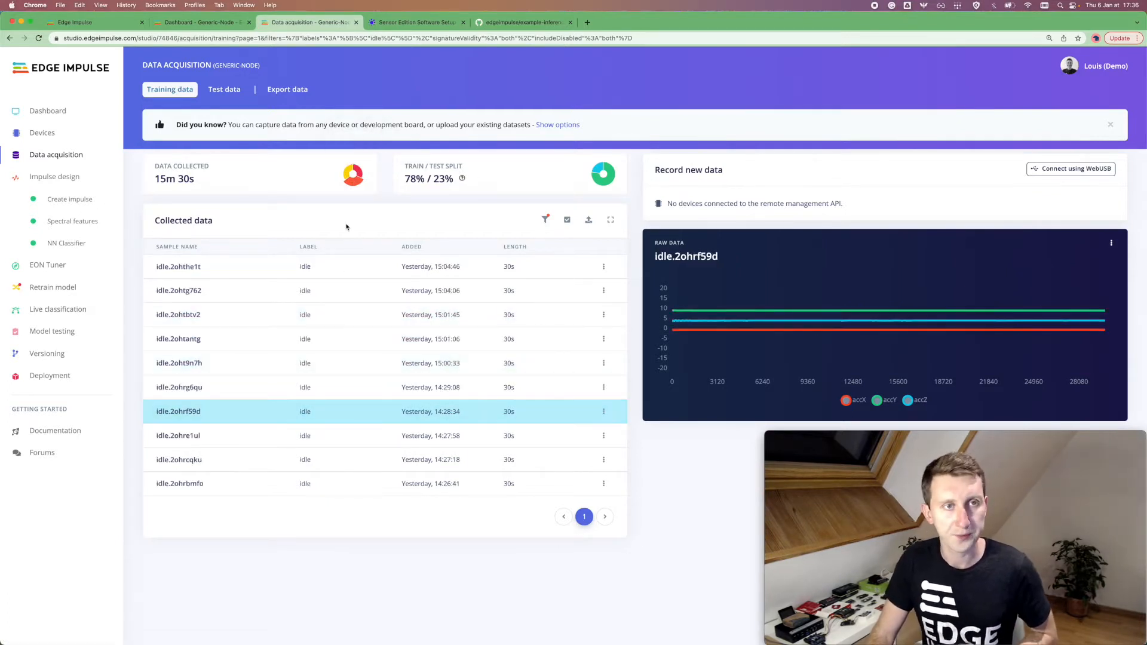
mouse_move(259, 180)
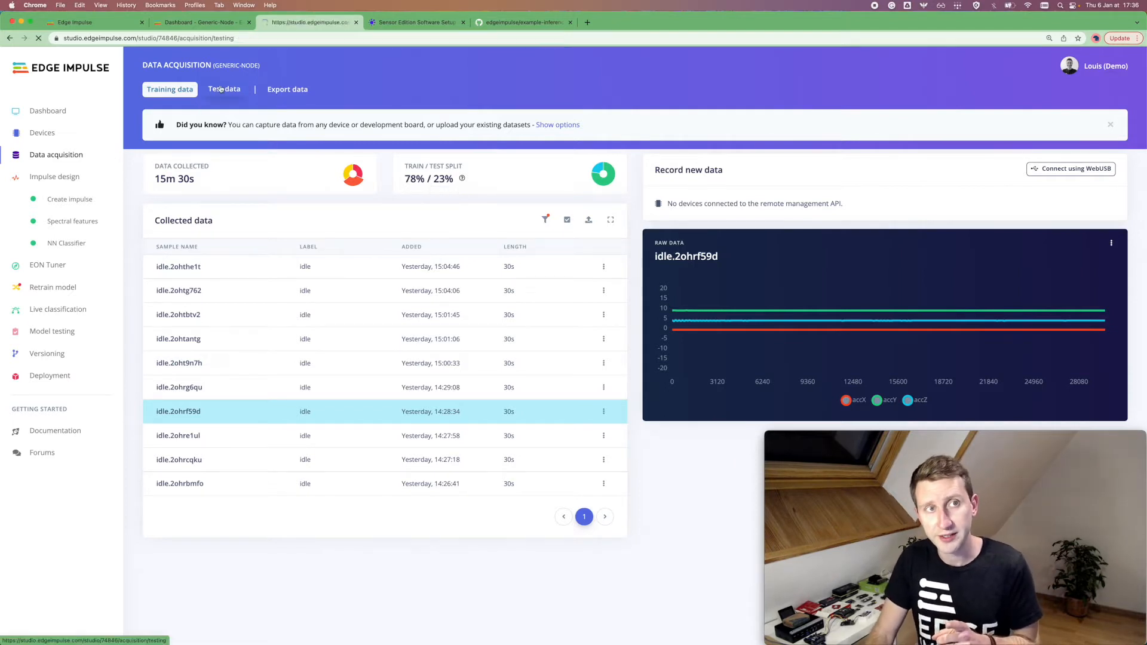
left_click(223, 89)
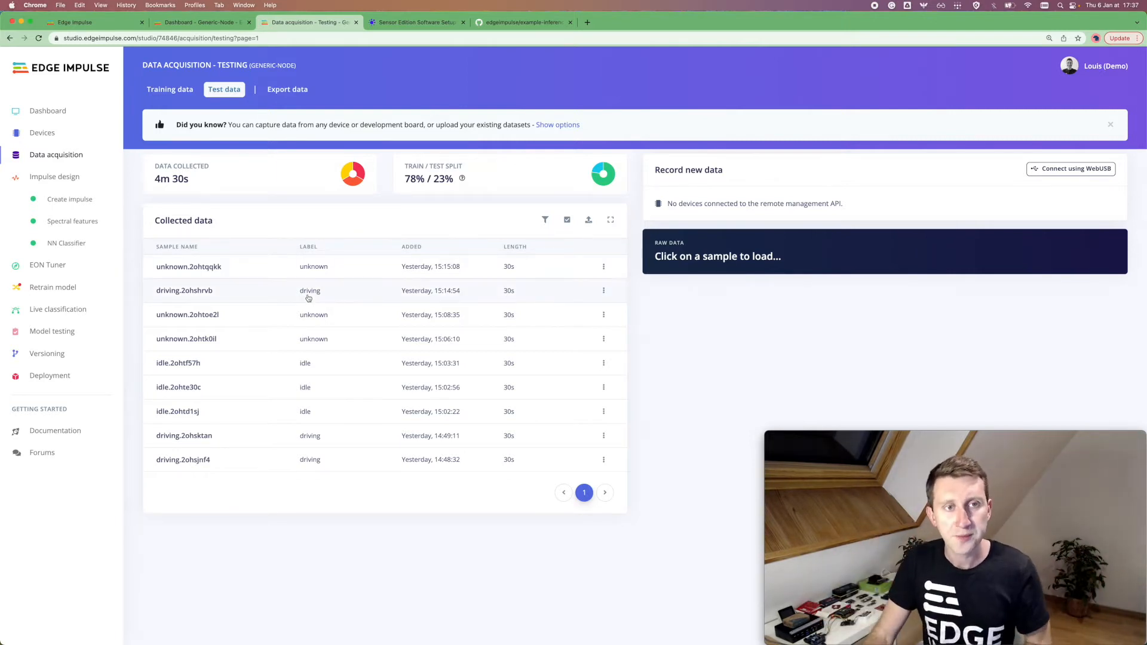
mouse_move(318, 272)
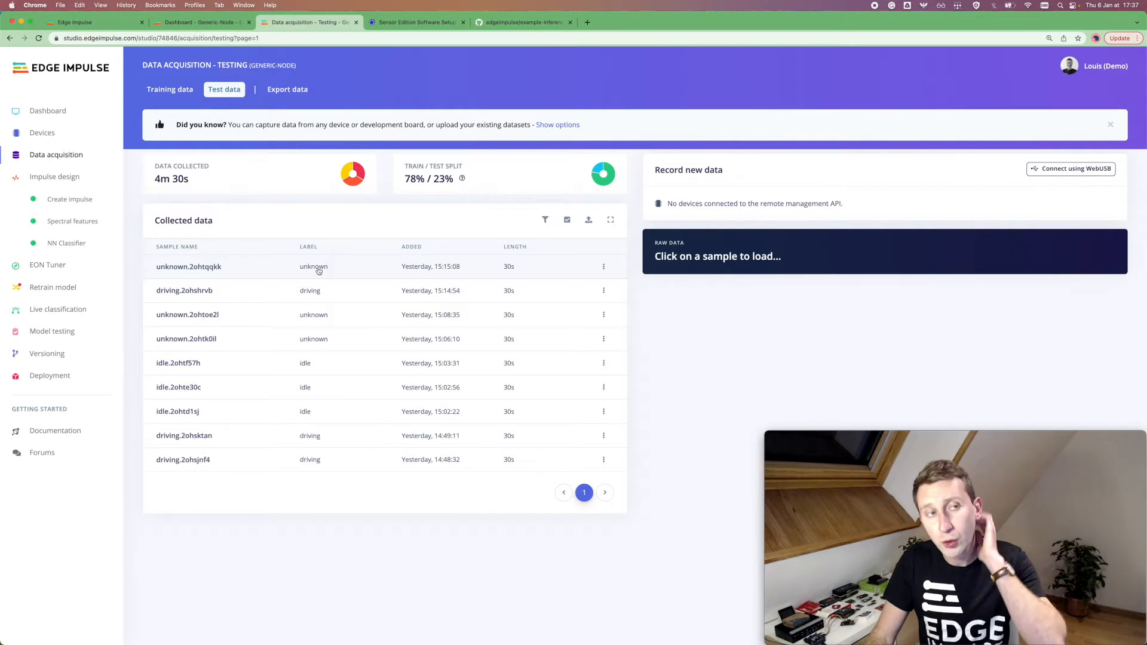
mouse_move(315, 266)
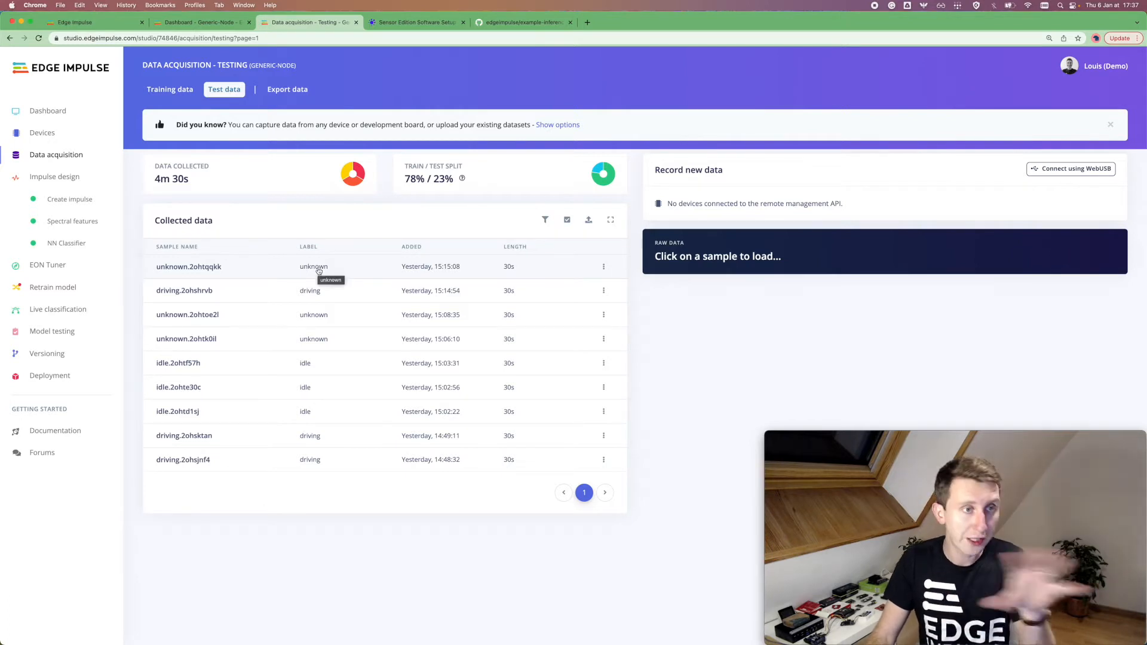
mouse_move(57, 308)
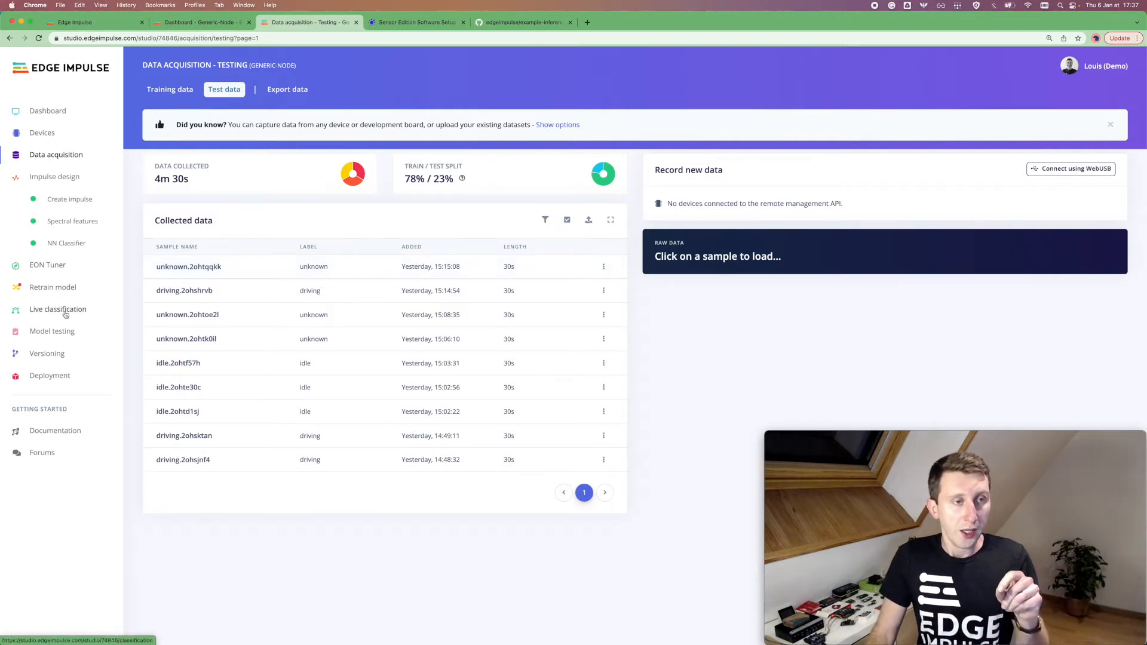
mouse_move(73, 221)
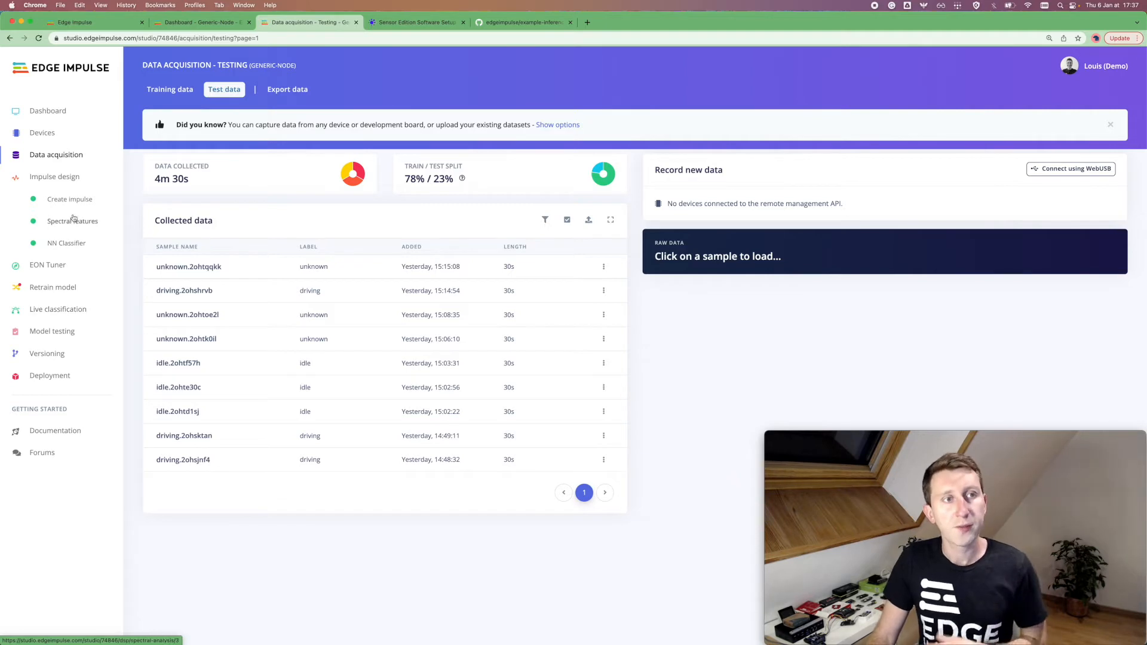
- Open the impulse design and review the time-series frequency field
left_click(69, 200)
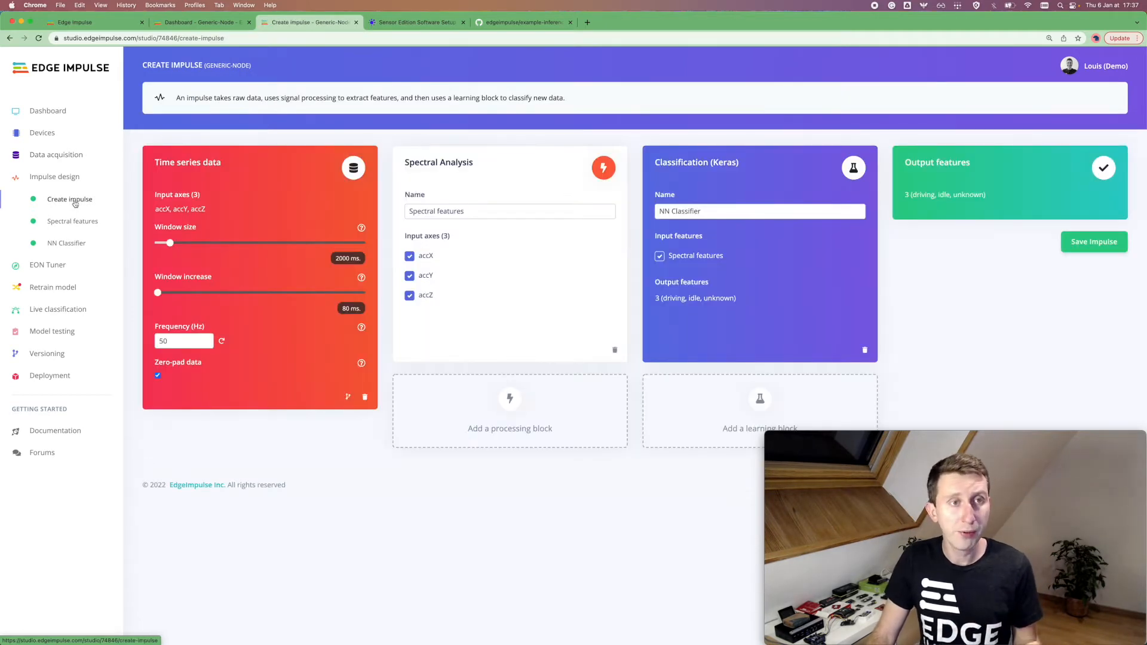
mouse_move(278, 235)
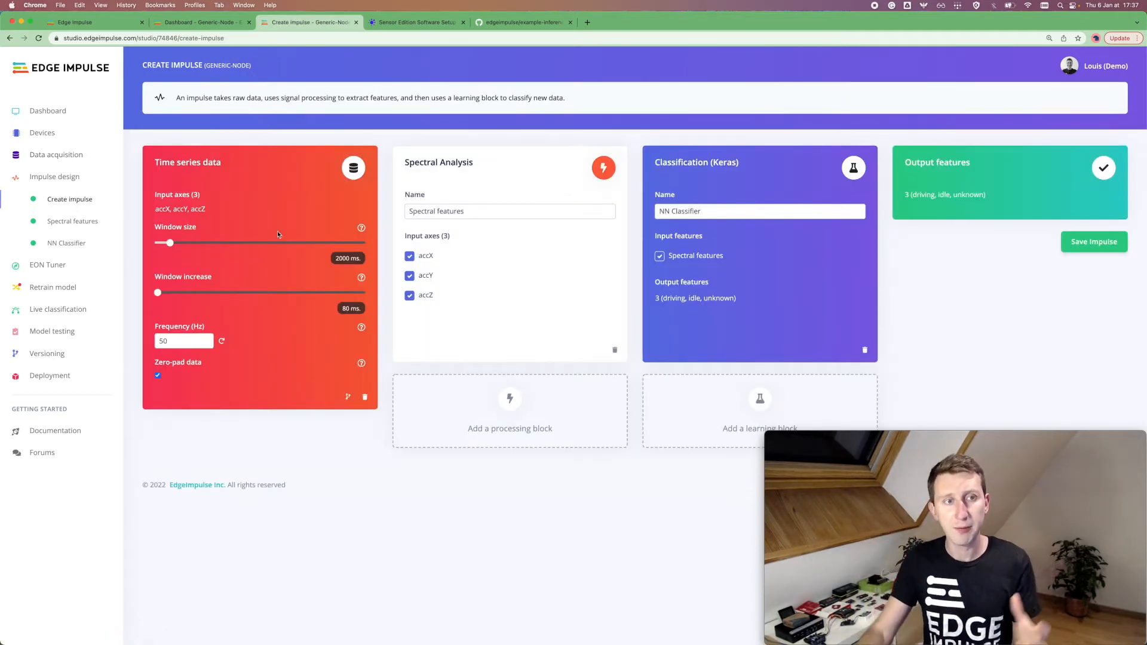
left_click(179, 340)
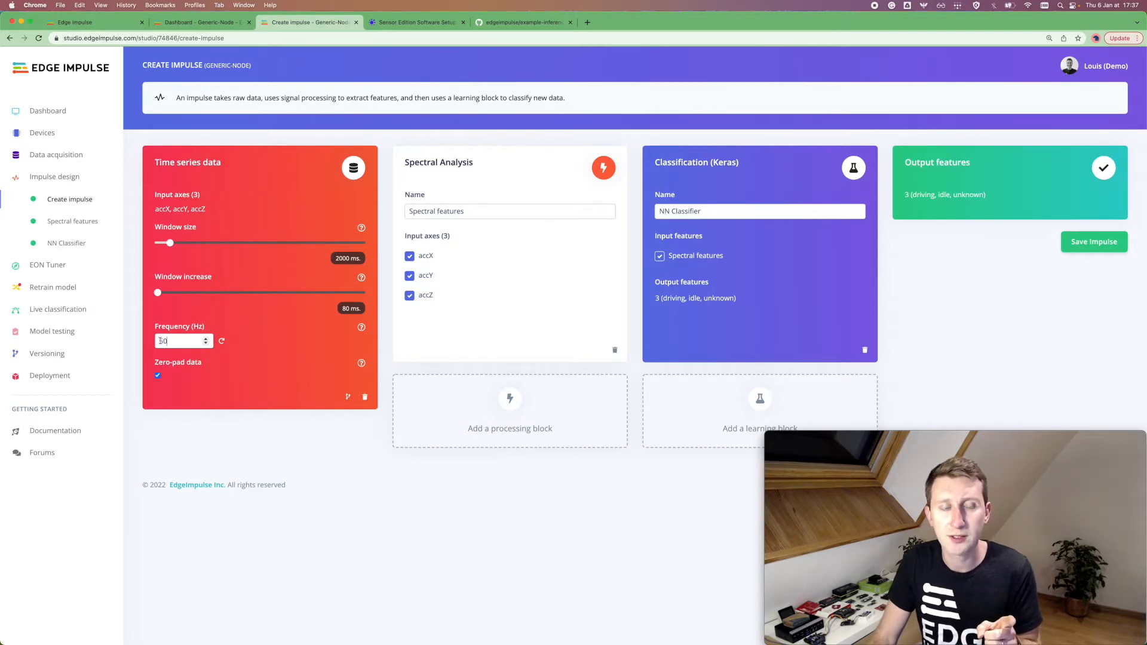
type("0")
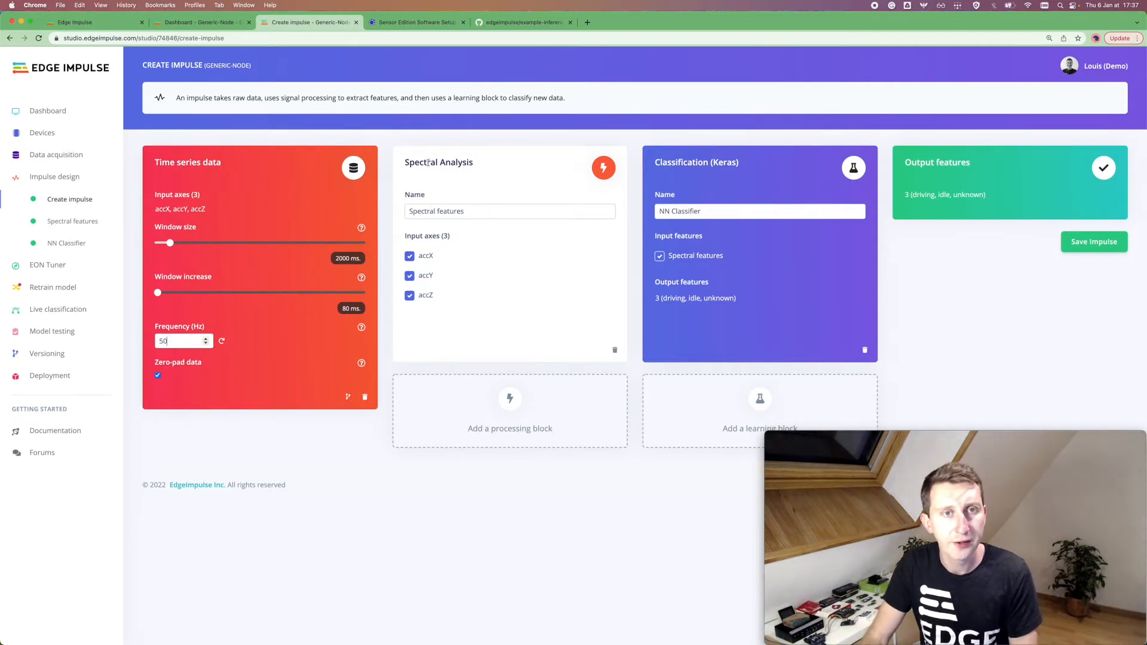
- Browse the available processing blocks and learning blocks dialogs without adding any
left_click(509, 410)
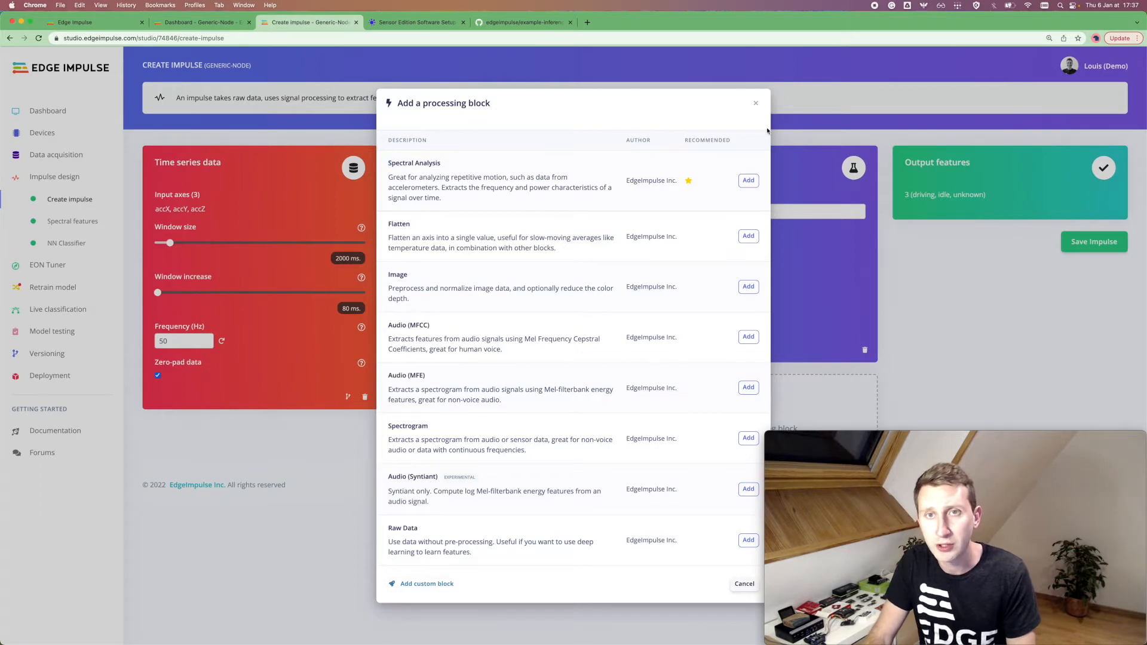
left_click(748, 180)
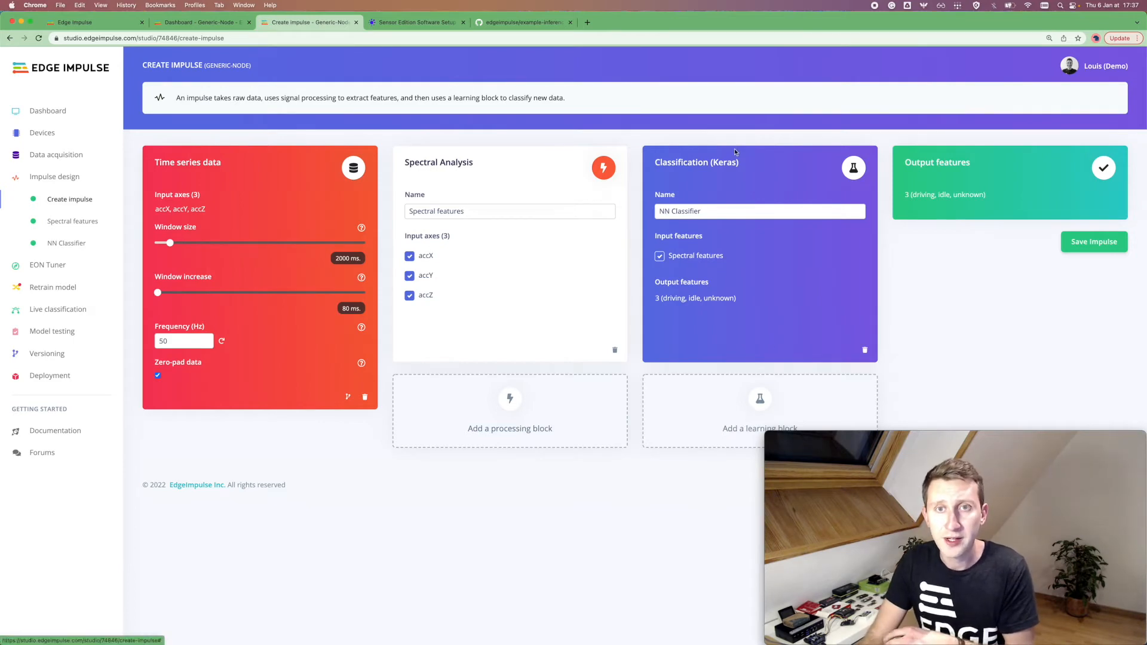
left_click(760, 428)
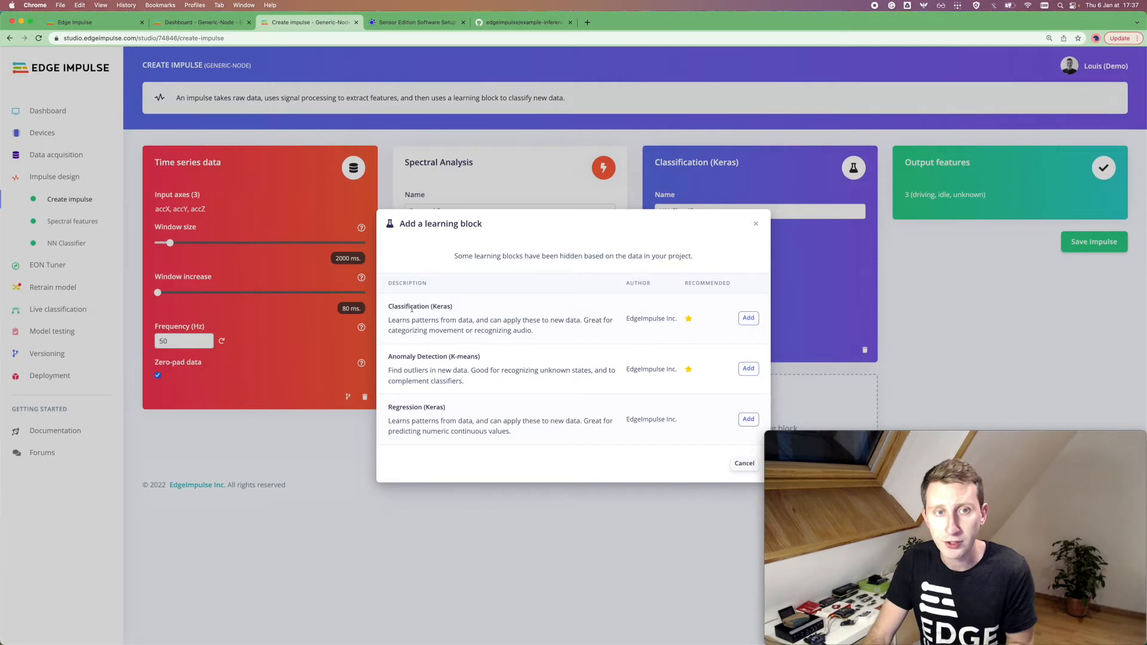
mouse_move(531, 301)
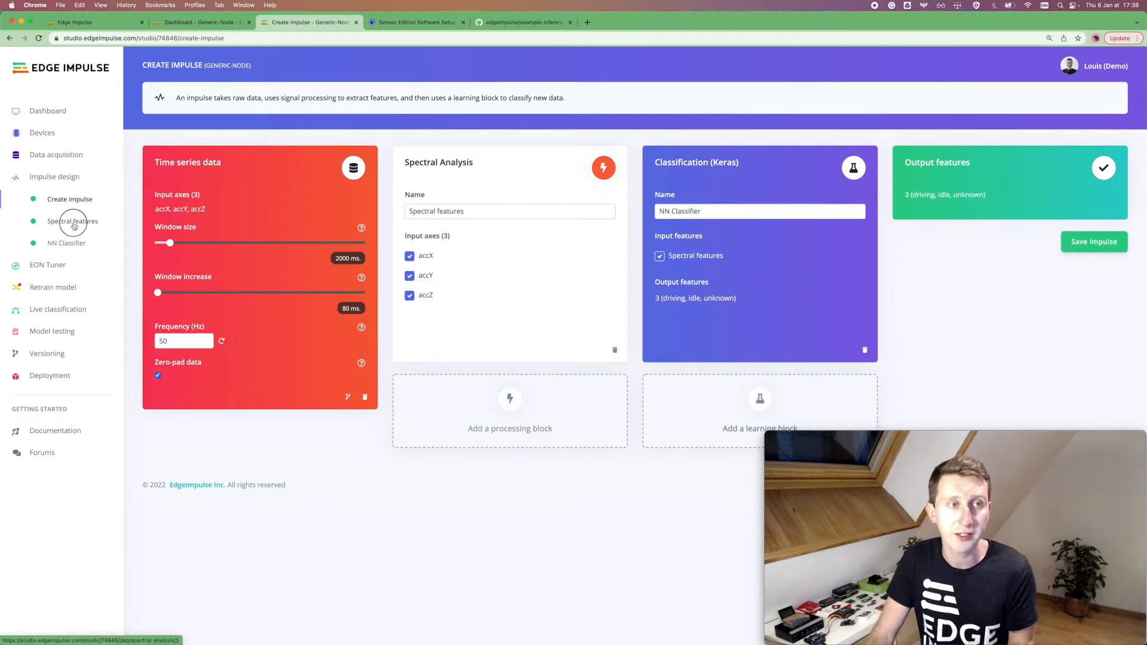
- Review the Spectral features parameters and move to the Generate features view
left_click(73, 221)
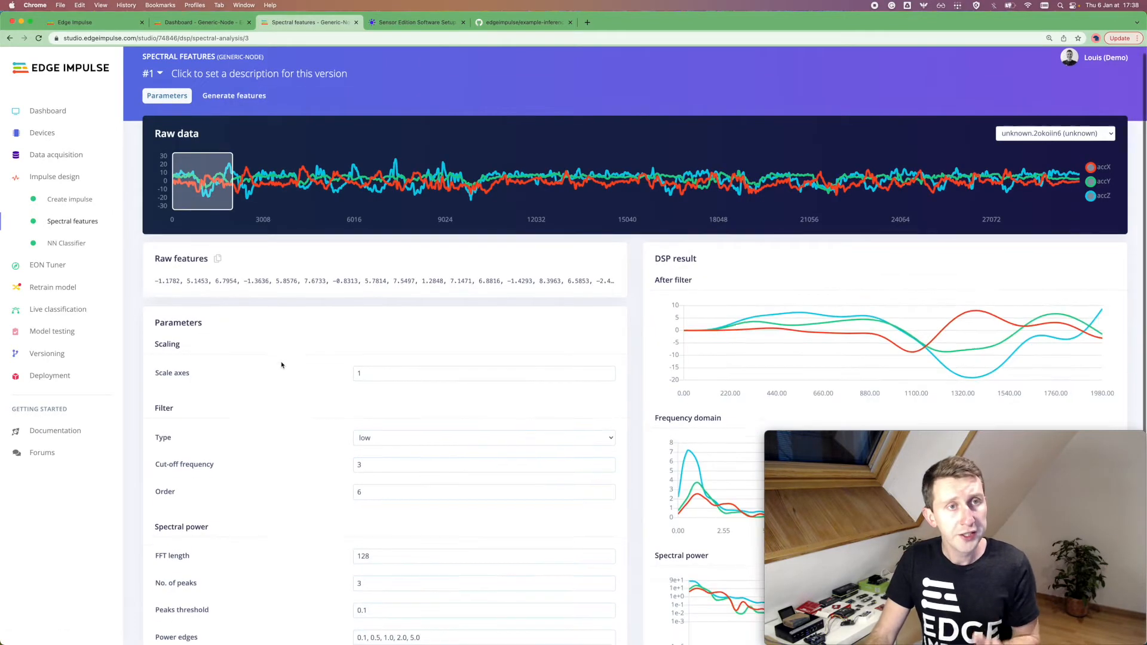
scroll("down", 3)
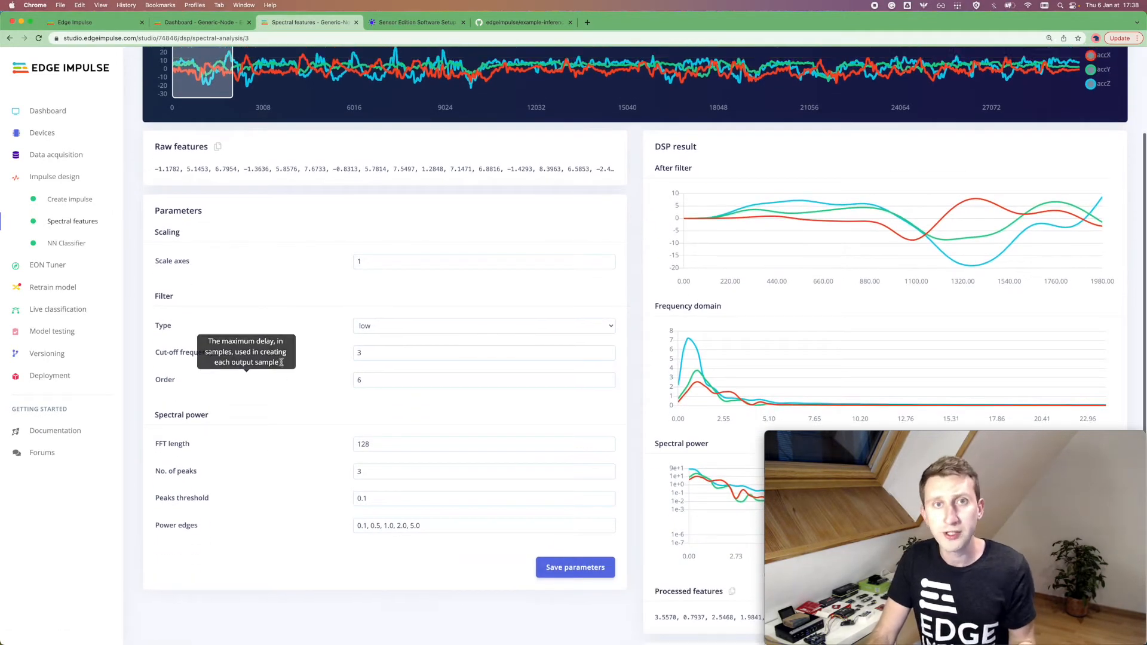
scroll("up", 3)
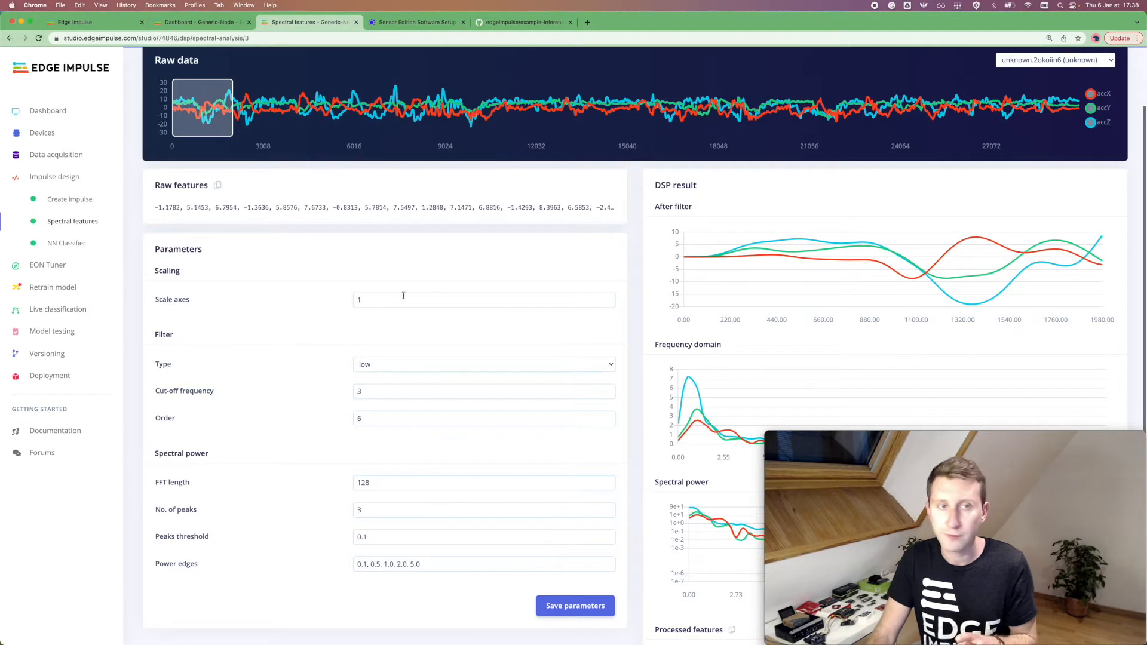
scroll("up", 3)
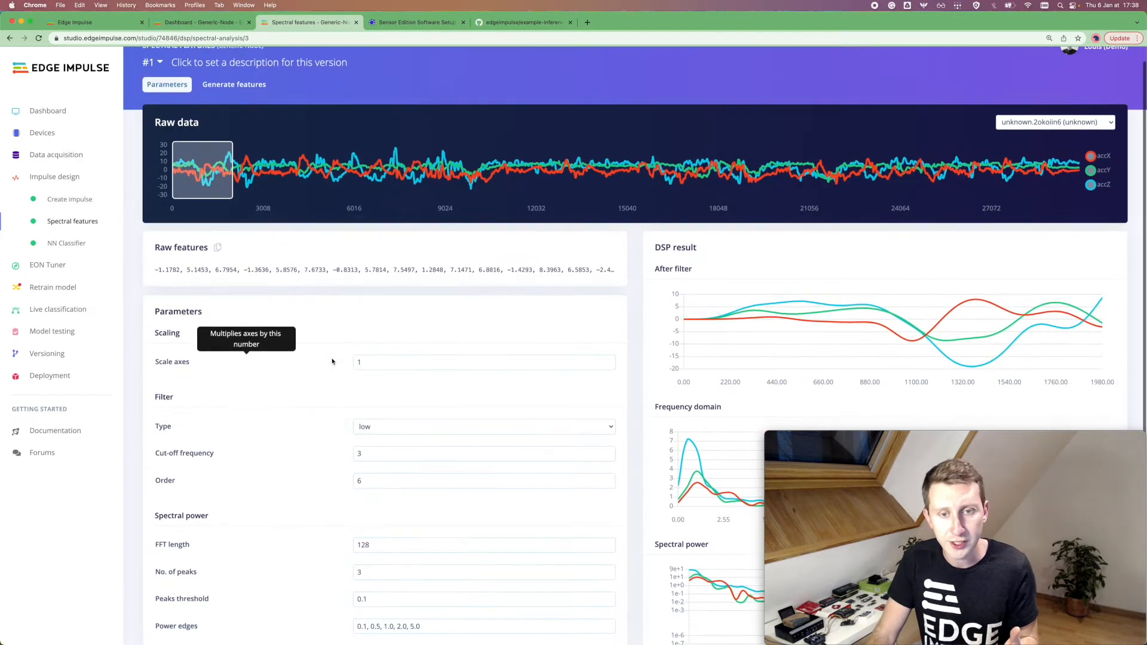
scroll("up", 3)
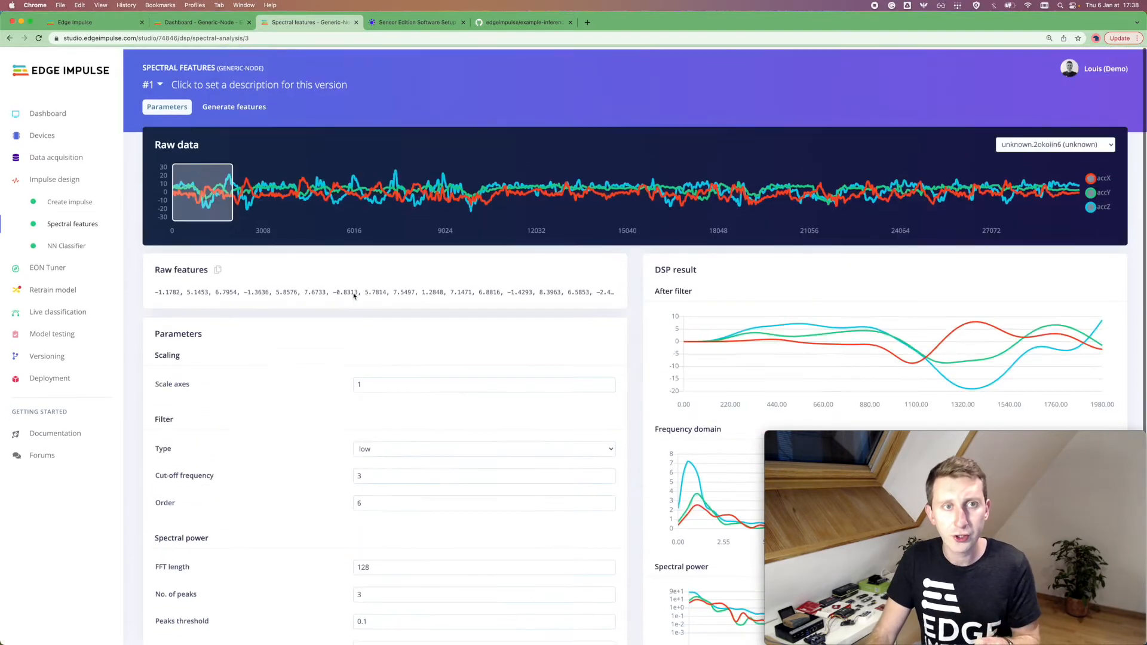
left_click(233, 106)
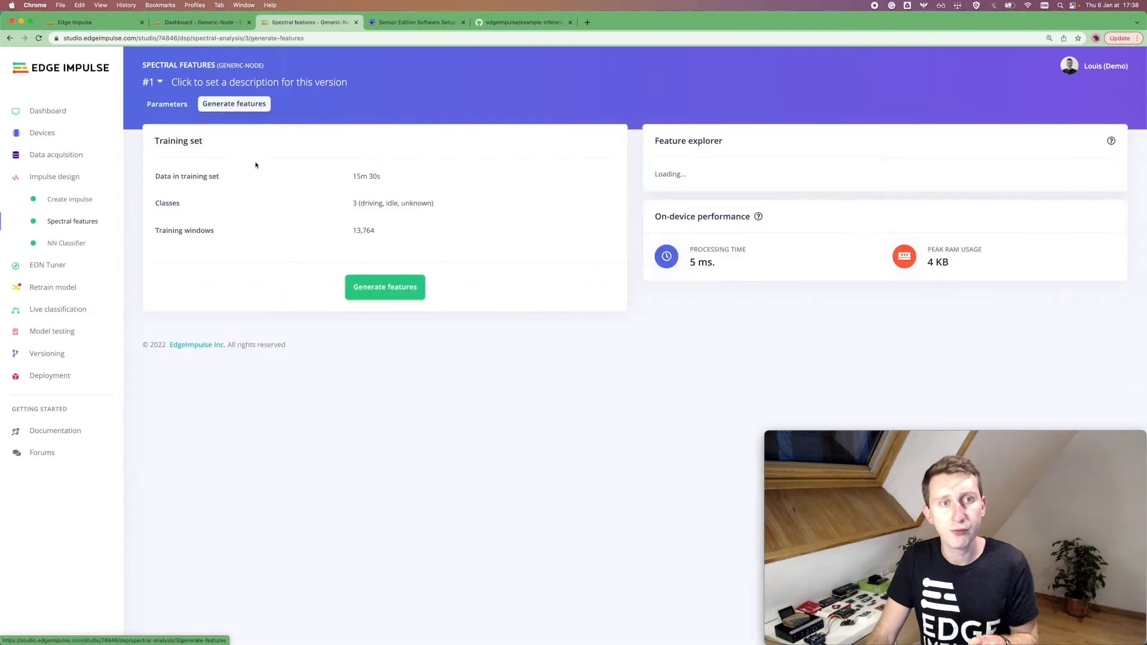
- Generate the training set's spectral features and inspect an idle point in the feature explorer
left_click(384, 286)
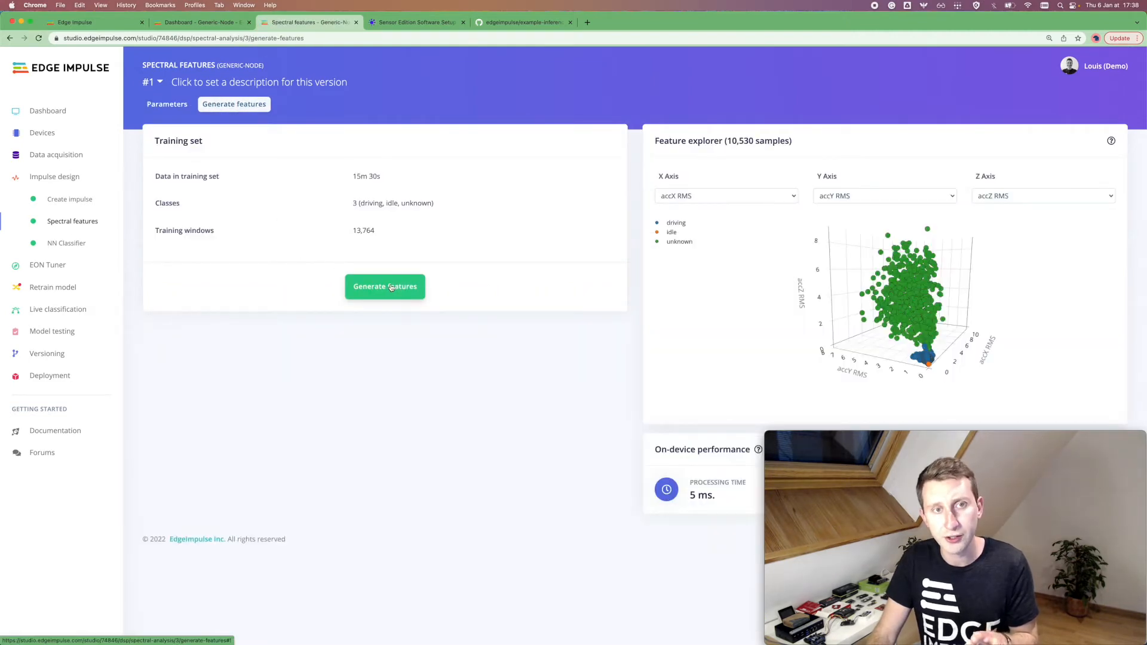
mouse_move(951, 314)
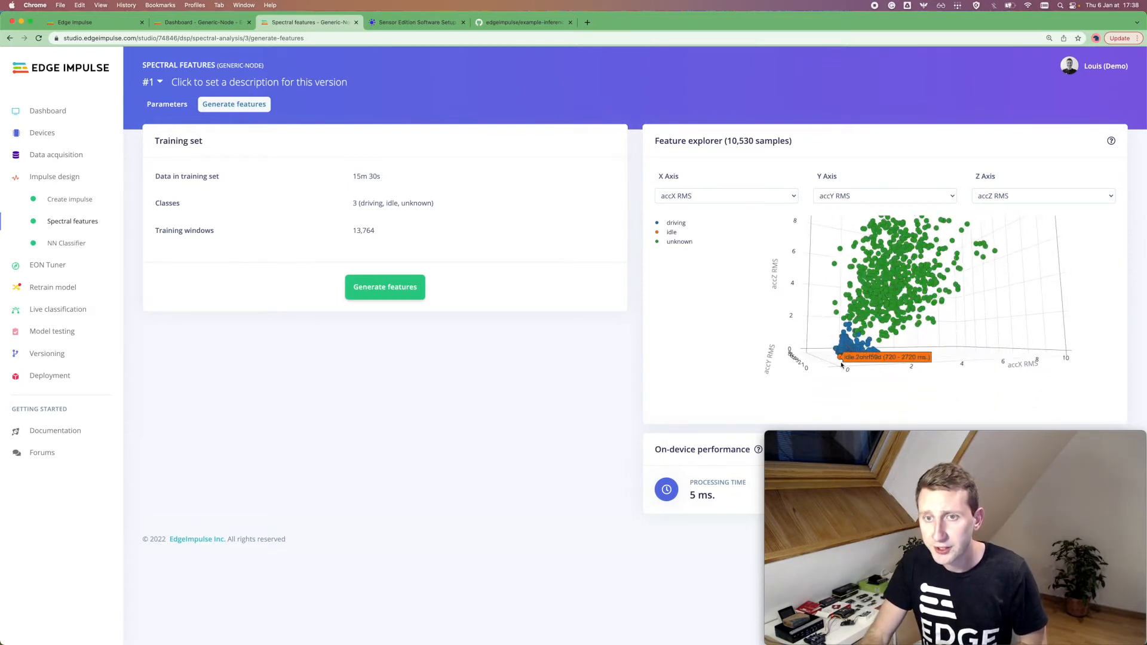
left_click(848, 348)
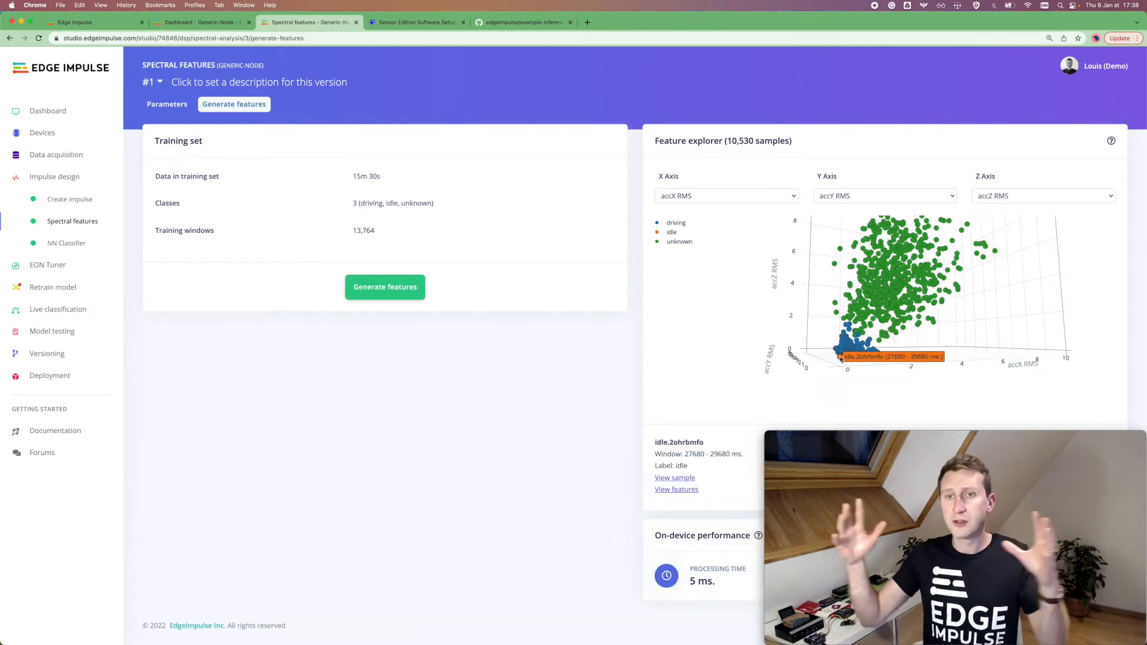
mouse_move(889, 351)
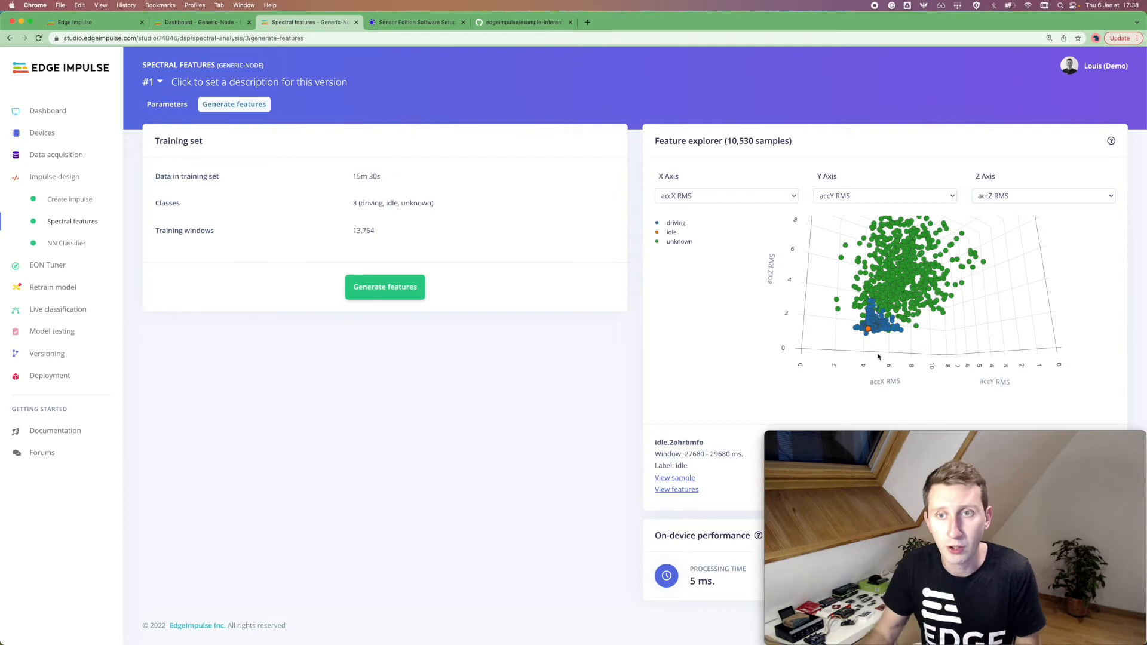
mouse_move(877, 310)
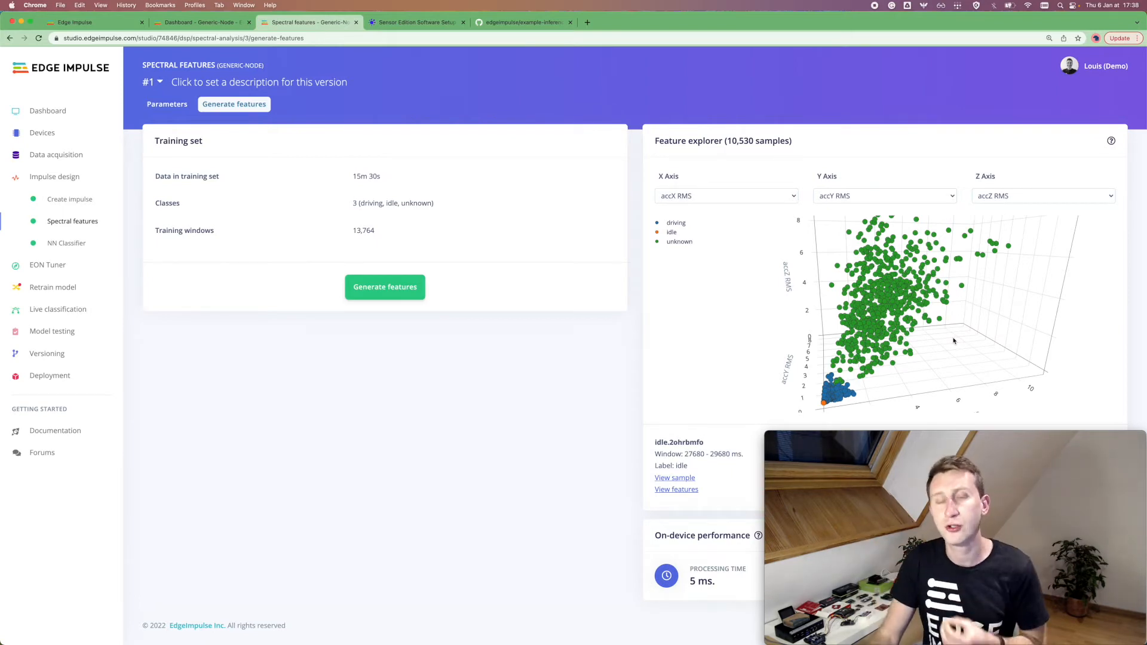
mouse_move(474, 325)
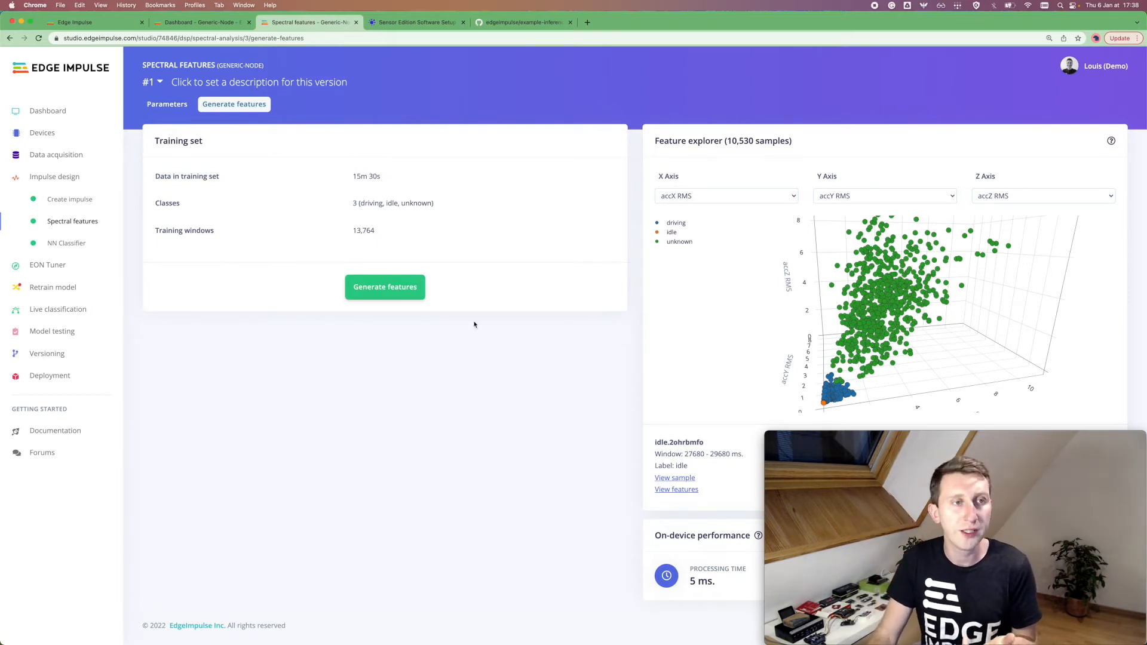
mouse_move(377, 326)
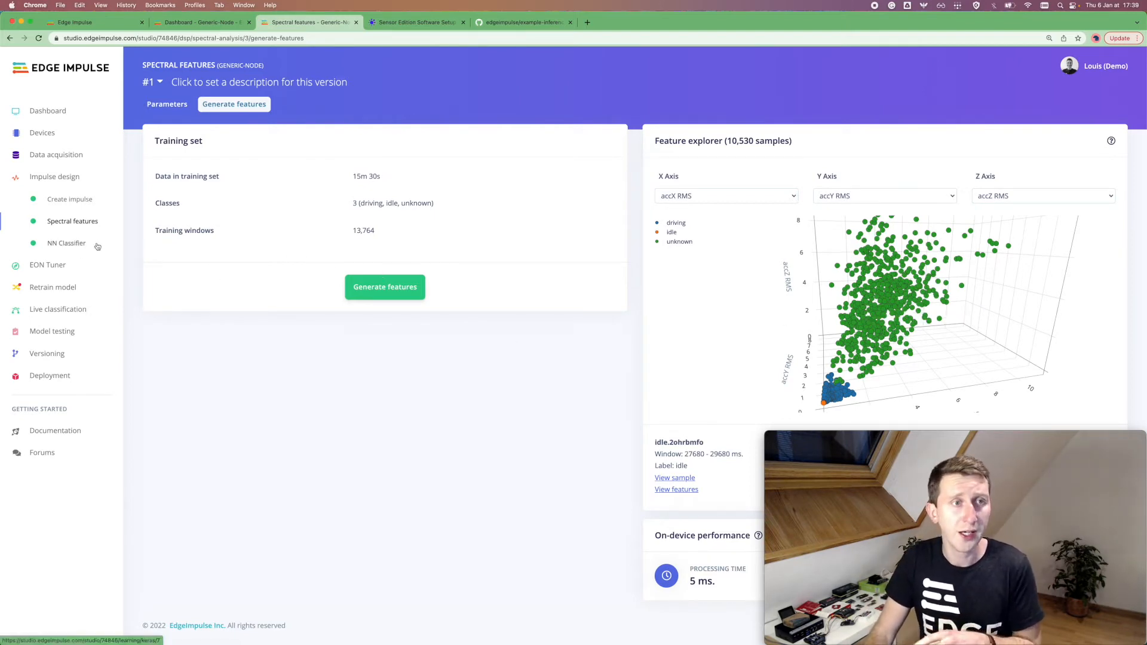
left_click(67, 243)
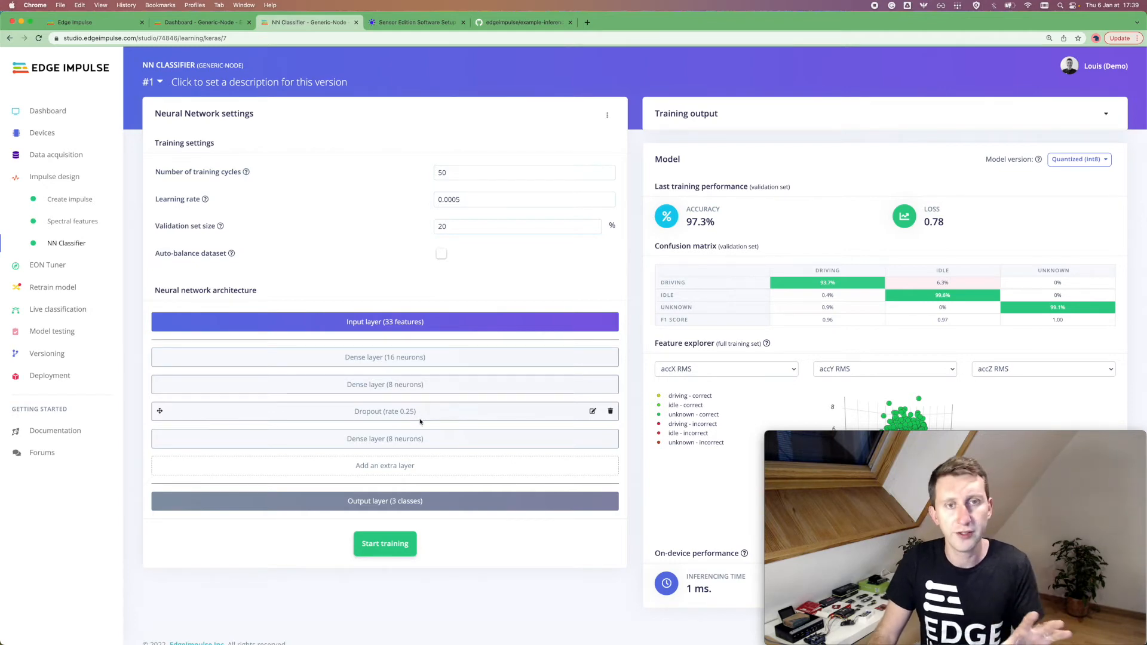
scroll("down", 3)
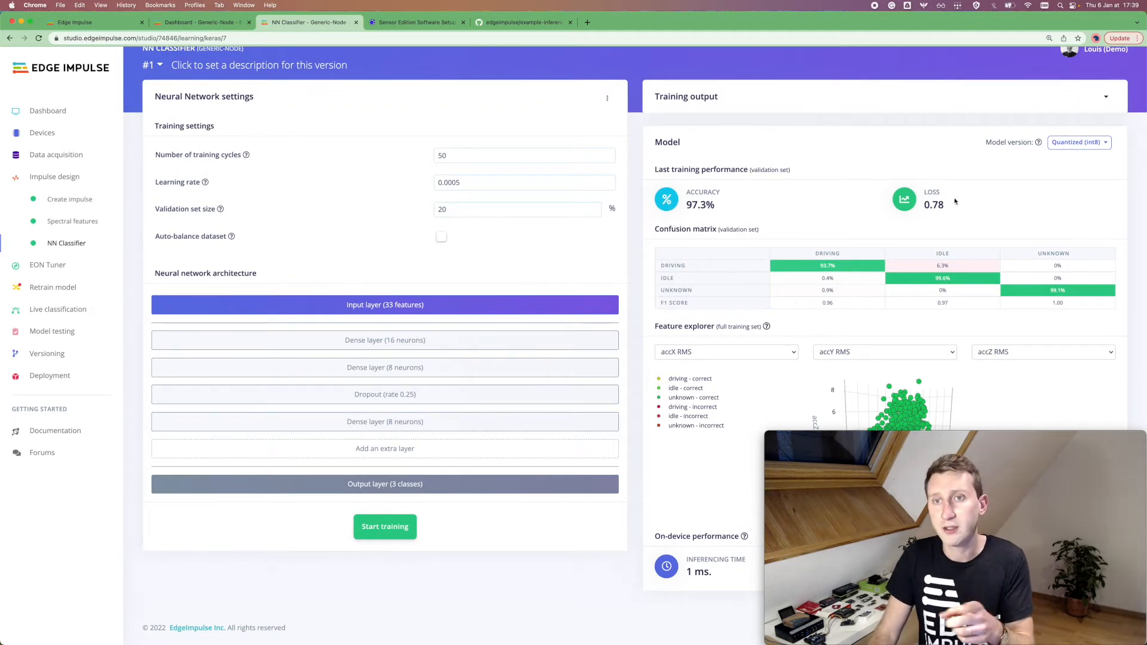
mouse_move(827, 266)
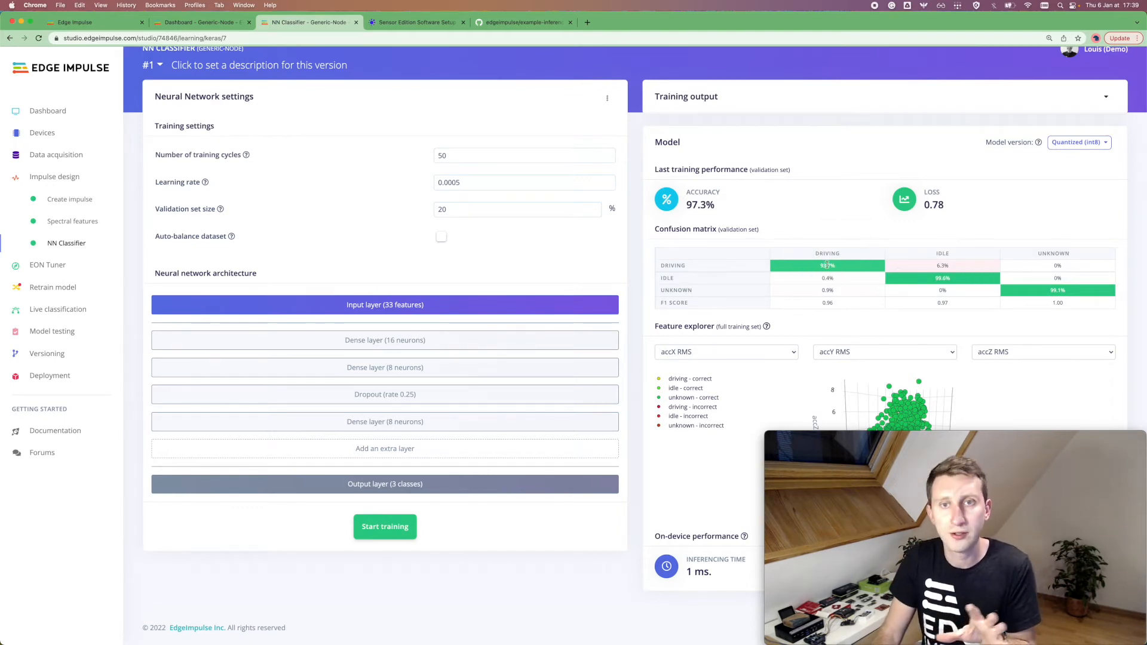
mouse_move(943, 289)
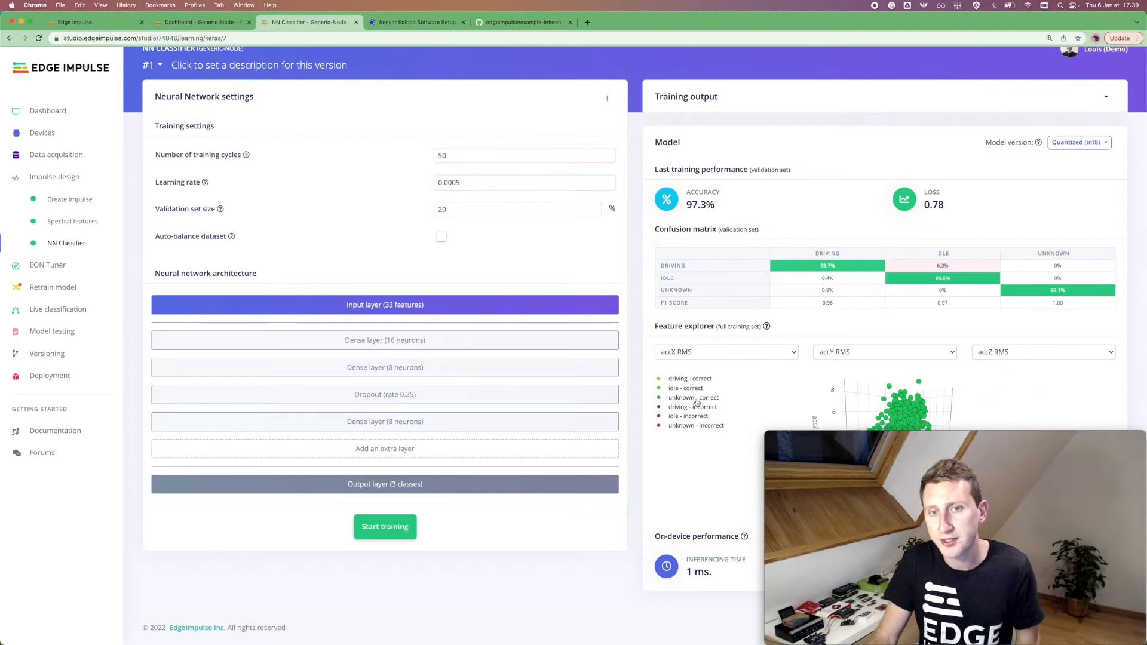
left_click(1042, 352)
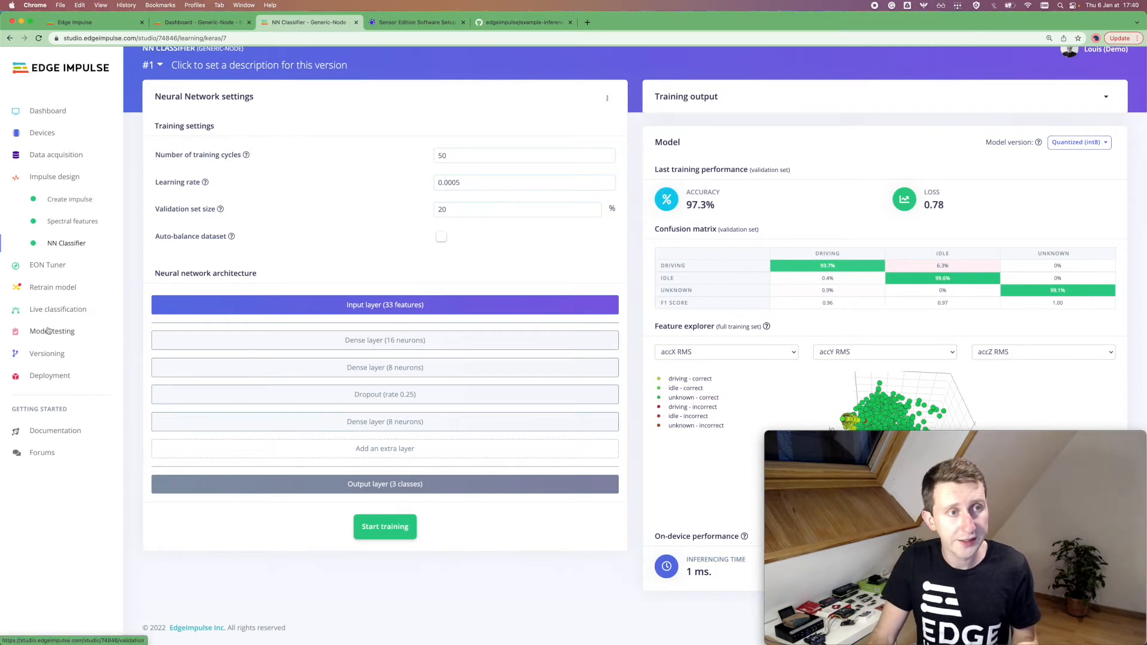
- Classify all test samples in Model testing, reaching 98.64% accuracy, then head to Deployment
left_click(51, 331)
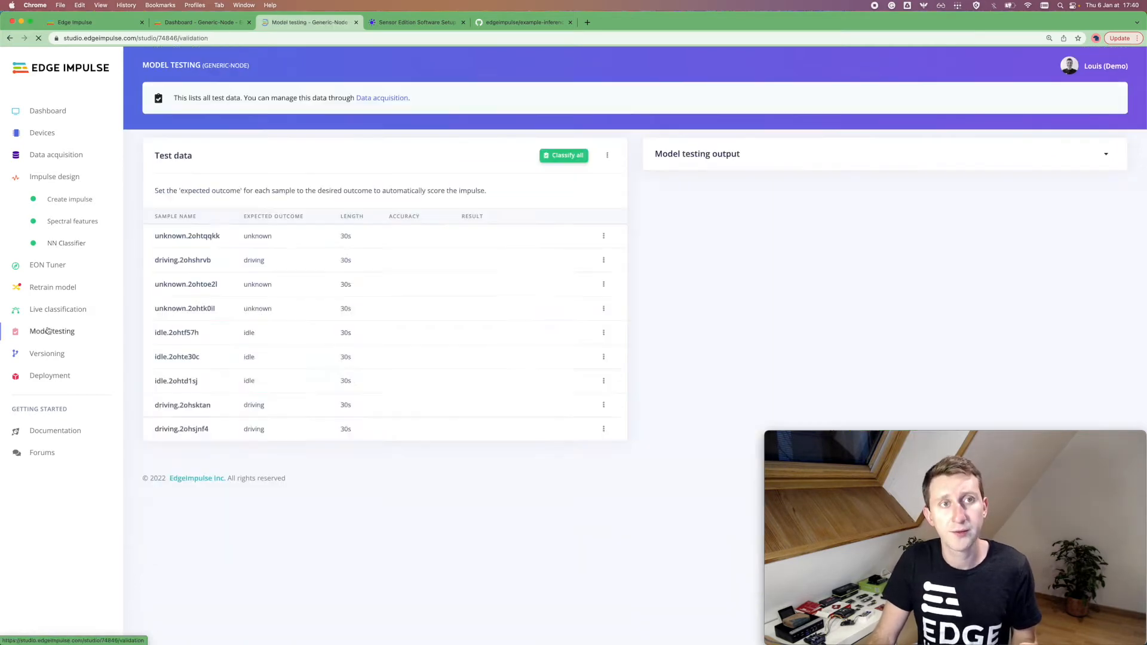
left_click(563, 155)
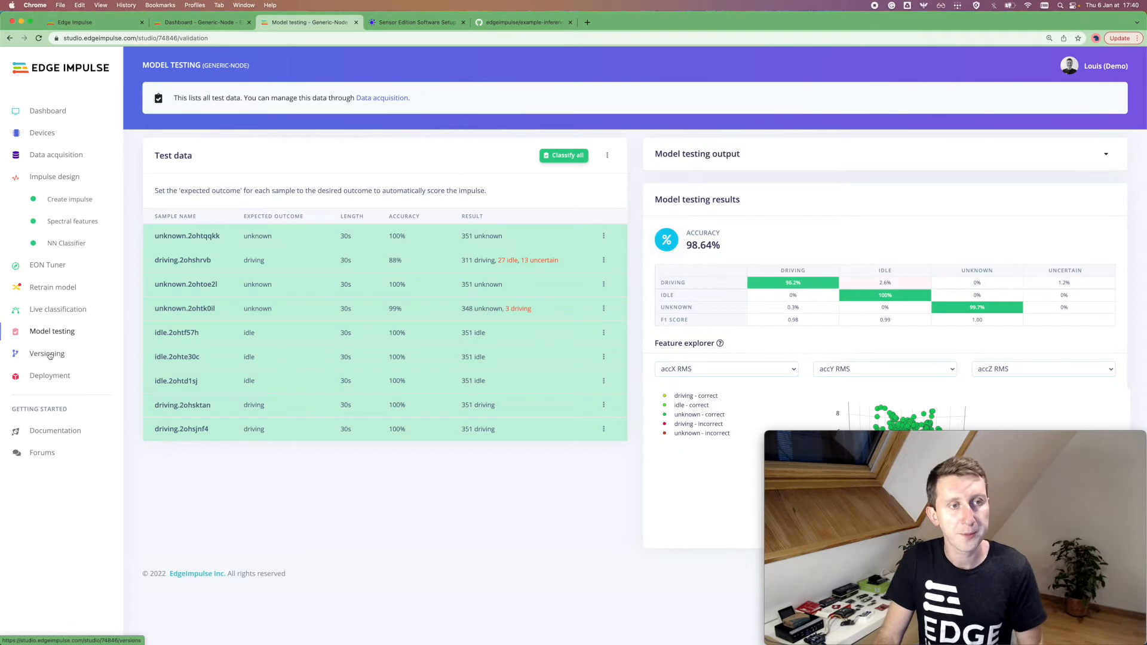
left_click(51, 375)
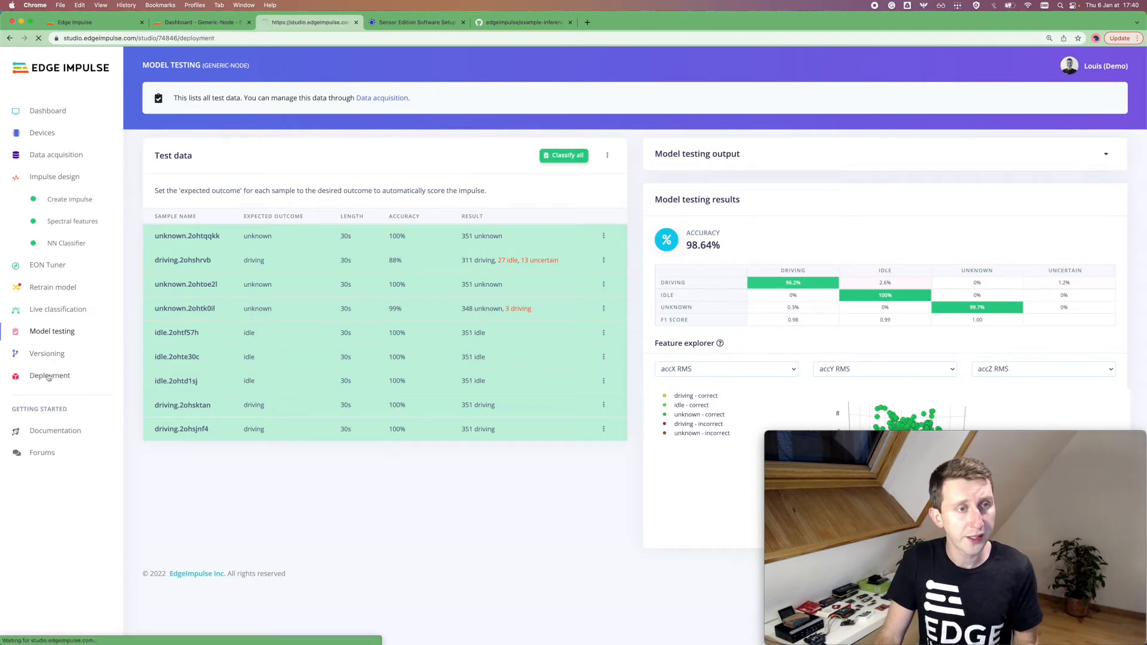
- Select the C++ library target with EON Compiler and Quantized (int8) and build it
left_click(50, 375)
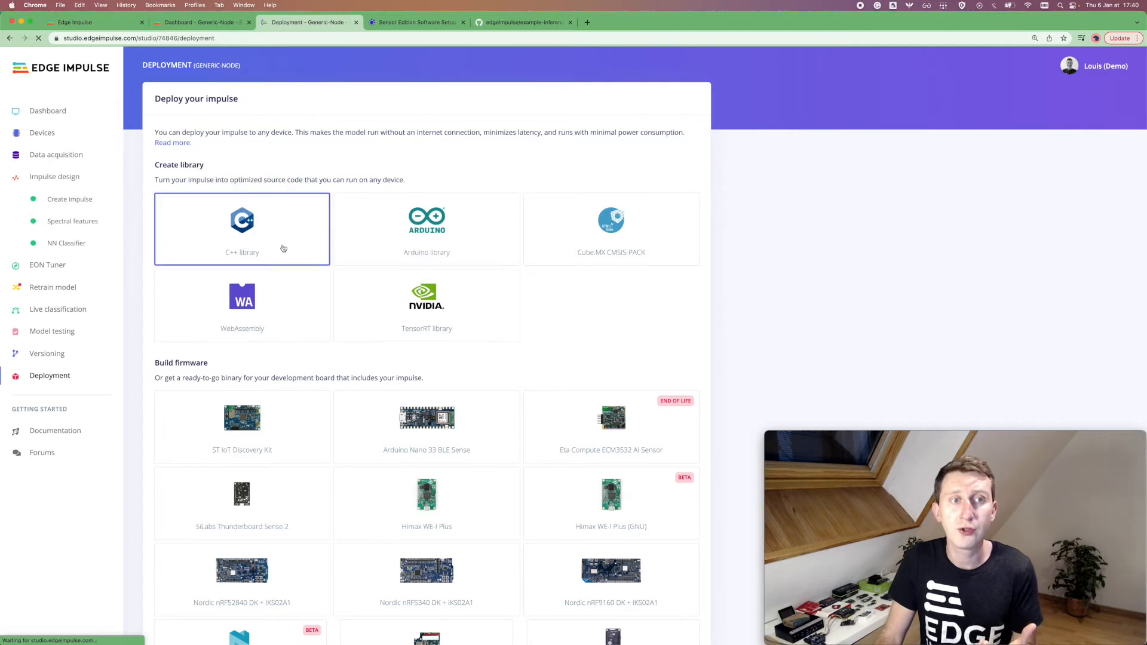
mouse_move(575, 293)
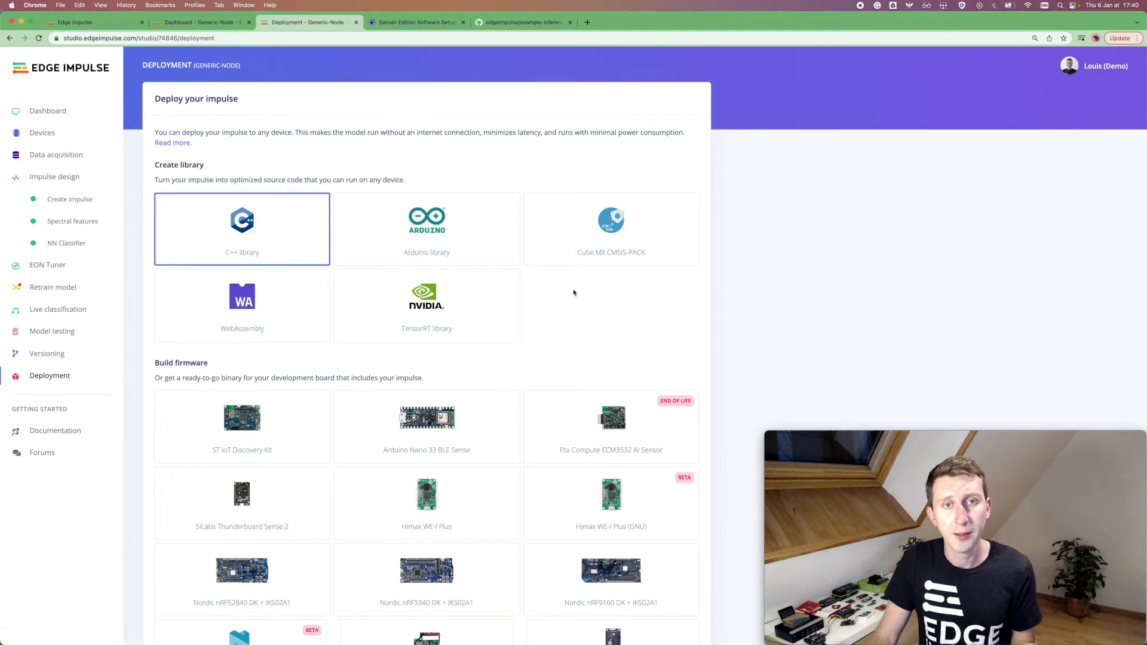
scroll("down", 3)
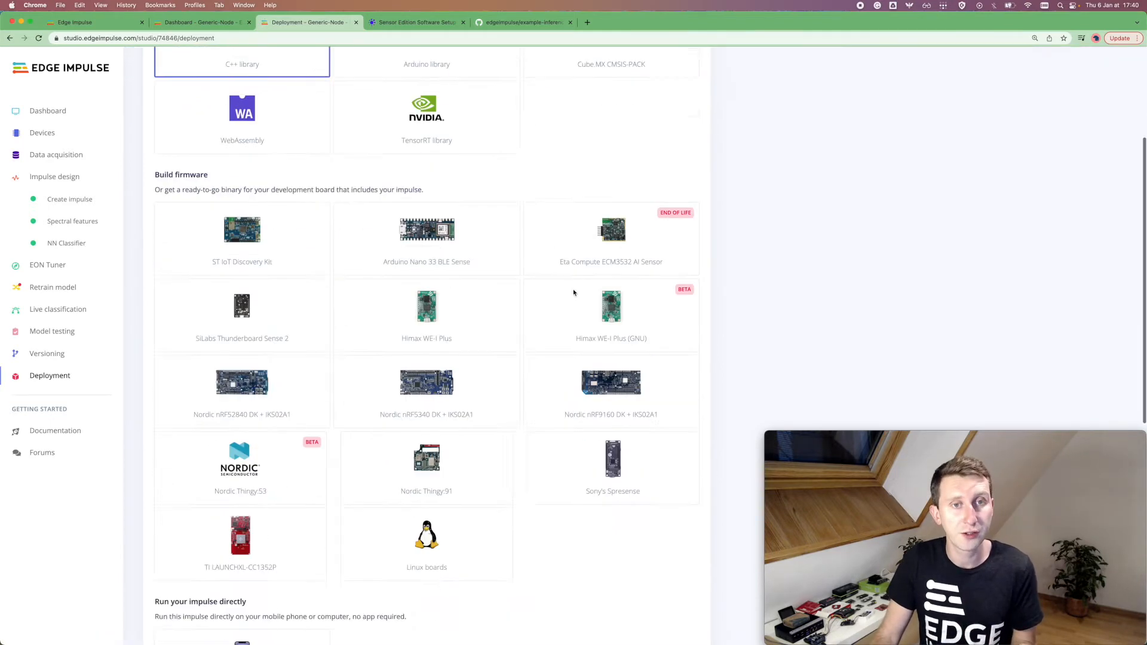
scroll("down", 3)
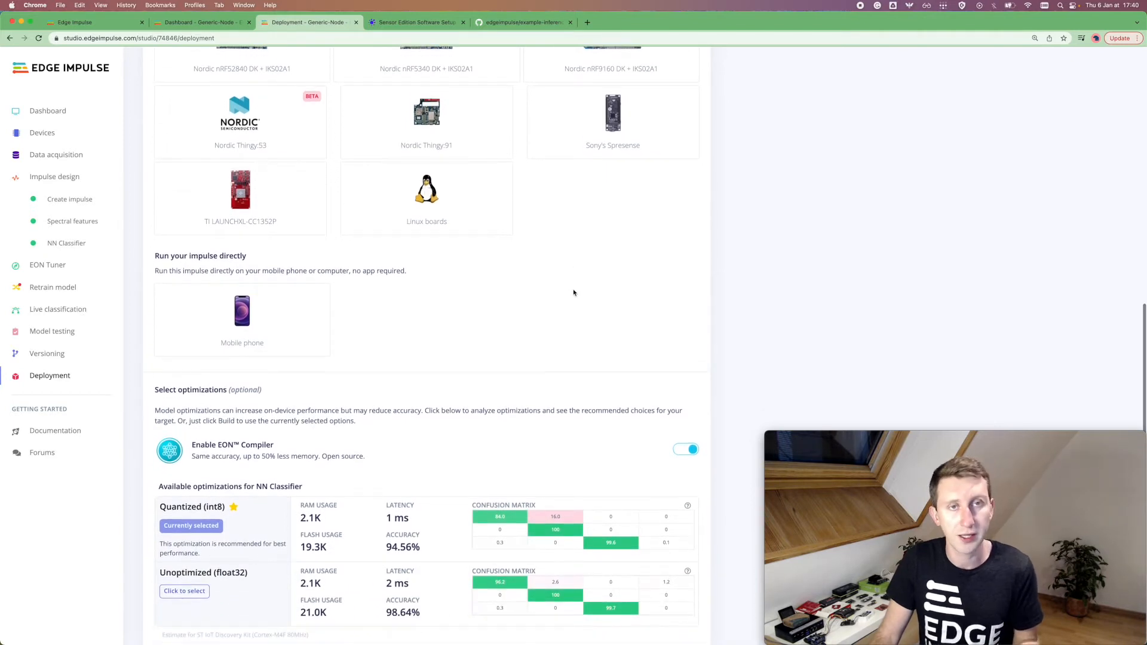
scroll("down", 3)
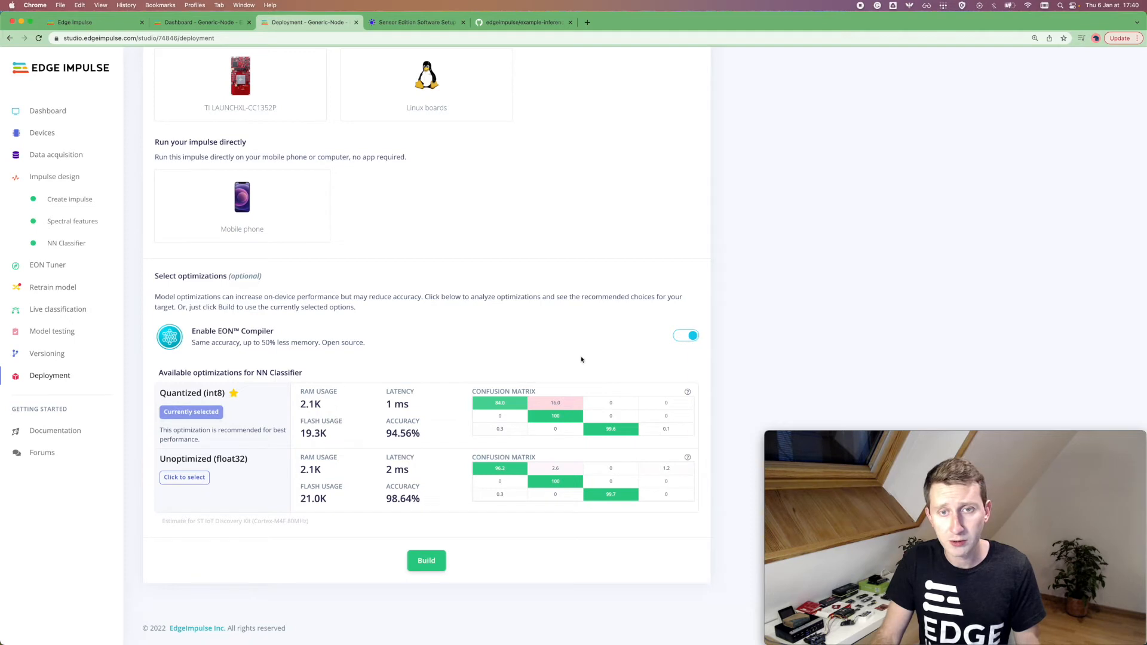
mouse_move(555, 403)
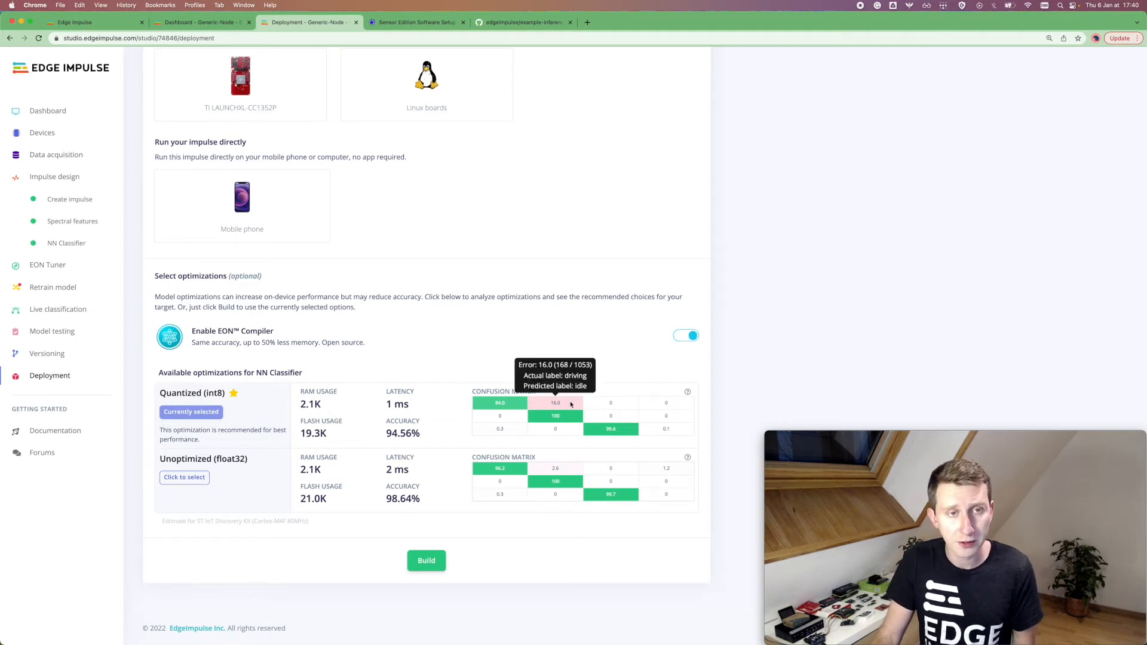
mouse_move(532, 338)
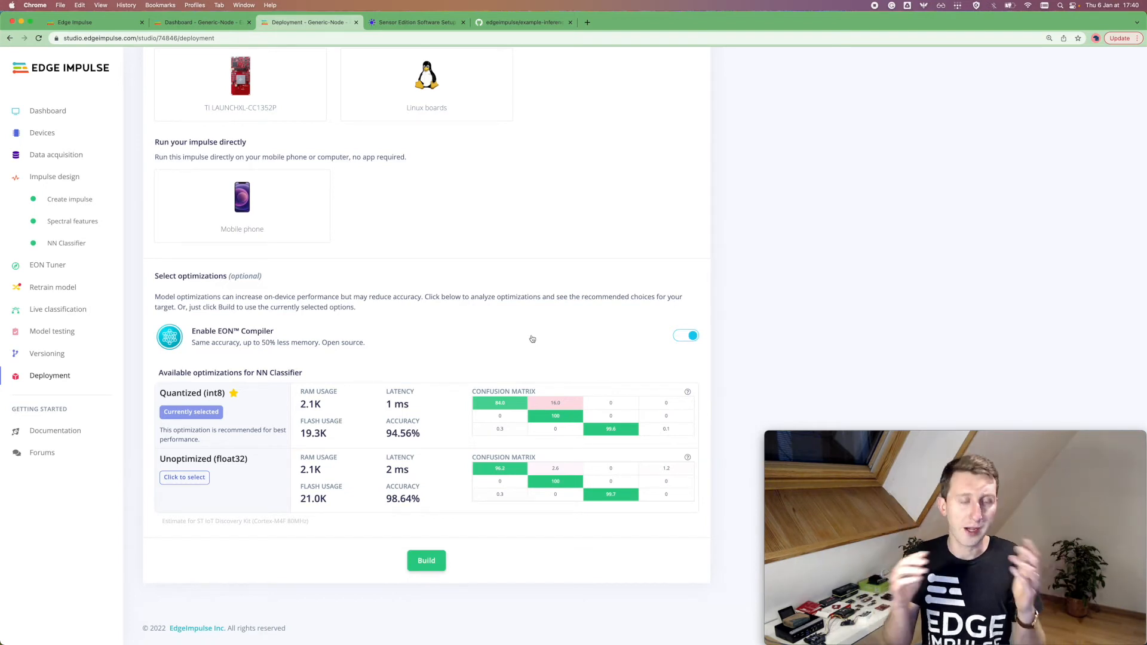
mouse_move(517, 325)
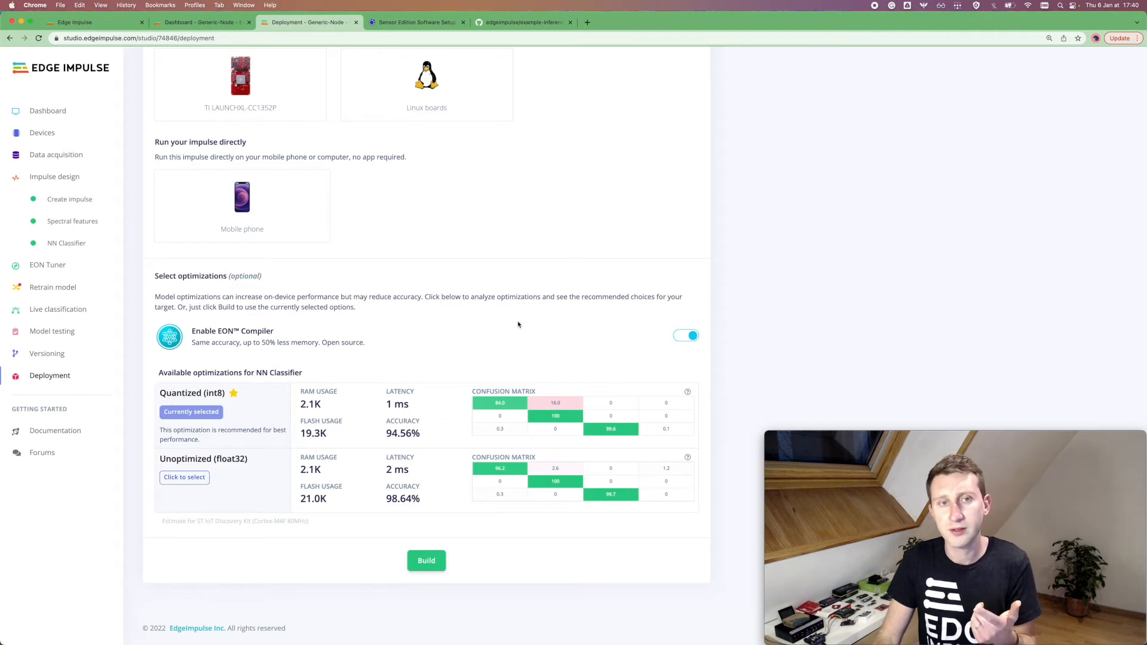
mouse_move(447, 334)
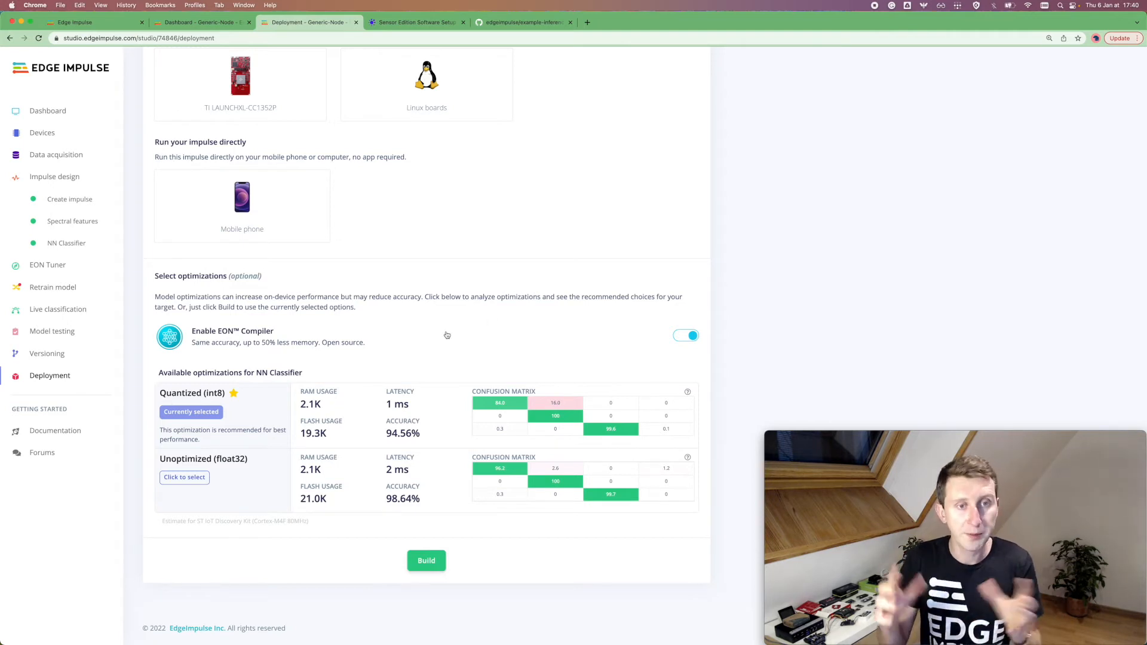
left_click(425, 560)
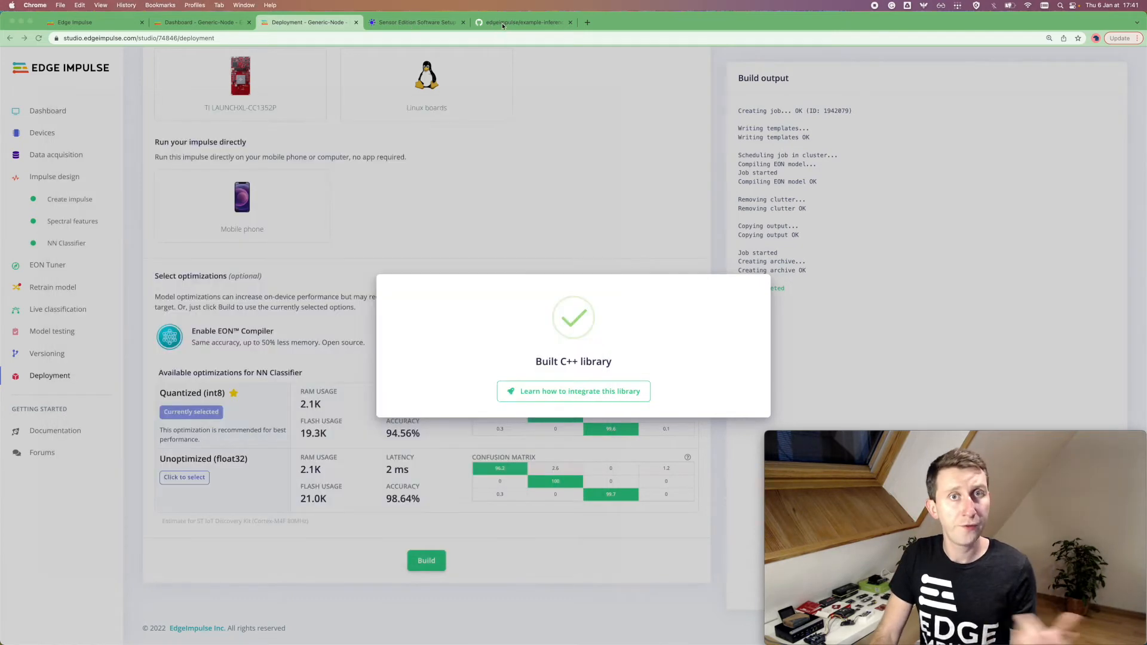
- Copy the example-inferencing-generic-node repository URL and list the Generic-Node folder with ll
left_click(522, 21)
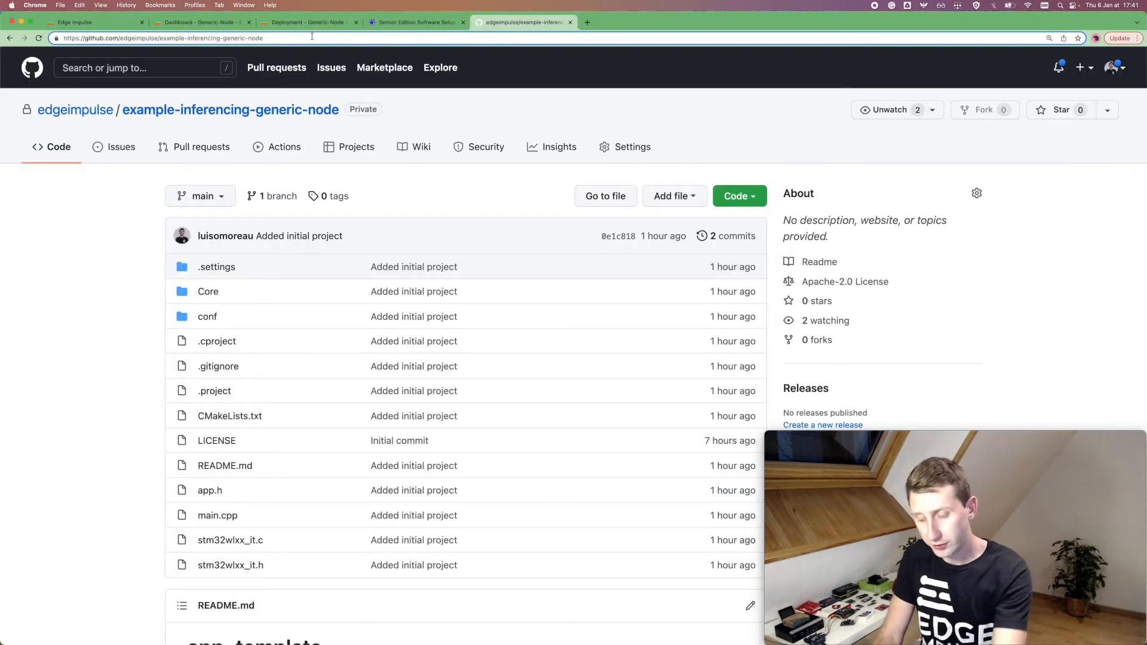
left_click(165, 38)
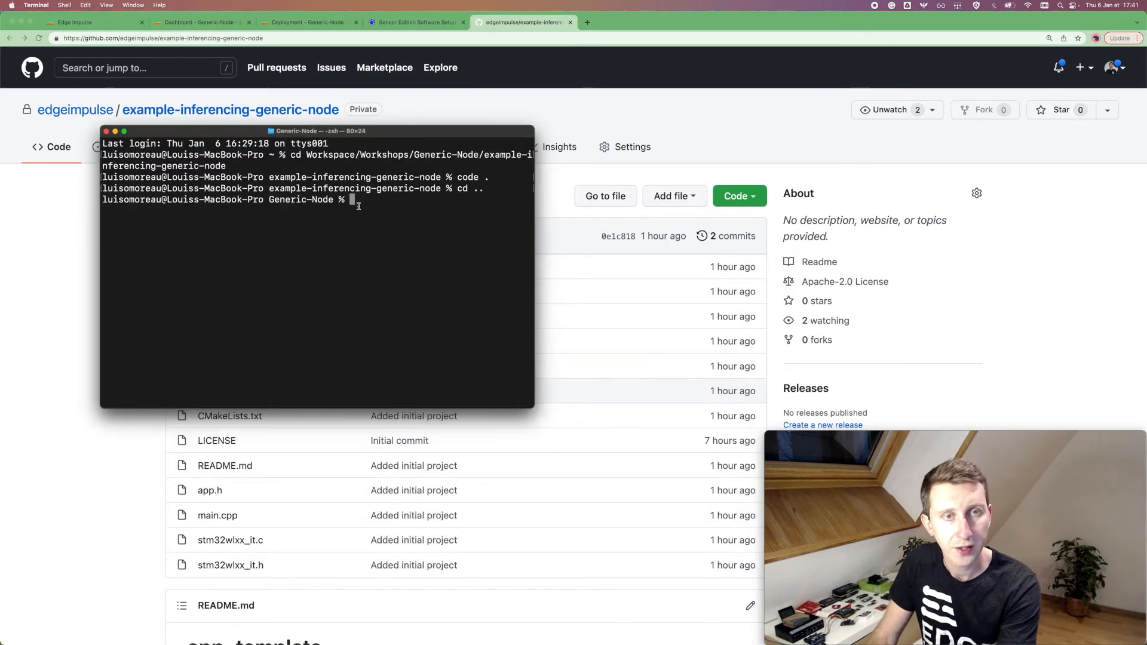
type("ll")
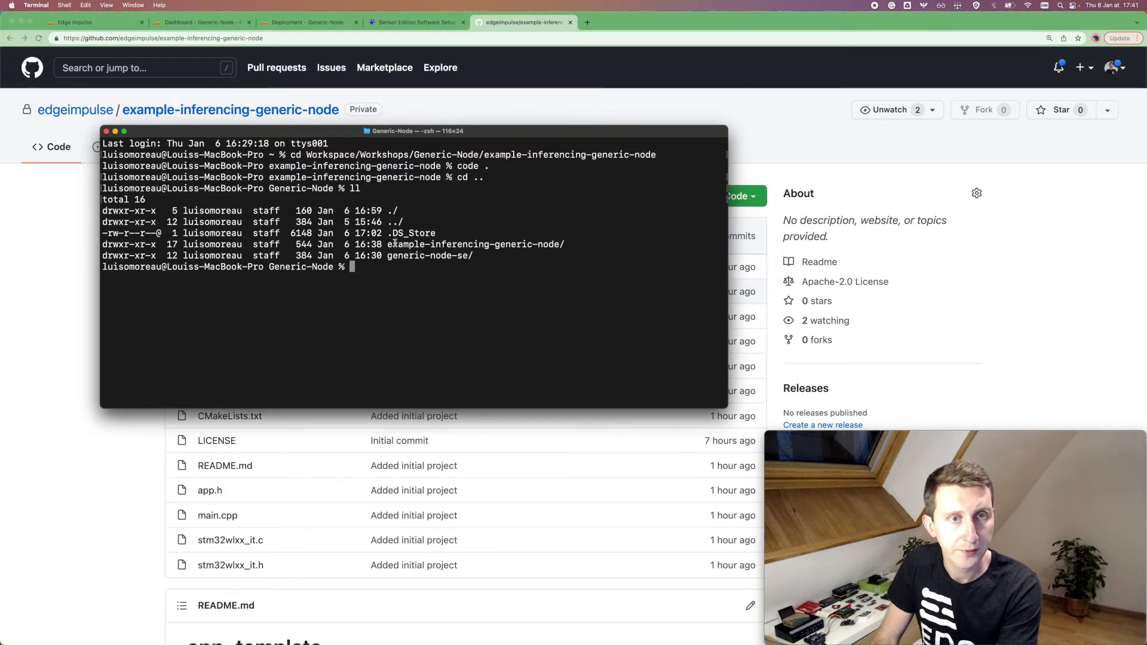
double_click(476, 244)
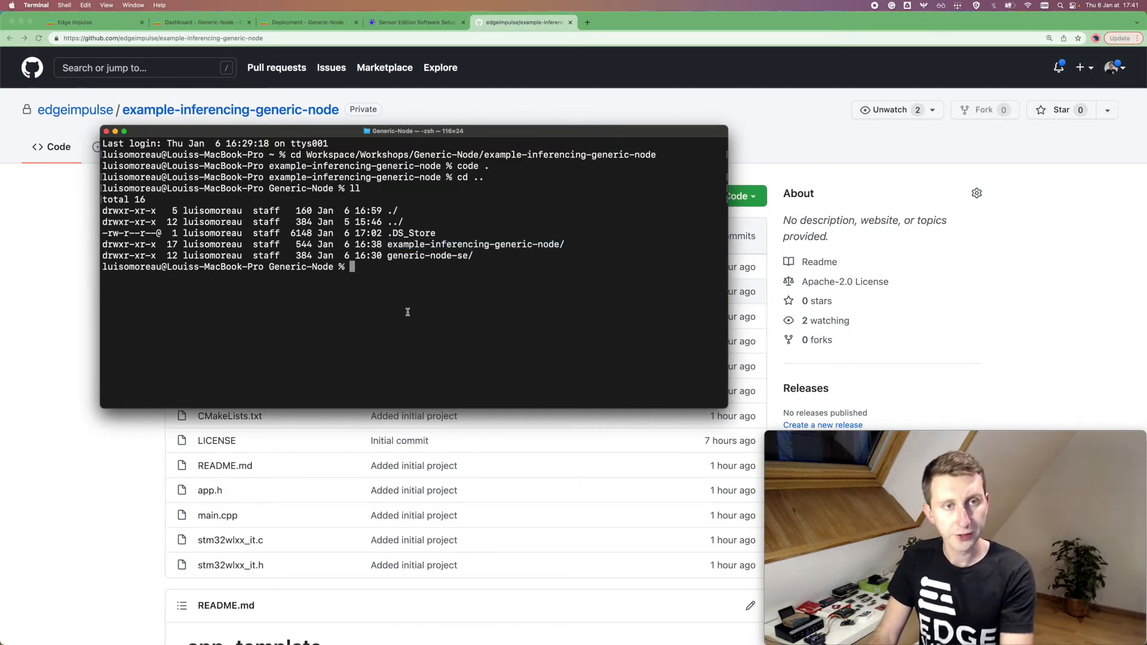
type("fgit")
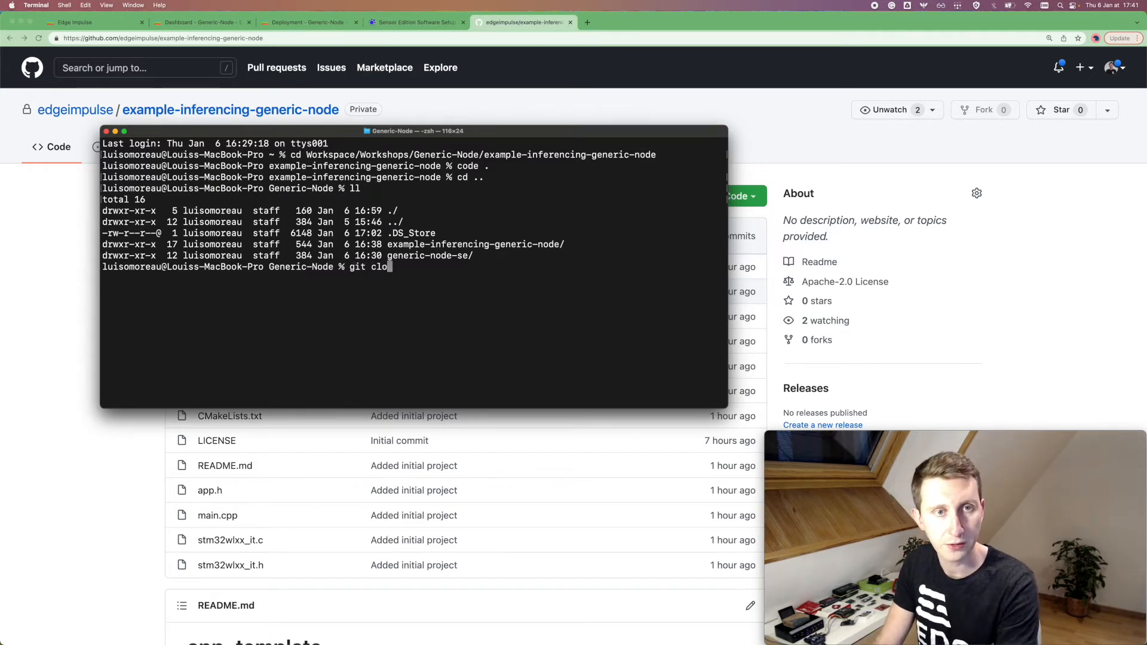
type("https://github.com/edgeimpulse/example-inferencing-generic-node")
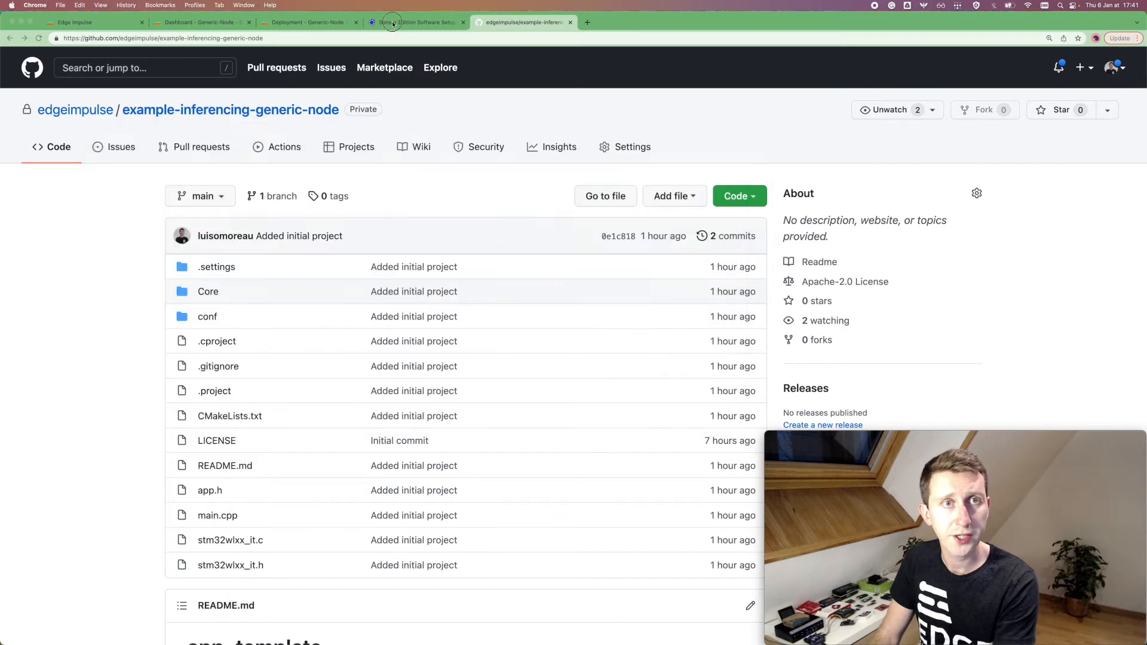
- View the Sensor Edition Software Setup docs and their git clone command, then return to the repository tab
left_click(414, 21)
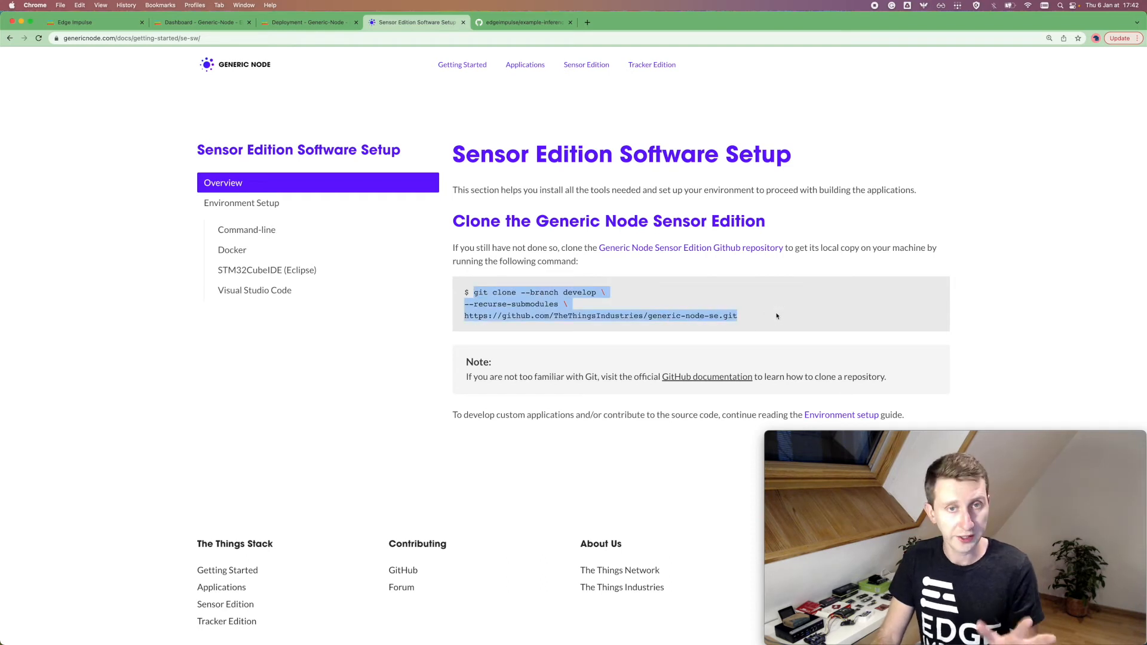
mouse_move(503, 119)
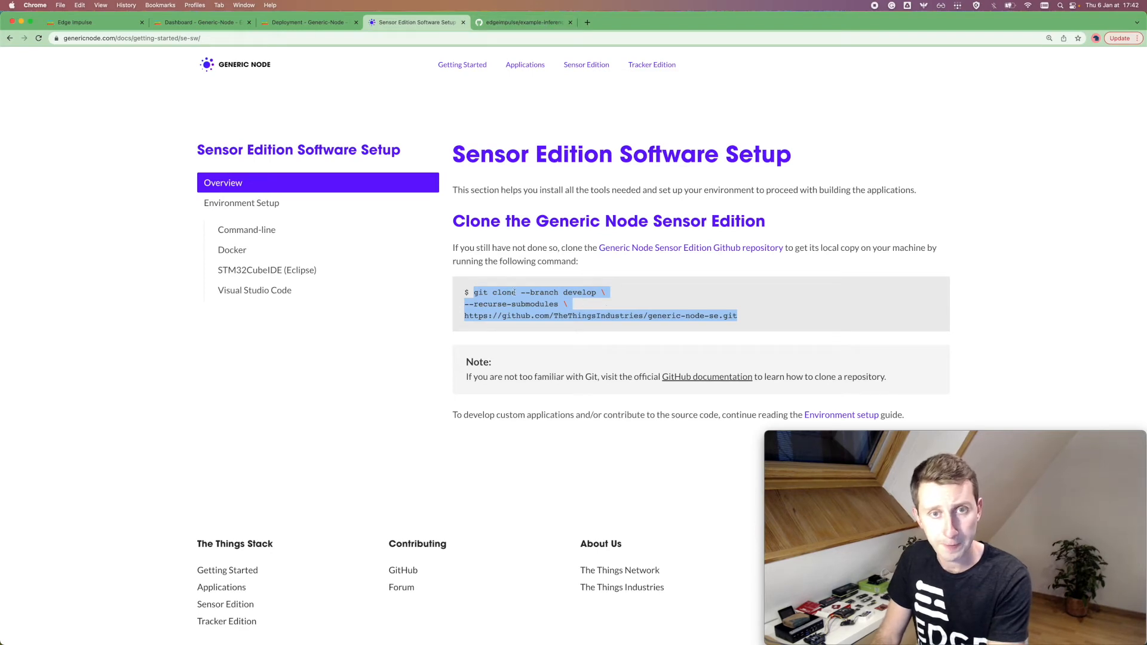
mouse_move(530, 103)
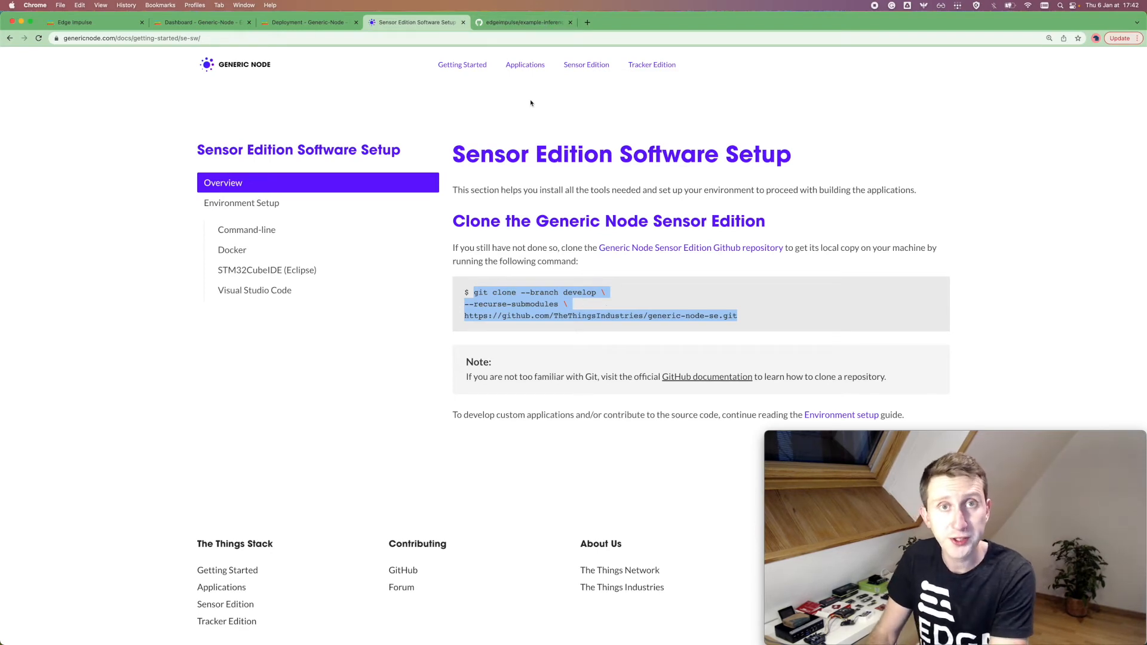
left_click(521, 22)
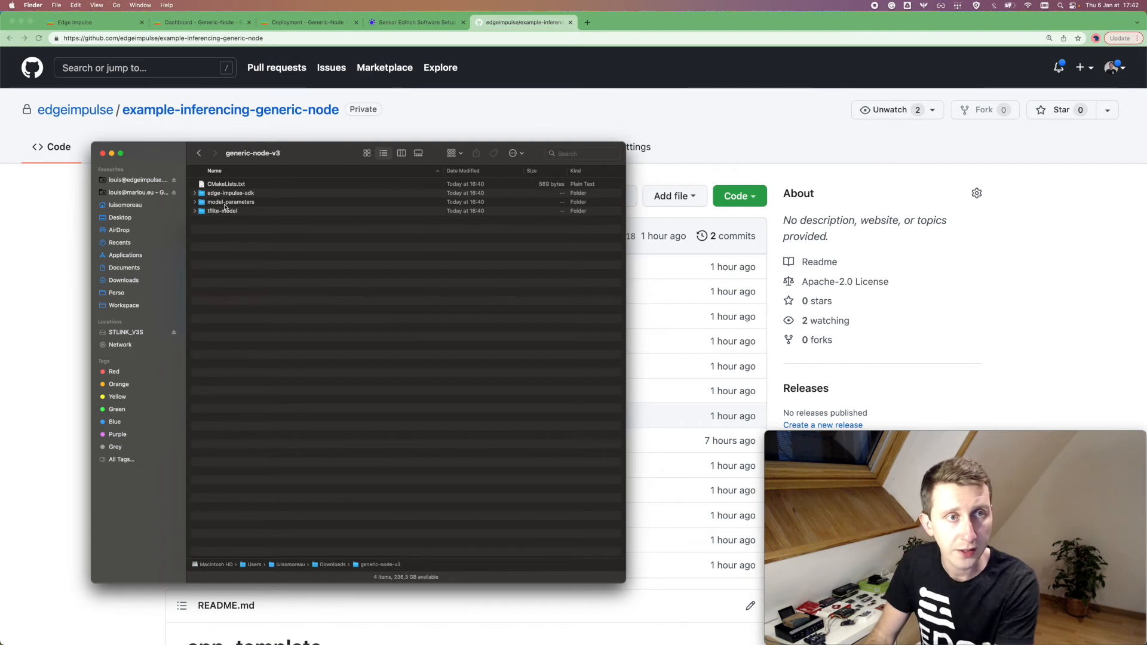
- Navigate Finder from Workspace through Workshops/Generic-Node into example-inferencing-generic-node's Core folder
left_click(221, 210)
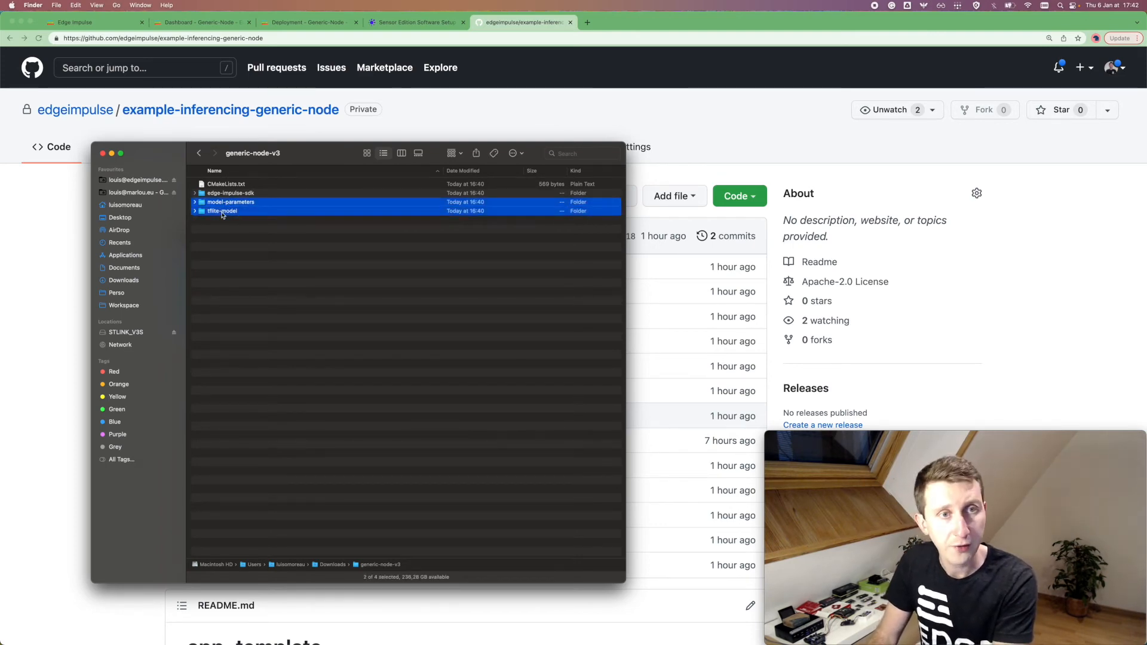
left_click(123, 305)
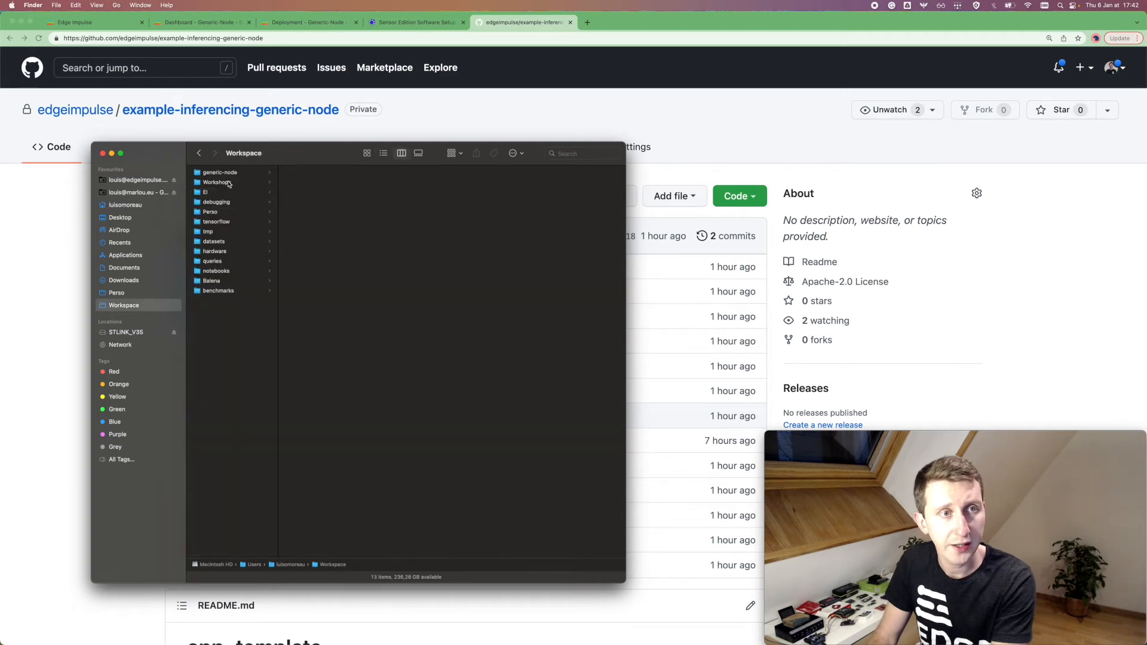
left_click(316, 191)
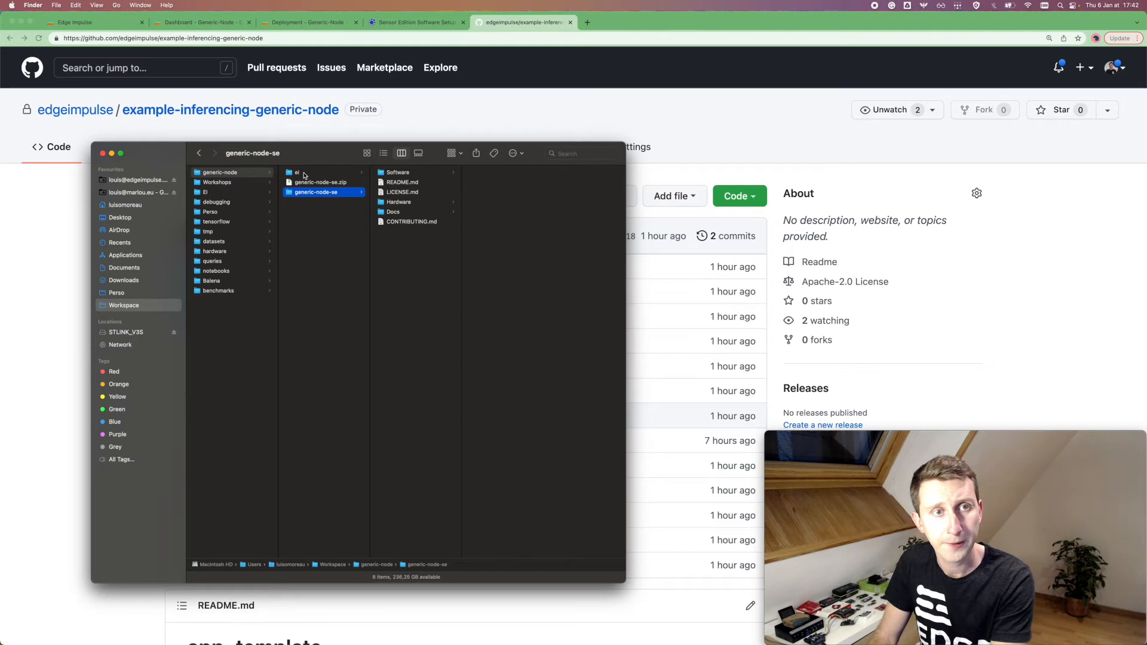
left_click(216, 182)
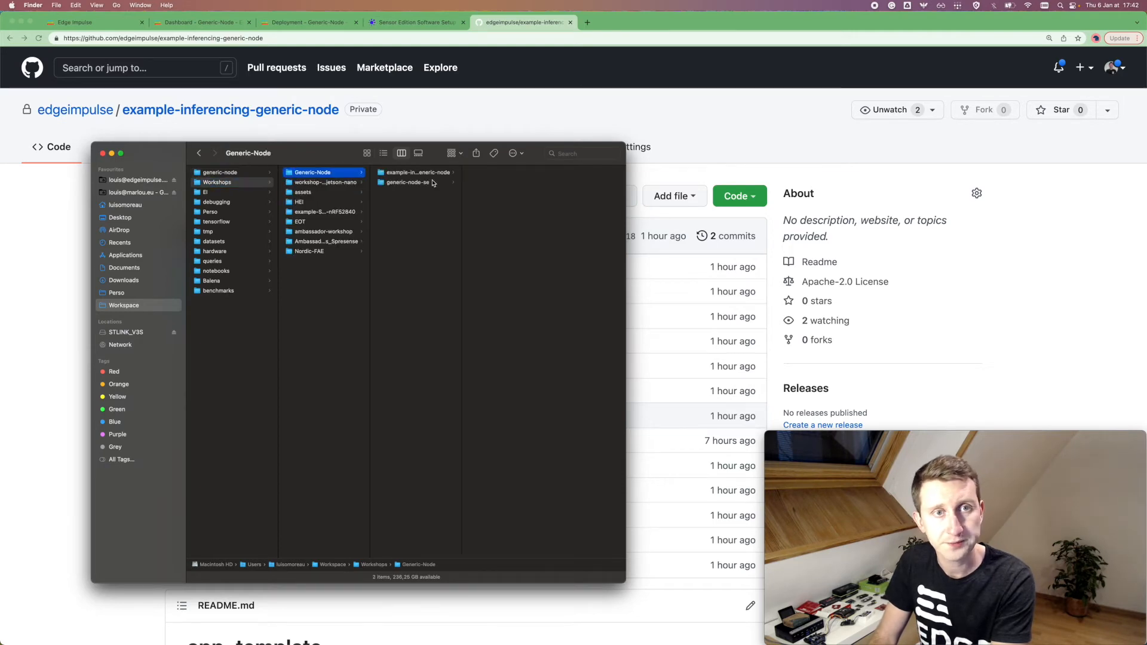
left_click(414, 173)
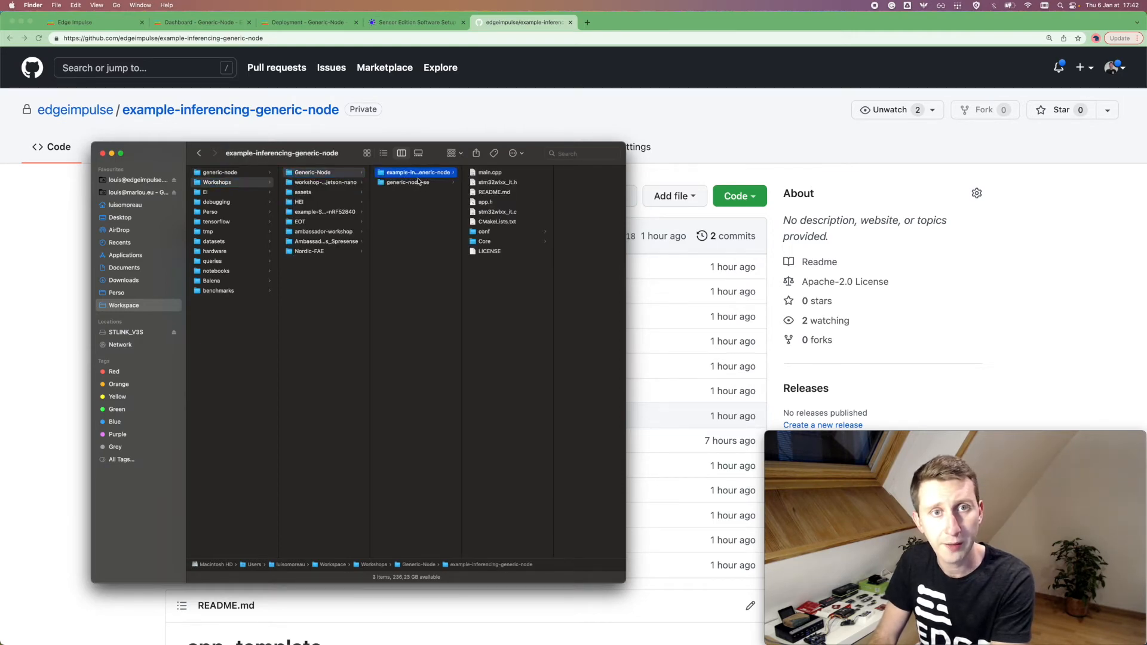
left_click(484, 242)
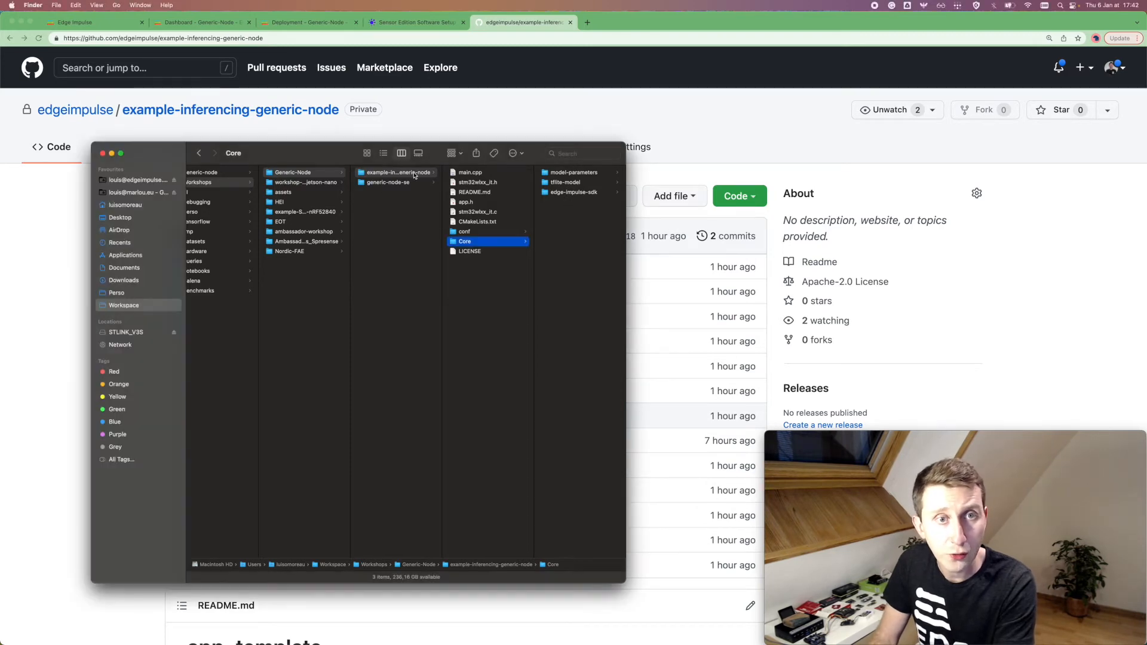
- Back out and open generic-node-se > Software > app listing the example applications
left_click(397, 172)
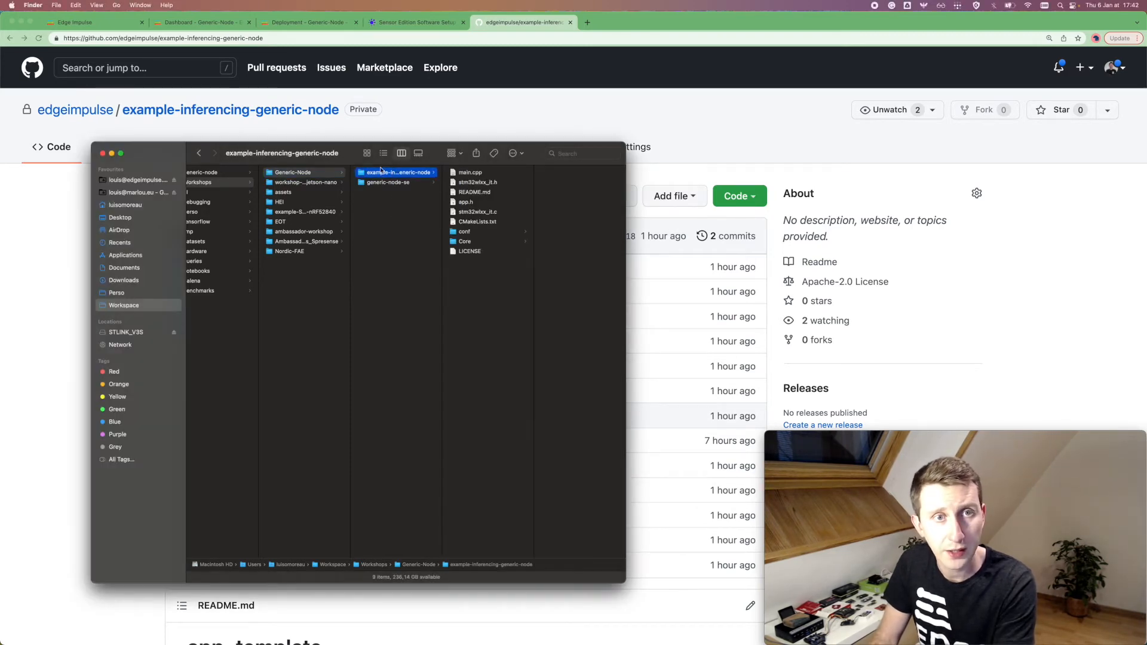
left_click(393, 182)
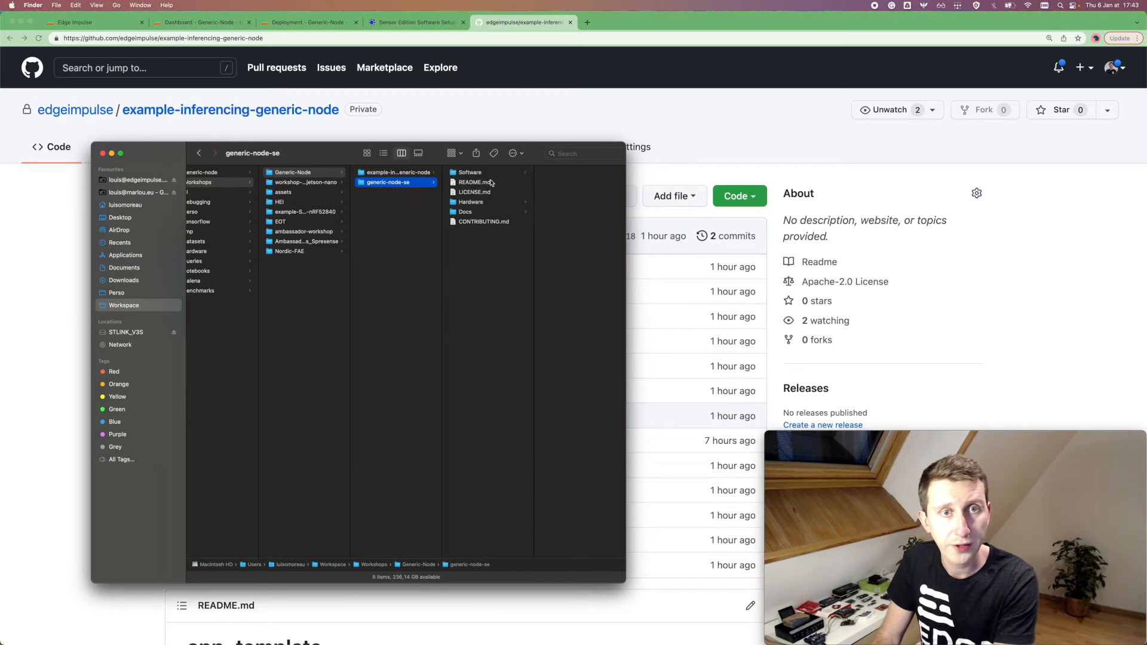
left_click(470, 172)
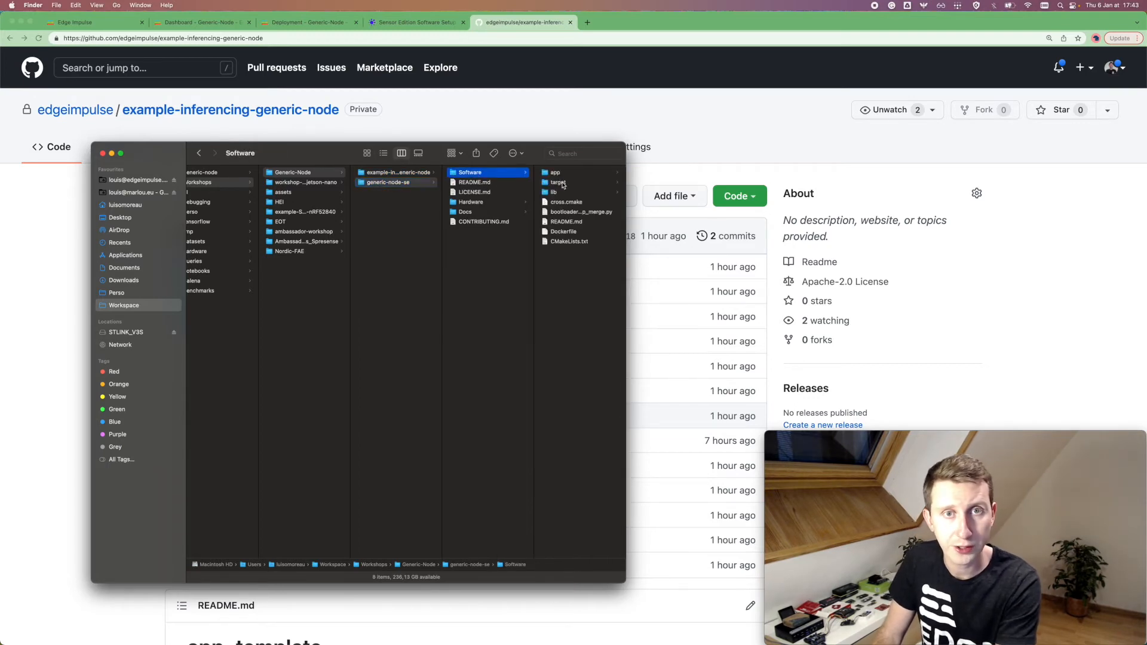
left_click(555, 172)
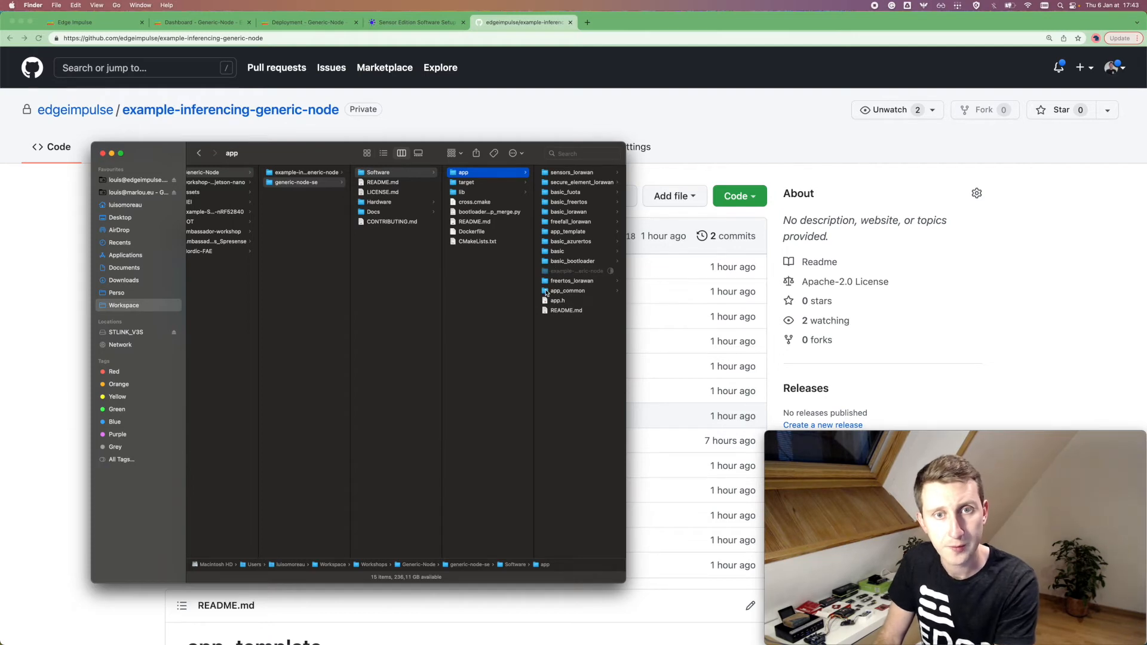
- Launch STM32CubeIDE from Spotlight
type("stM32CubeIDE")
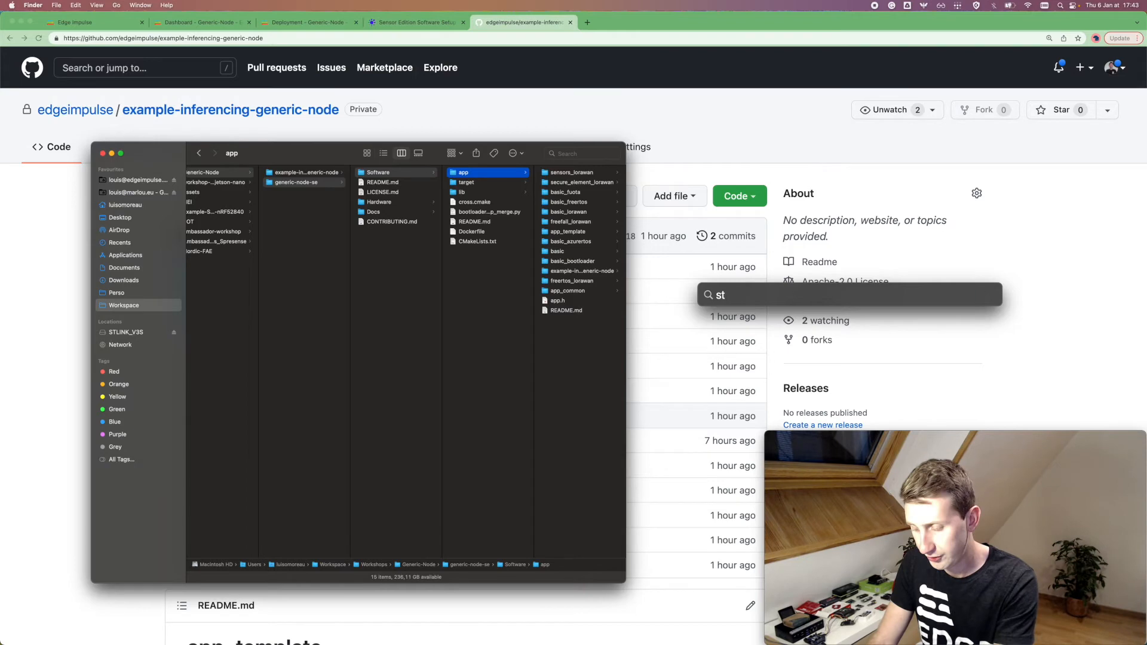
type("m")
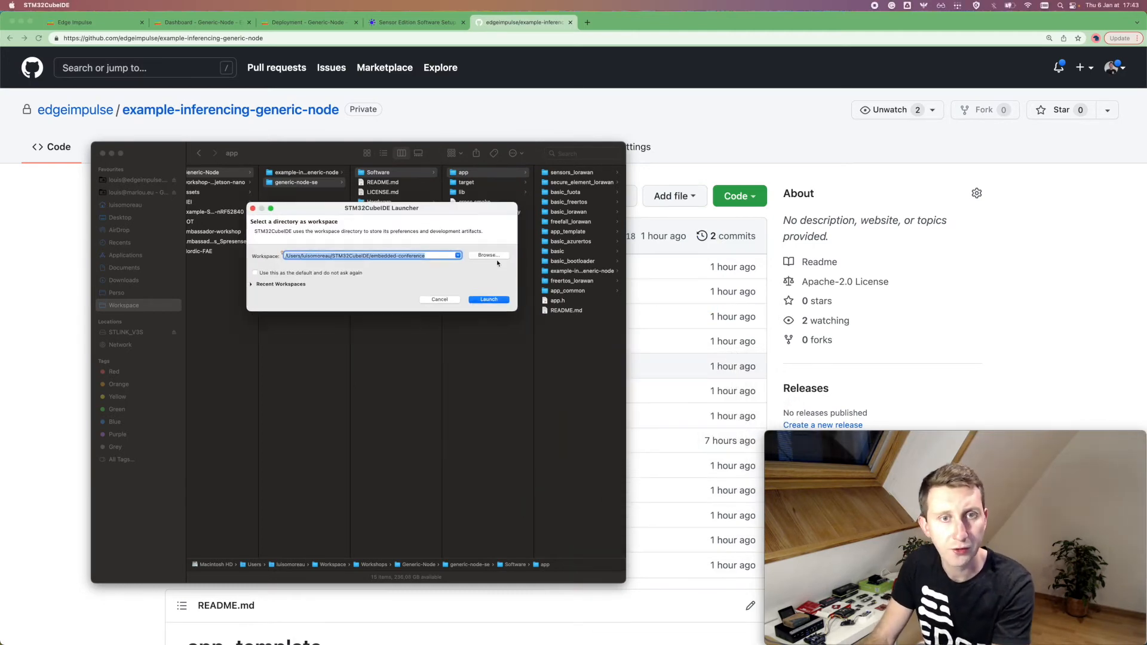
- Create a new inference-generic-node folder and launch the IDE with it as the workspace
left_click(487, 256)
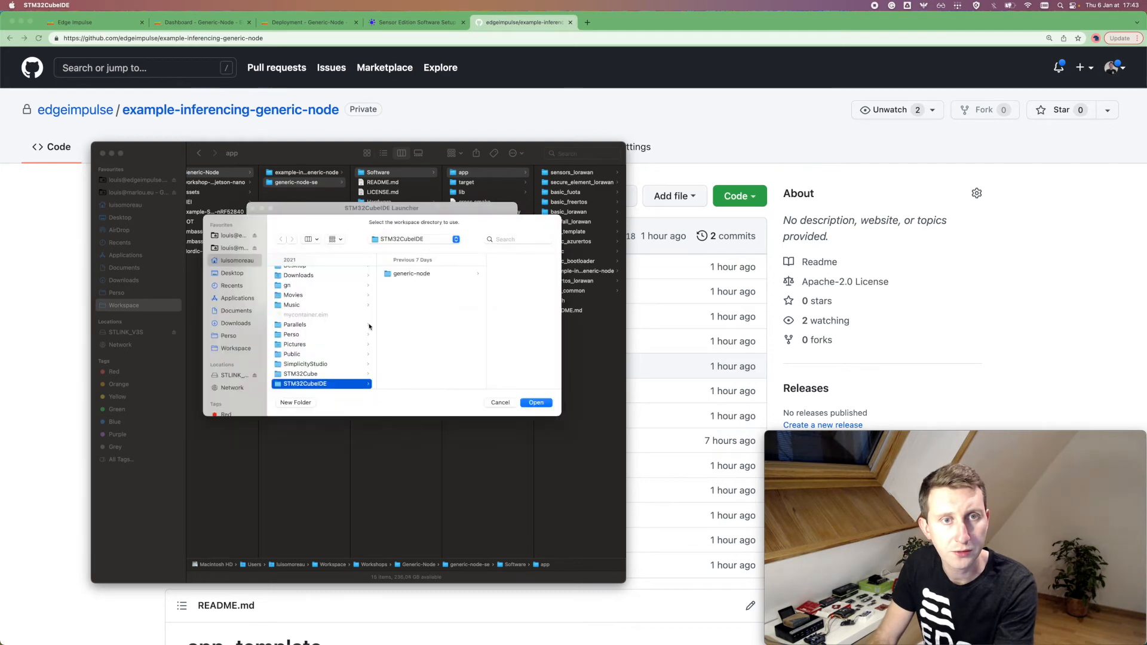
mouse_move(432, 333)
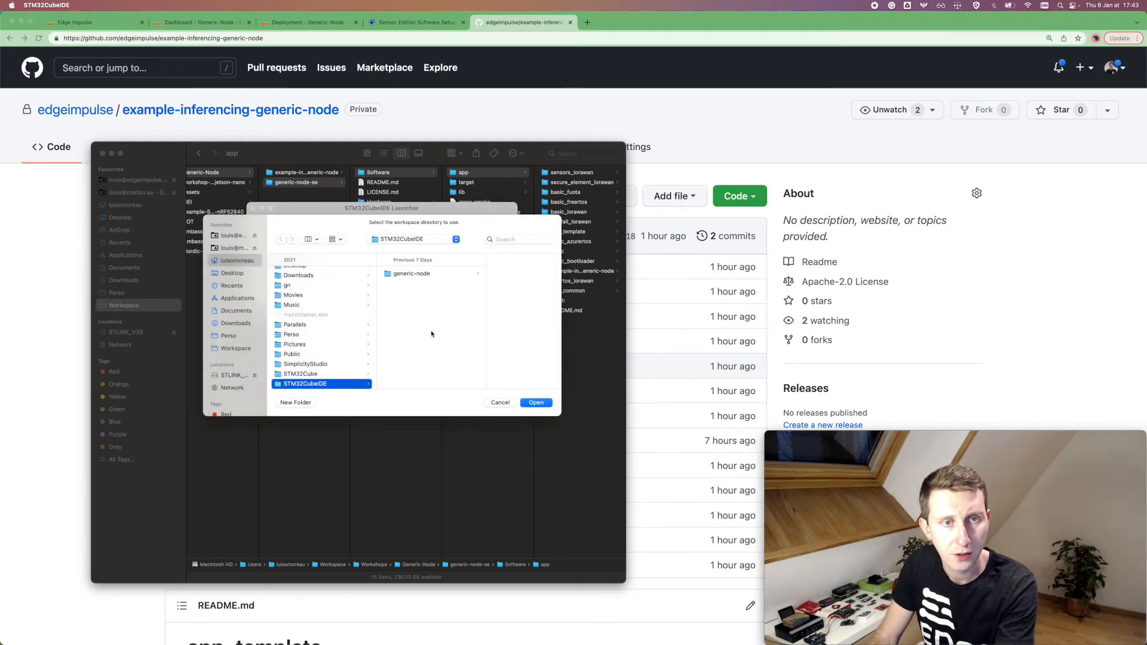
left_click(295, 403)
type("inference-generic-")
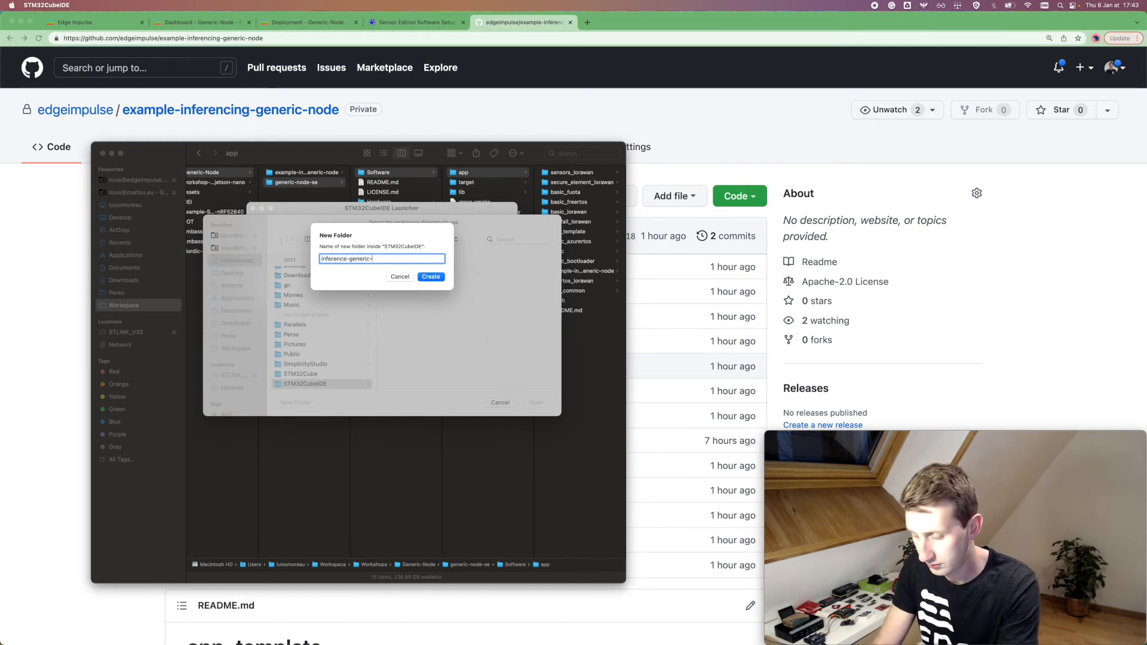
left_click(430, 276)
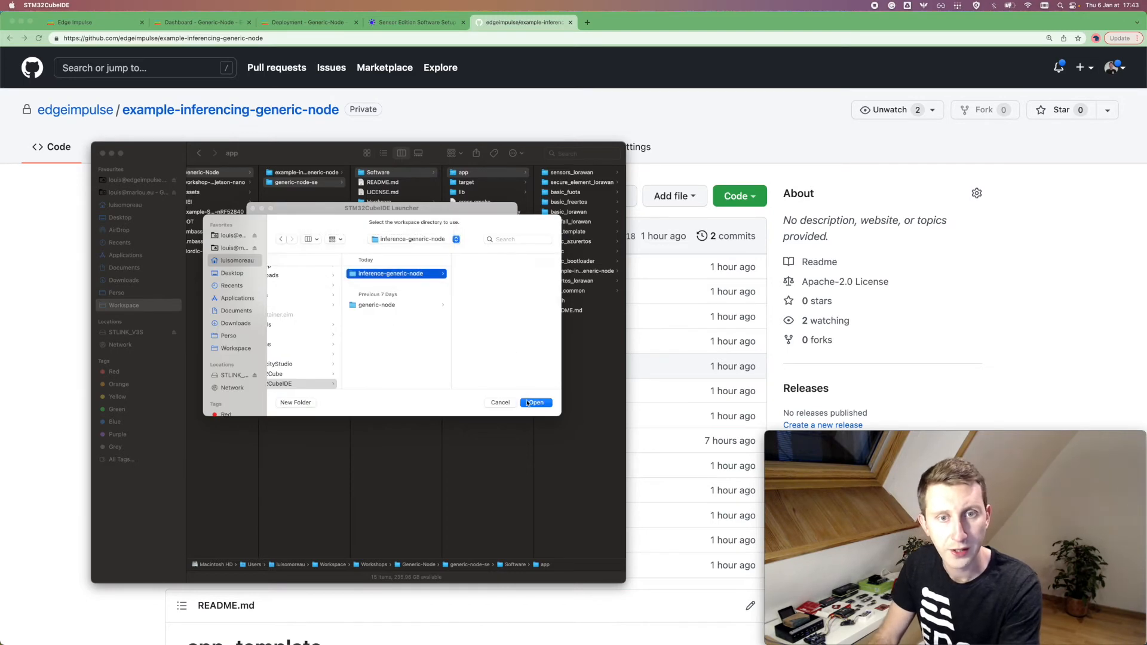
left_click(534, 402)
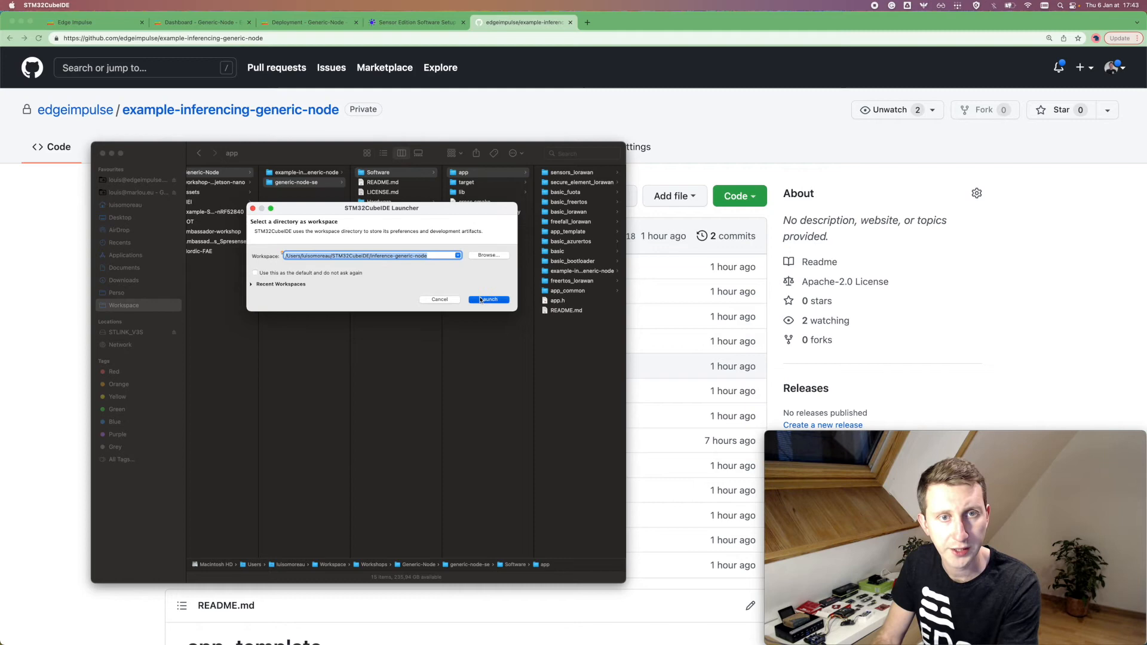
left_click(488, 299)
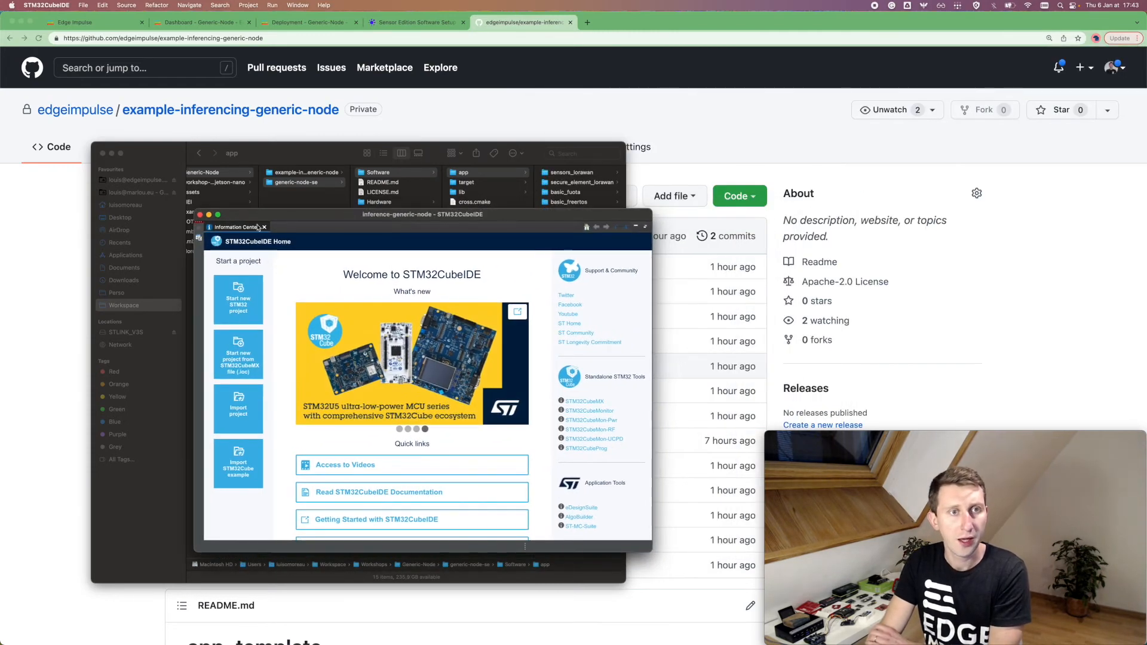
- Start the Existing Projects into Workspace import wizard
left_click(263, 227)
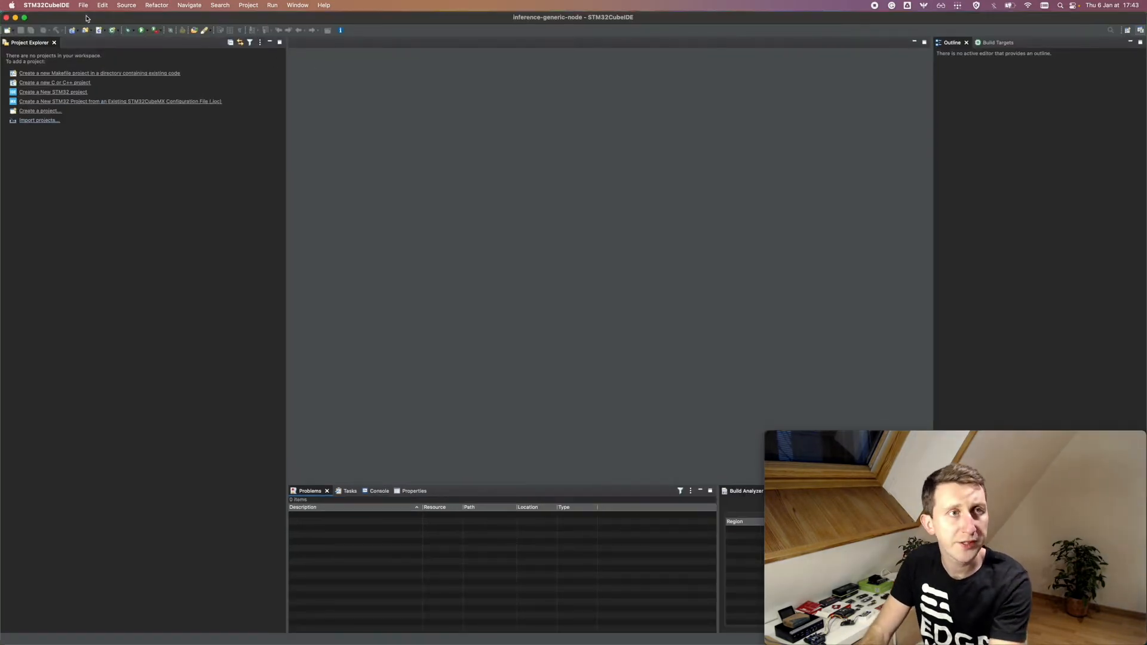
left_click(84, 5)
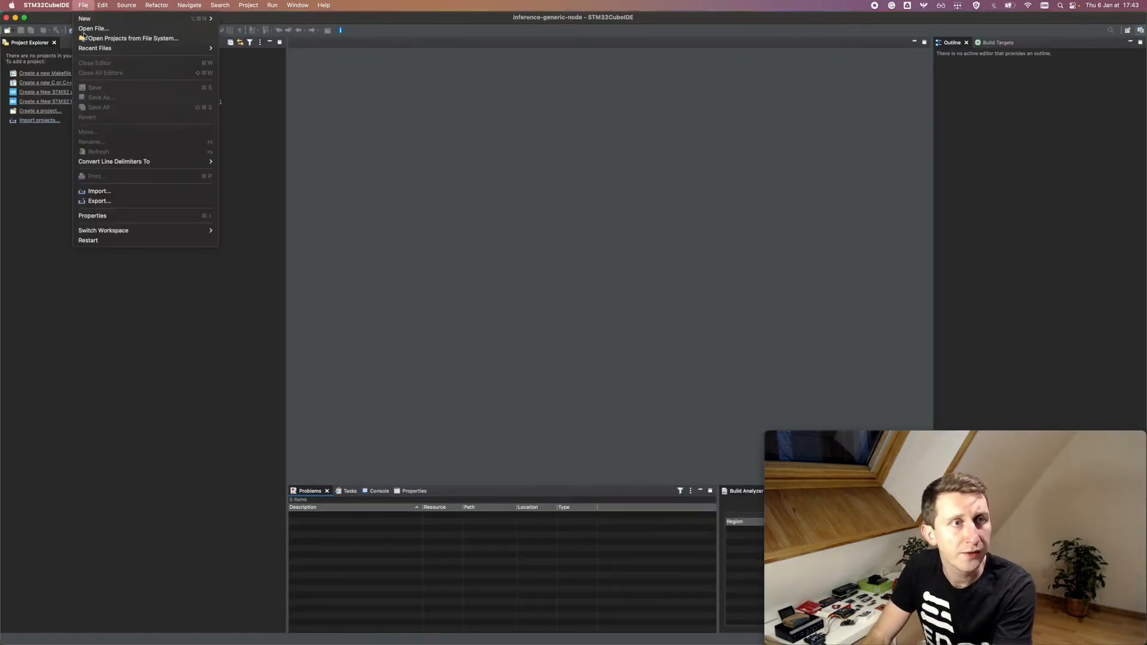
left_click(99, 191)
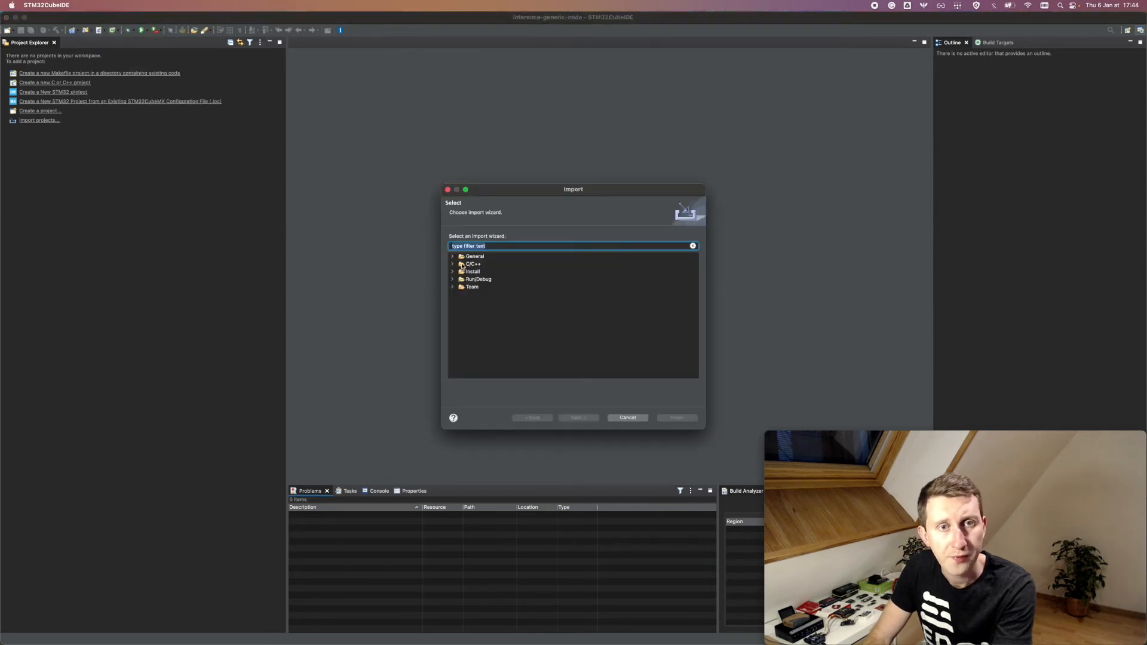
left_click(454, 257)
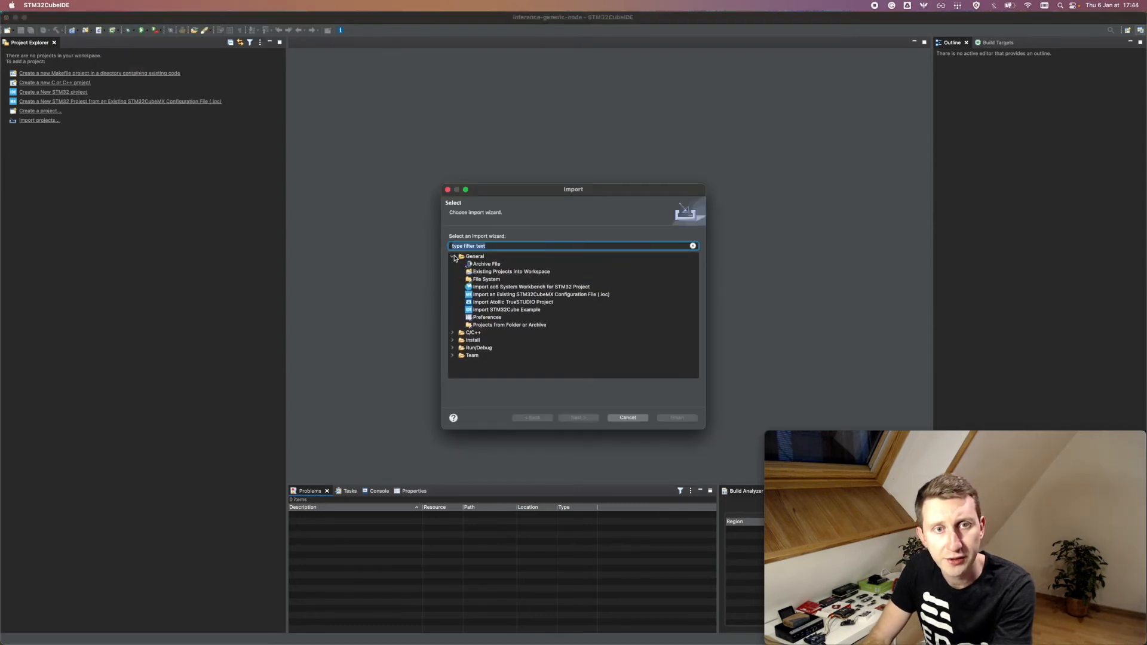
left_click(510, 271)
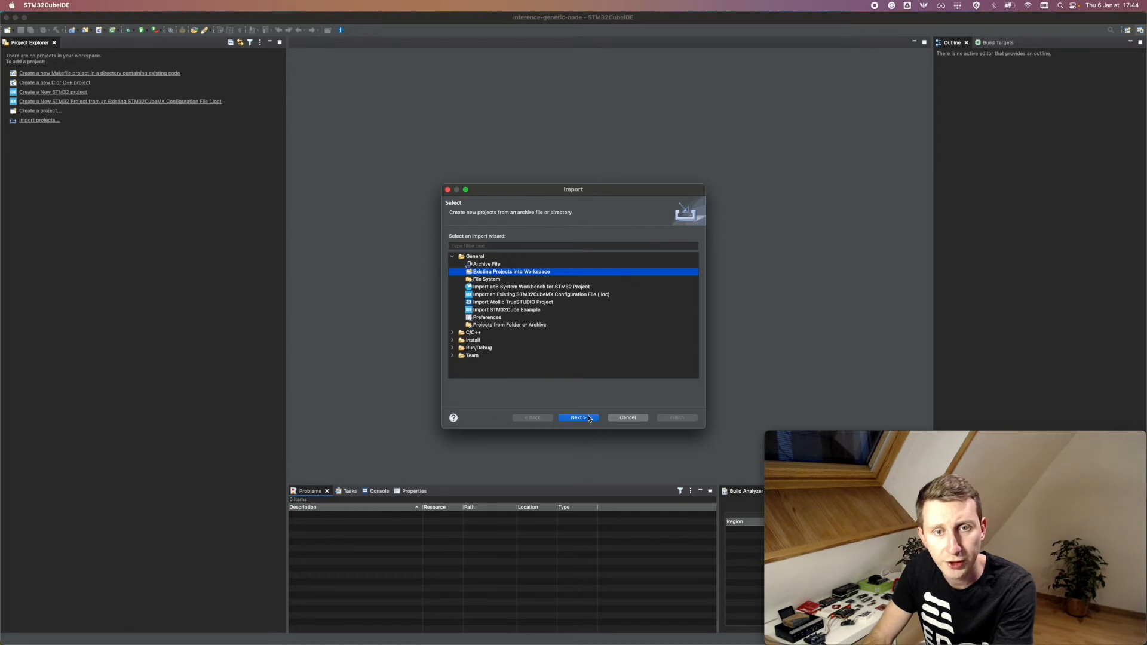
left_click(578, 418)
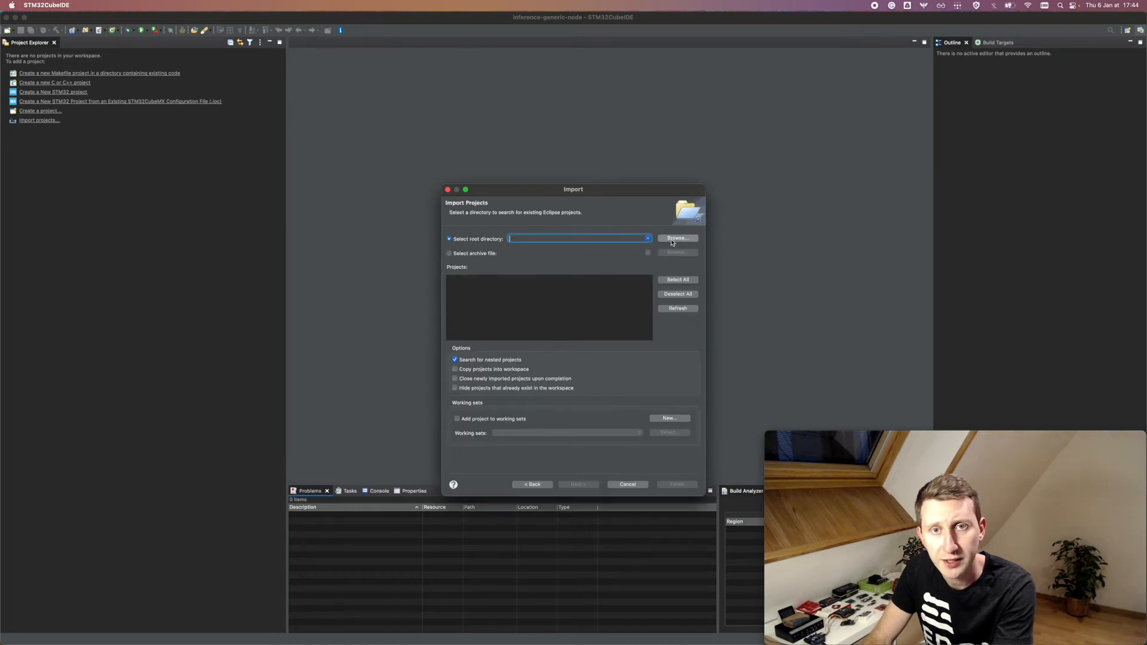
- Import all projects under the generic-node-se root directory, dismissing the already-existing projects warning
left_click(676, 239)
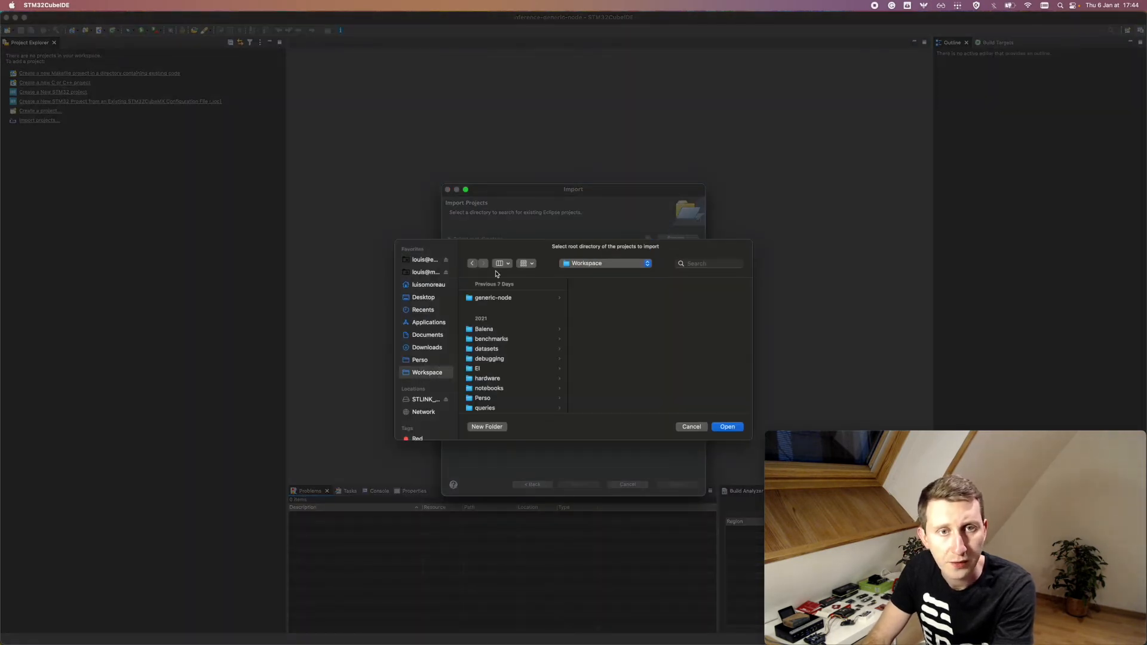
mouse_move(495, 303)
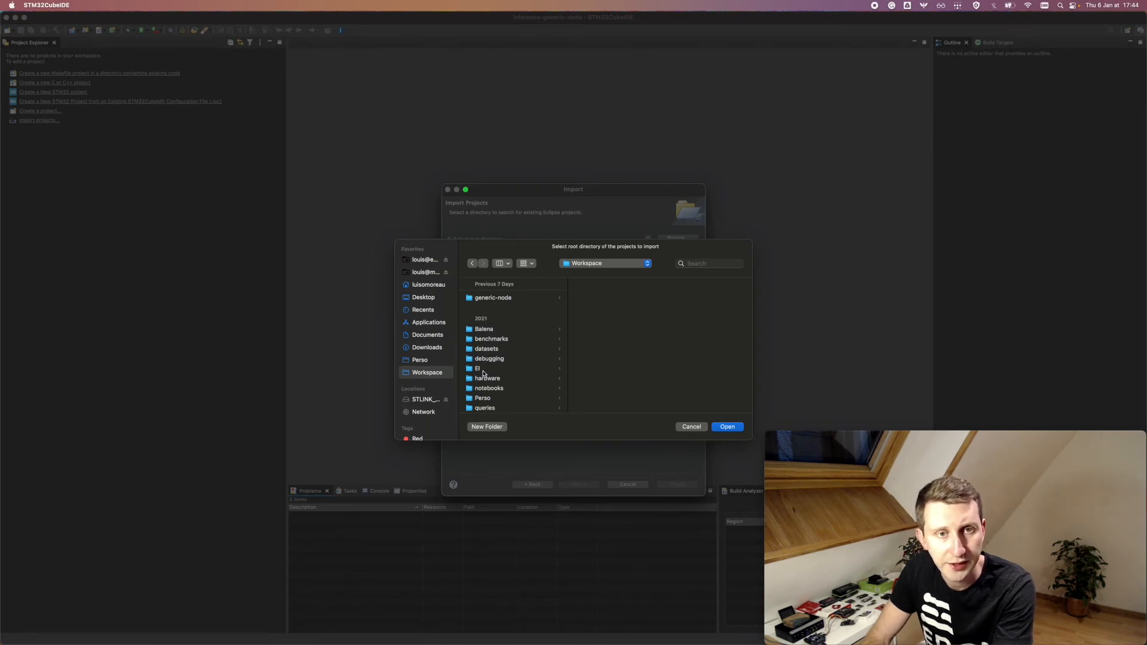
left_click(490, 404)
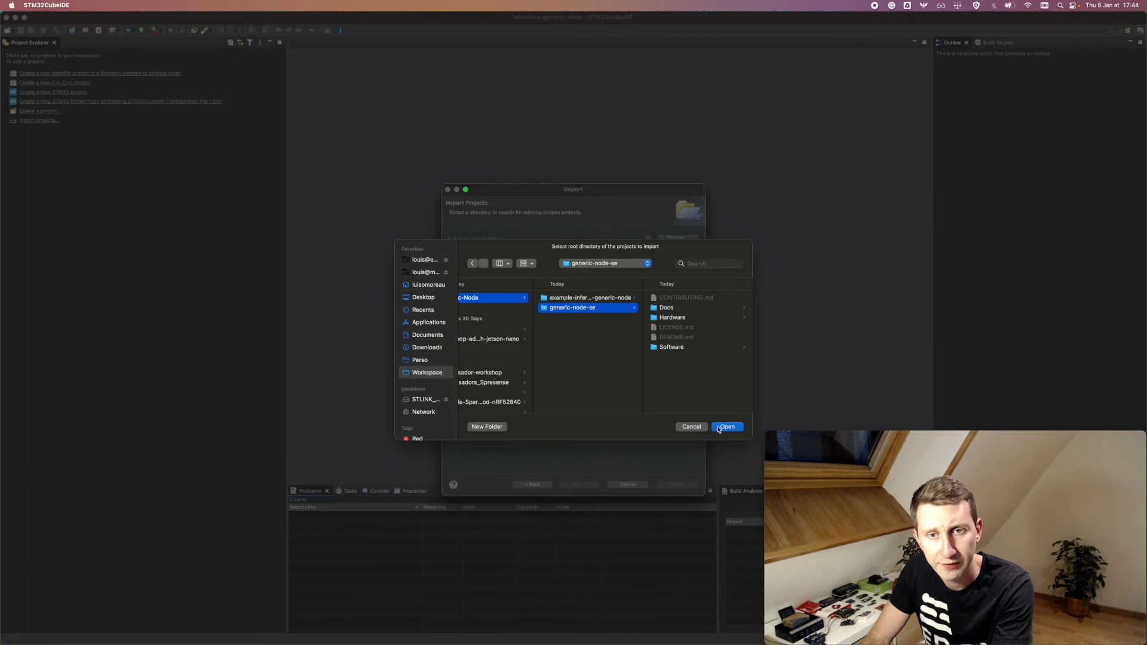
left_click(725, 426)
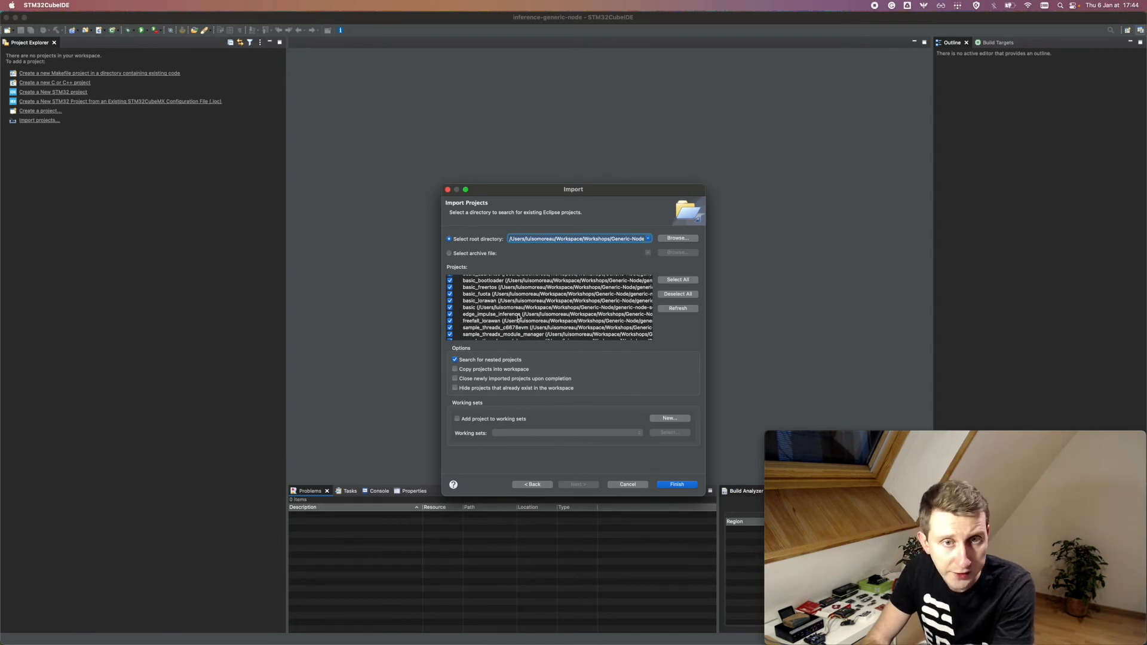
mouse_move(631, 477)
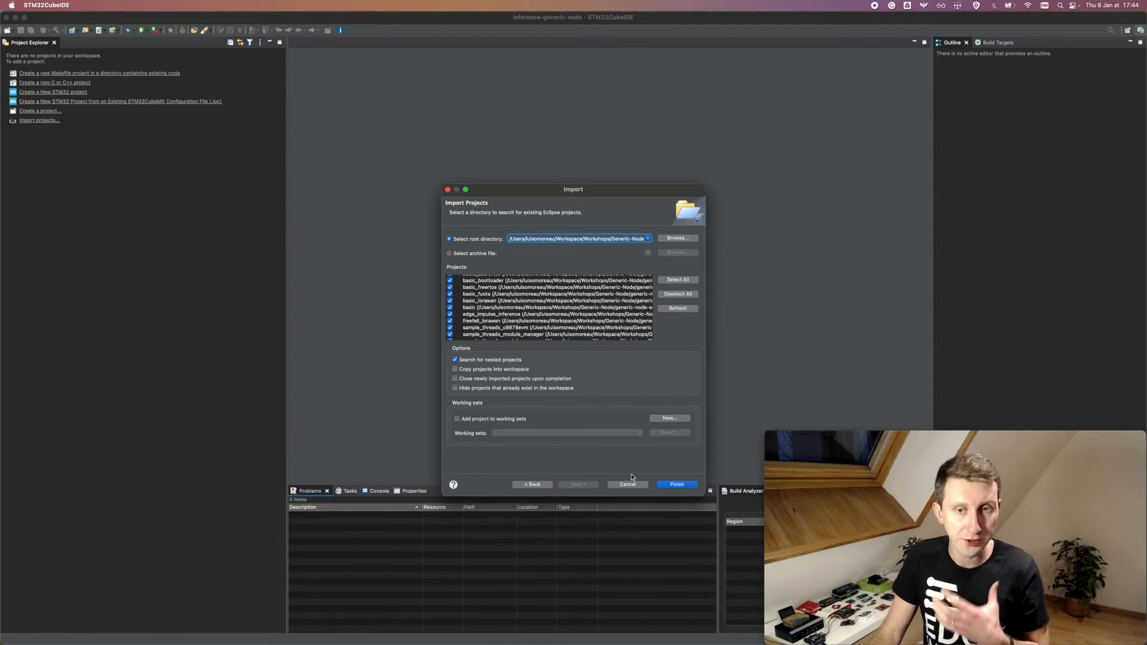
left_click(675, 484)
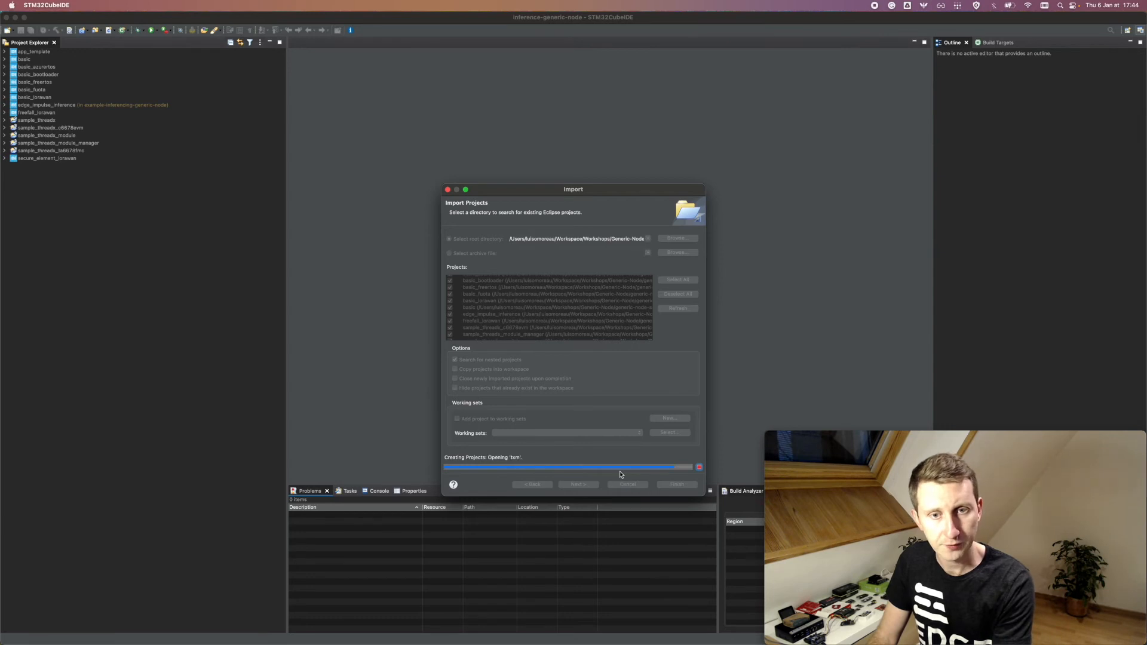
mouse_move(626, 490)
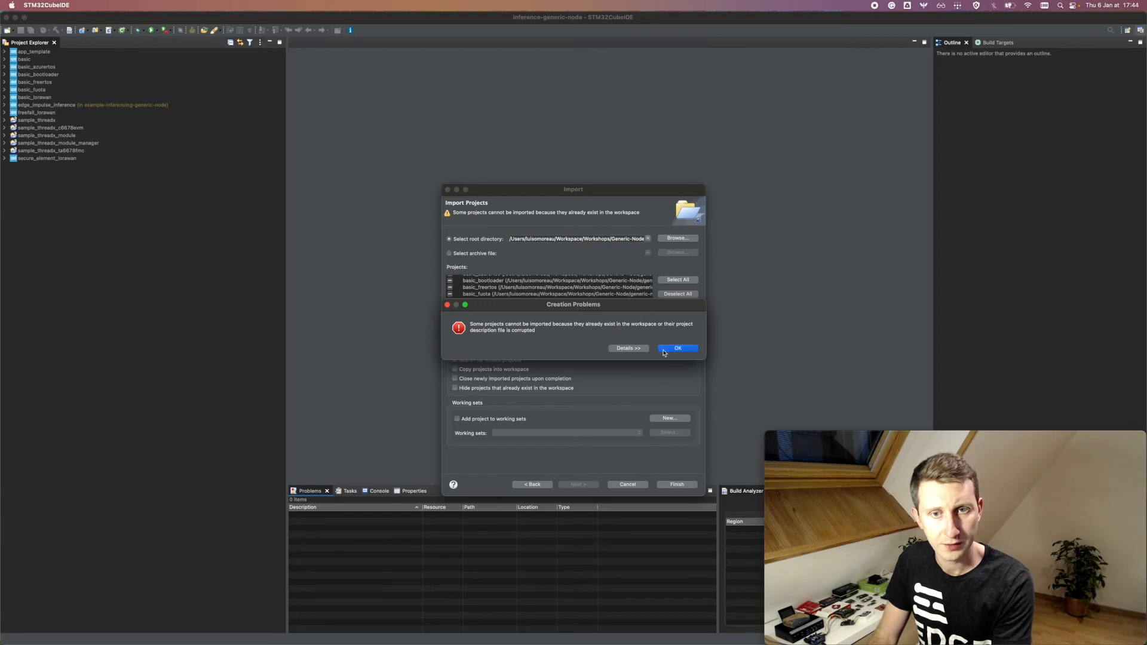
left_click(676, 348)
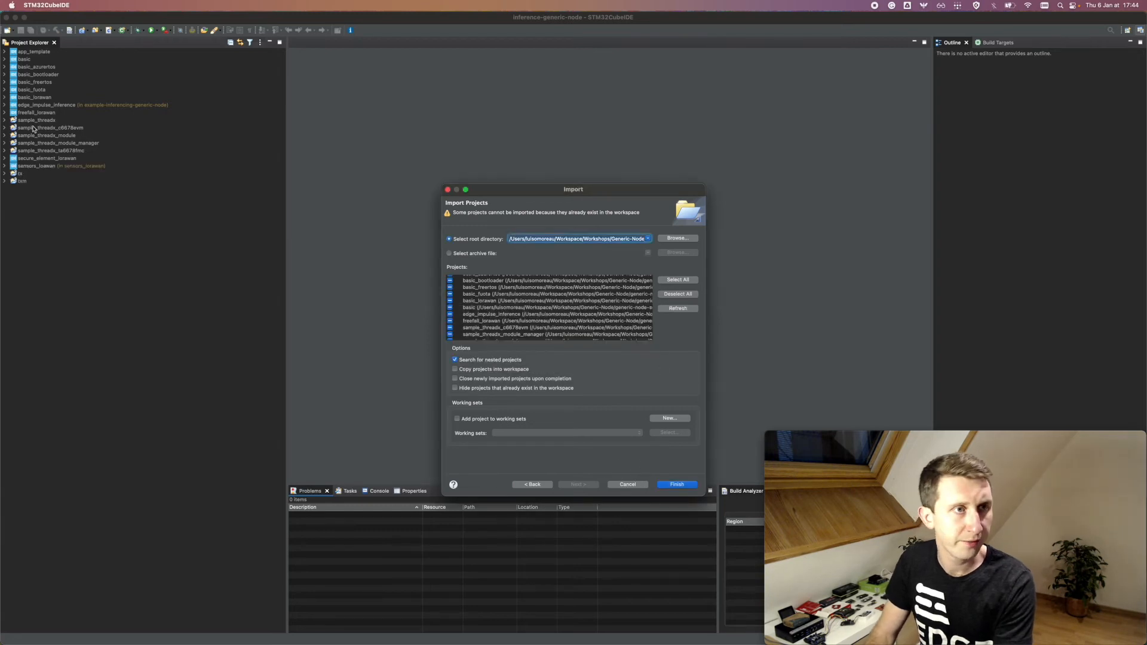
left_click(674, 485)
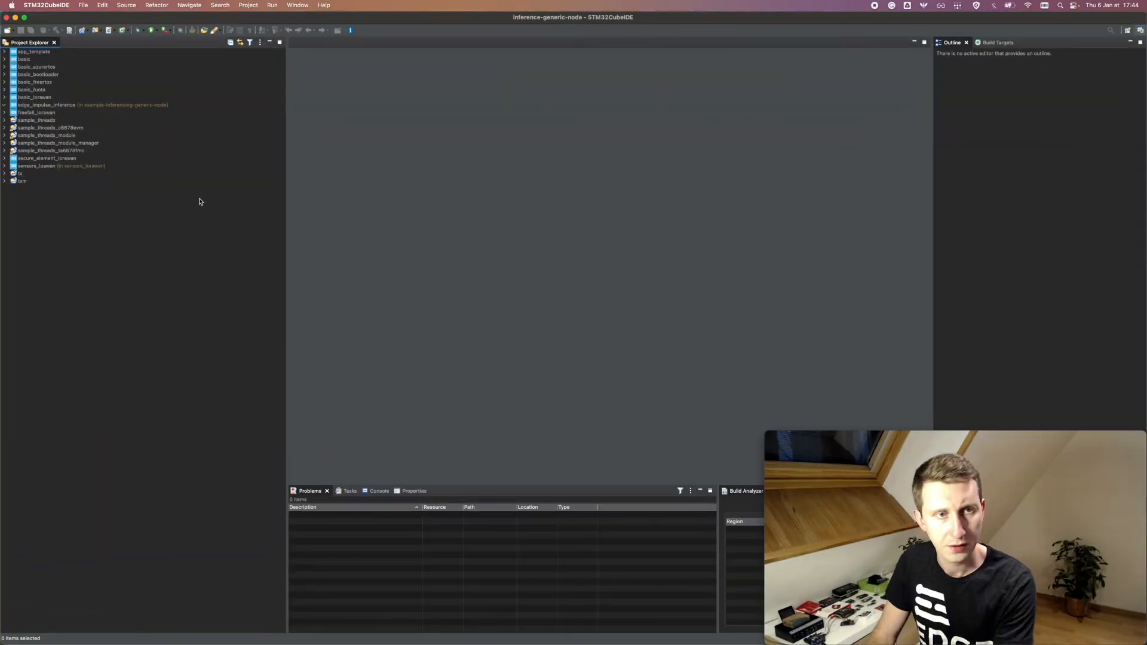
- Expand edge_impulse_inference and open its main.cpp in the editor
left_click(5, 105)
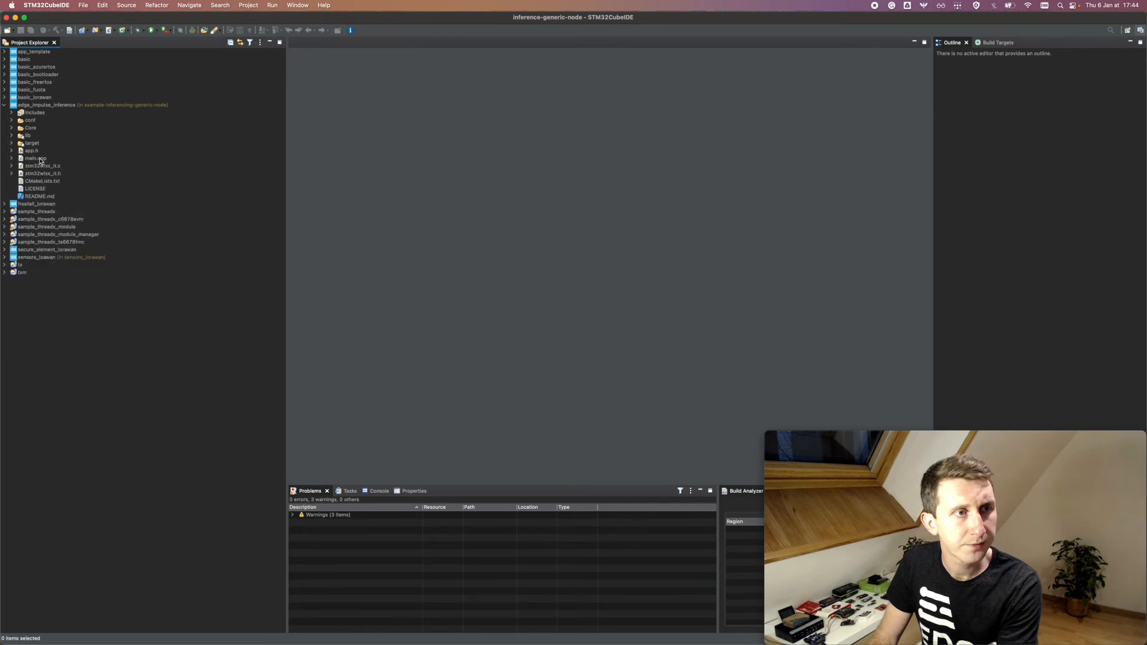
left_click(34, 158)
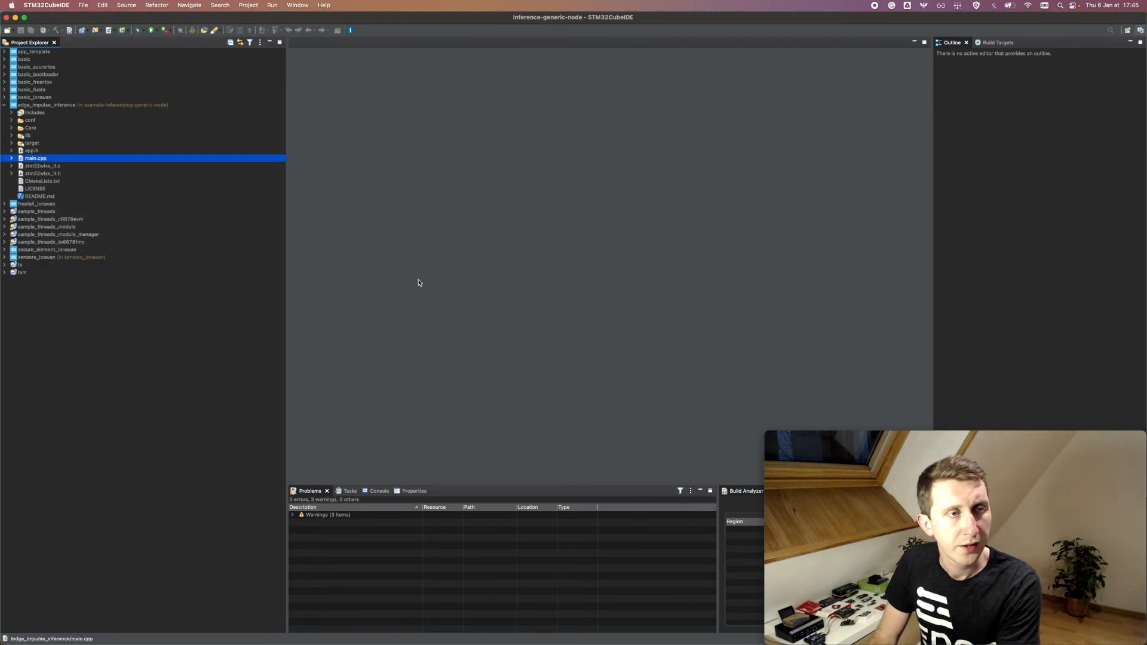
double_click(34, 158)
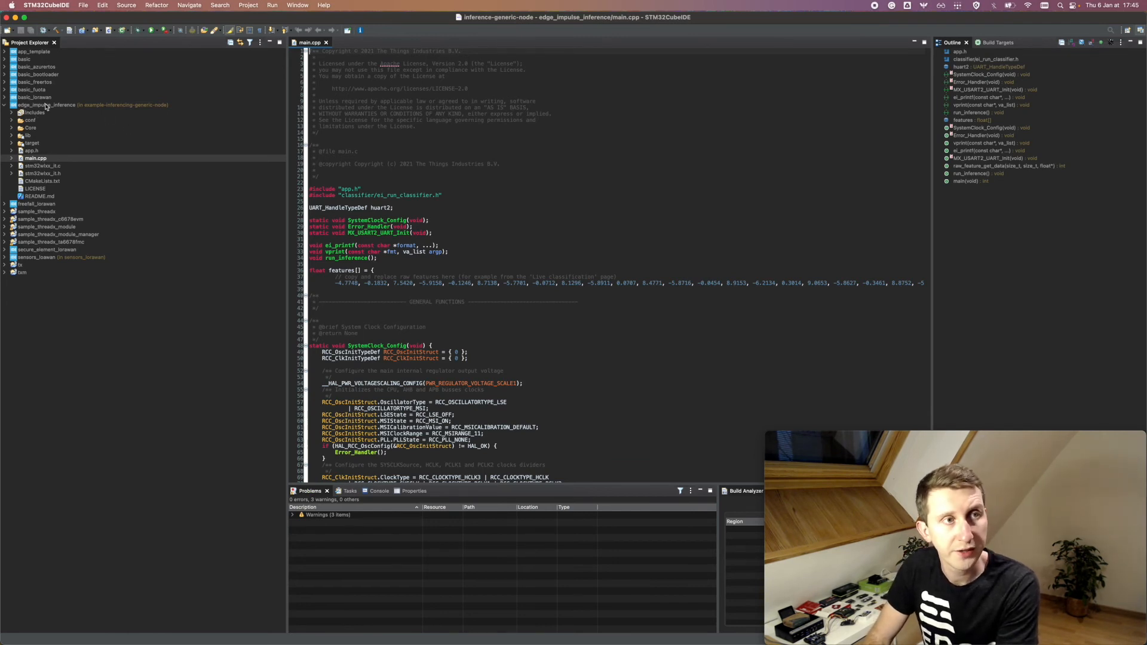
mouse_move(58, 110)
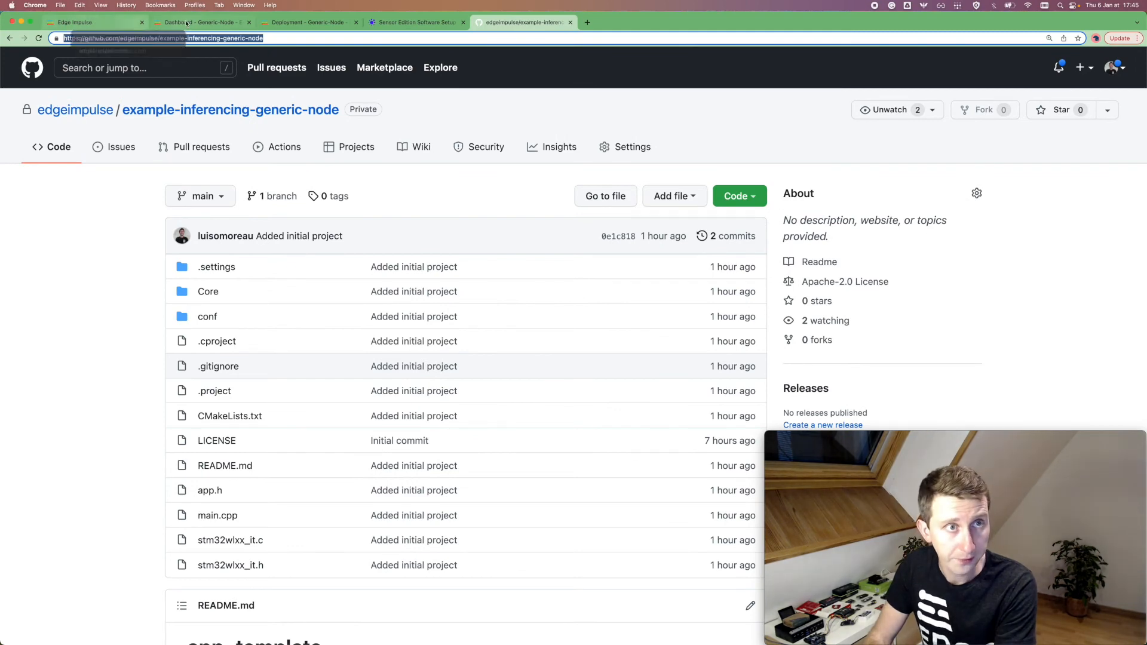
- Load the driving.2ohshrvb test sample in Live classification and copy its raw features
left_click(307, 21)
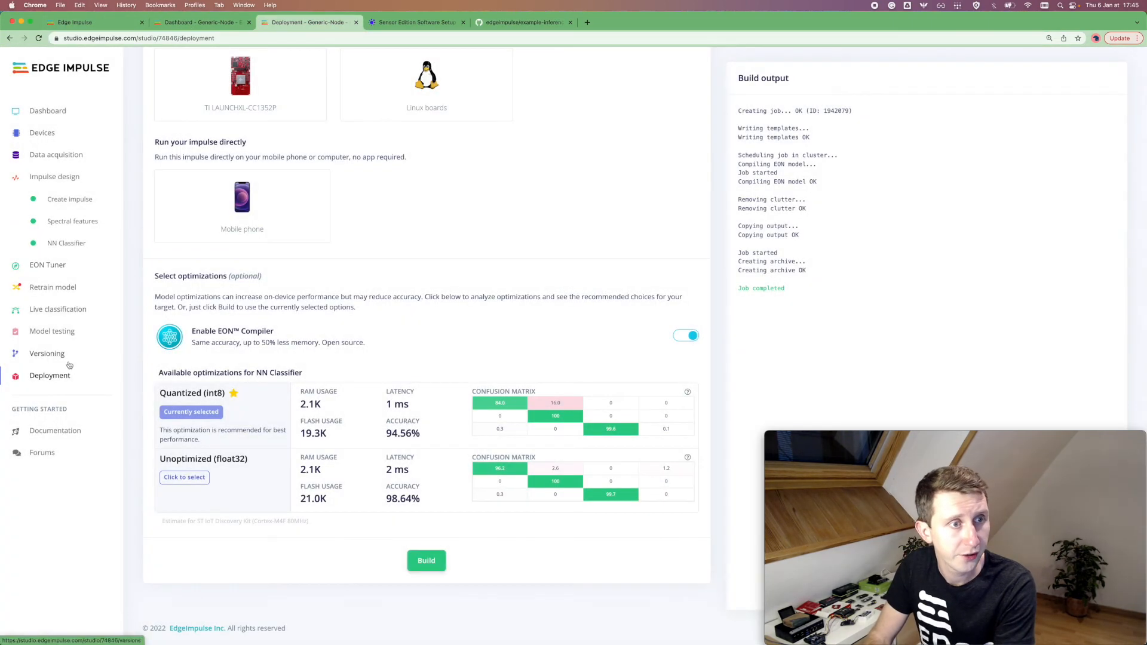
left_click(58, 309)
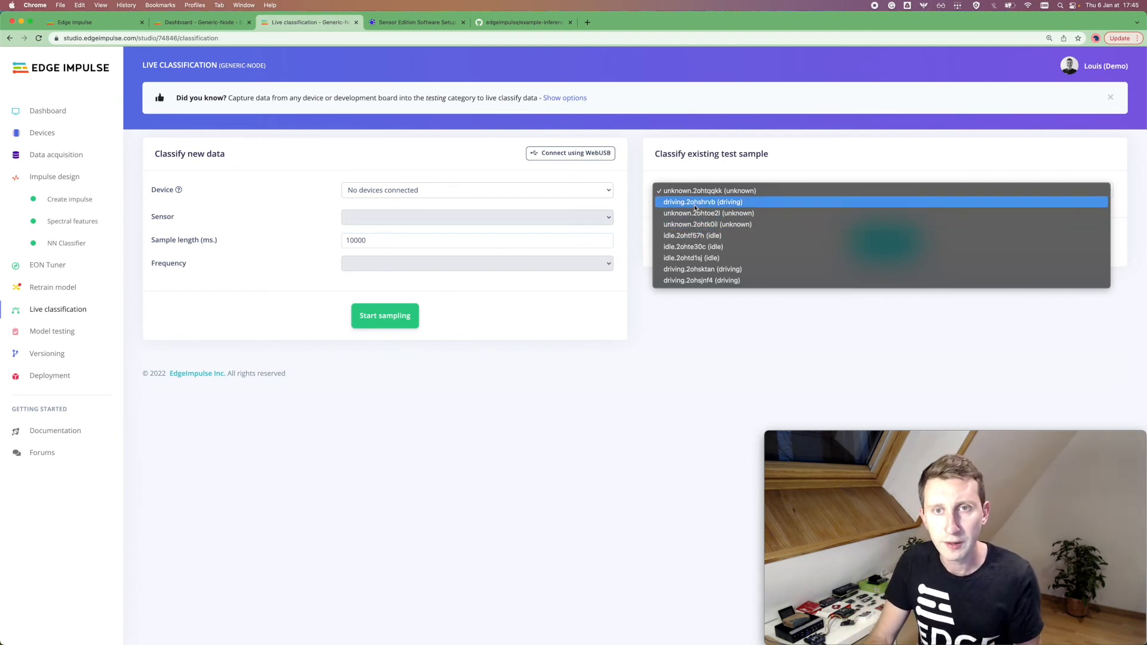
left_click(703, 202)
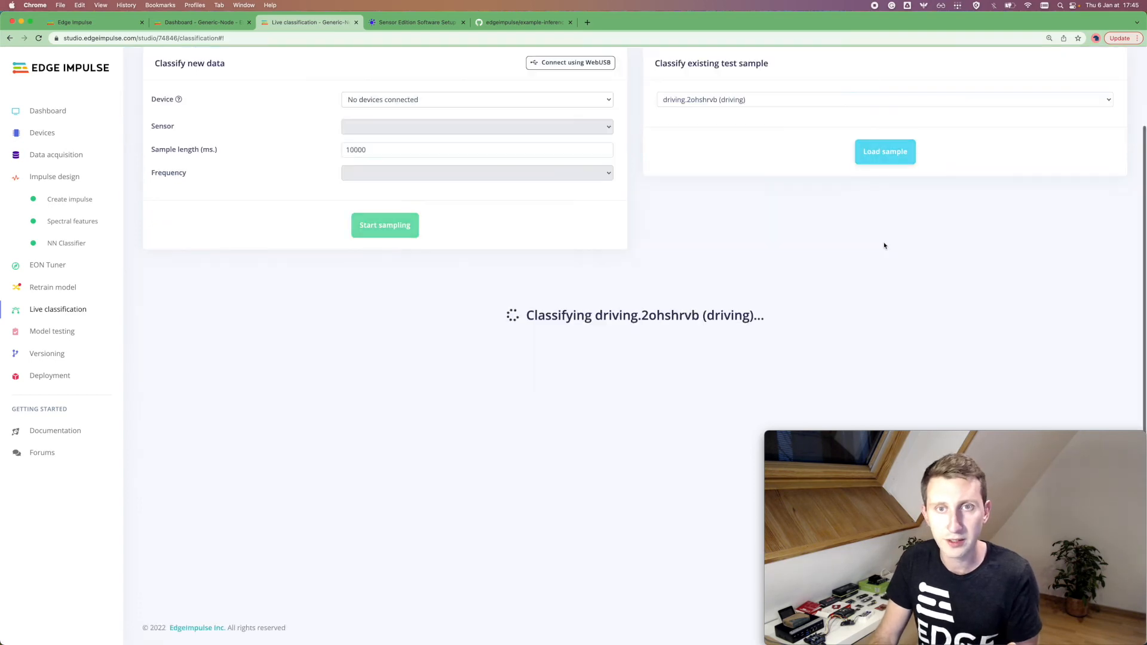
mouse_move(674, 103)
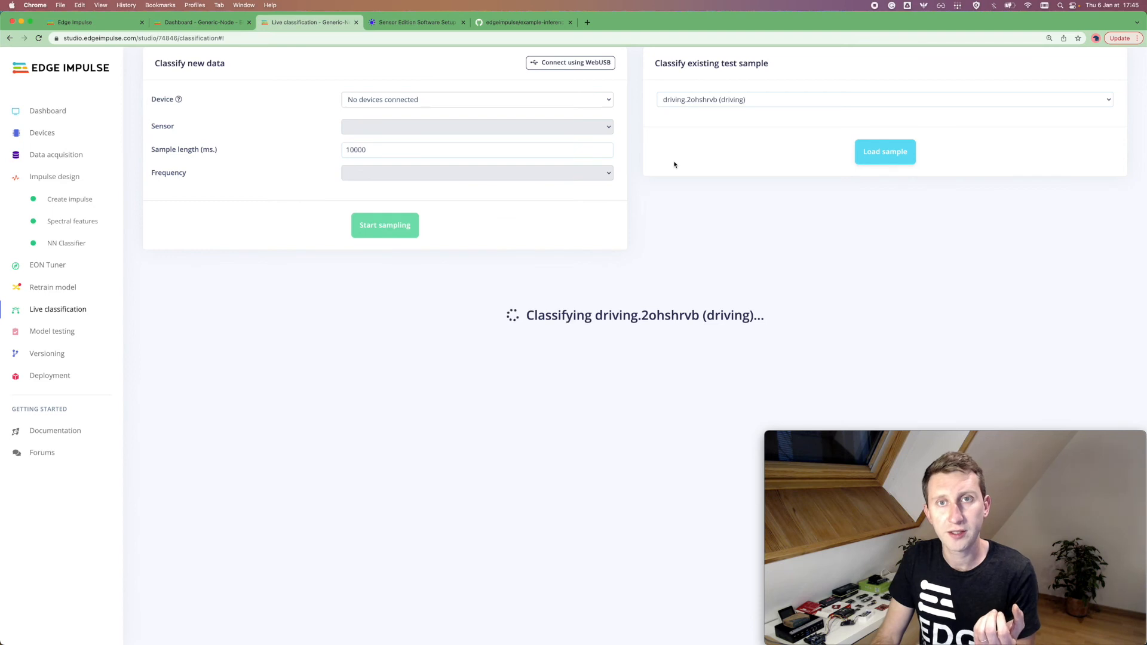
left_click(885, 152)
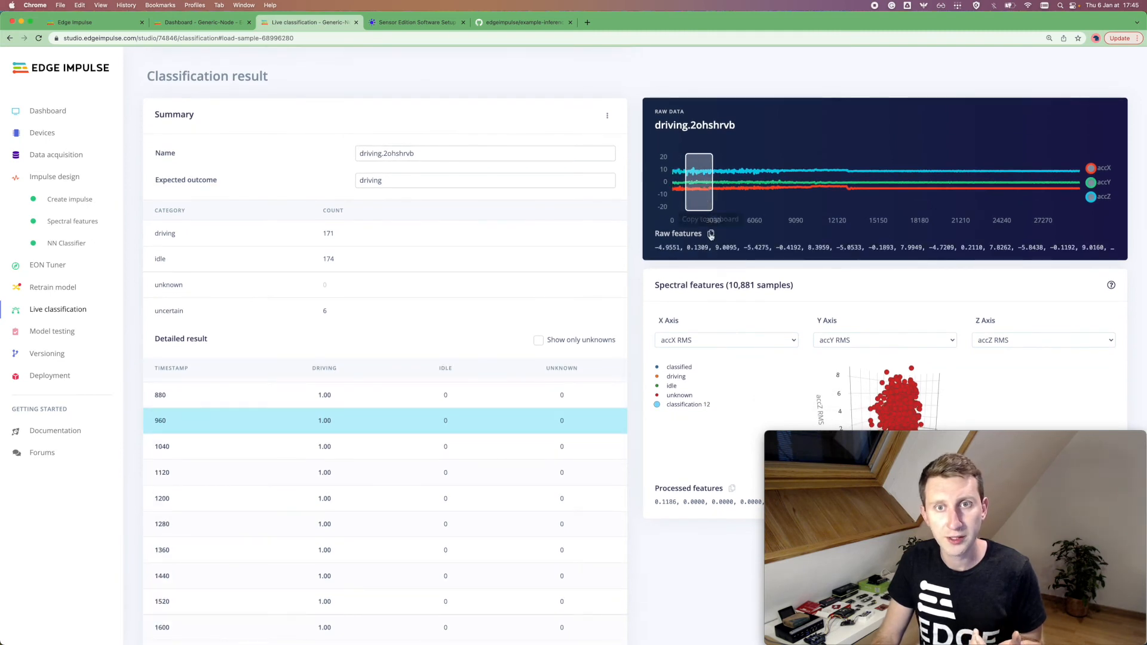
left_click(710, 234)
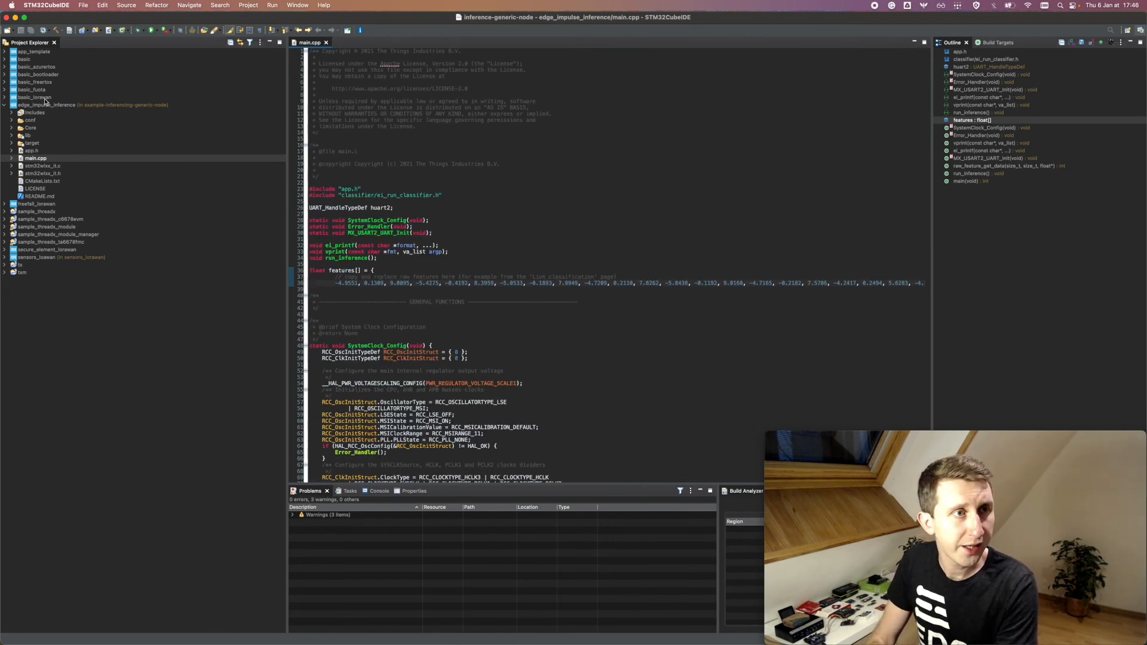
- Build edge_impulse_inference and locate edge_impulse_inference.bin in the Debug folder
left_click(61, 30)
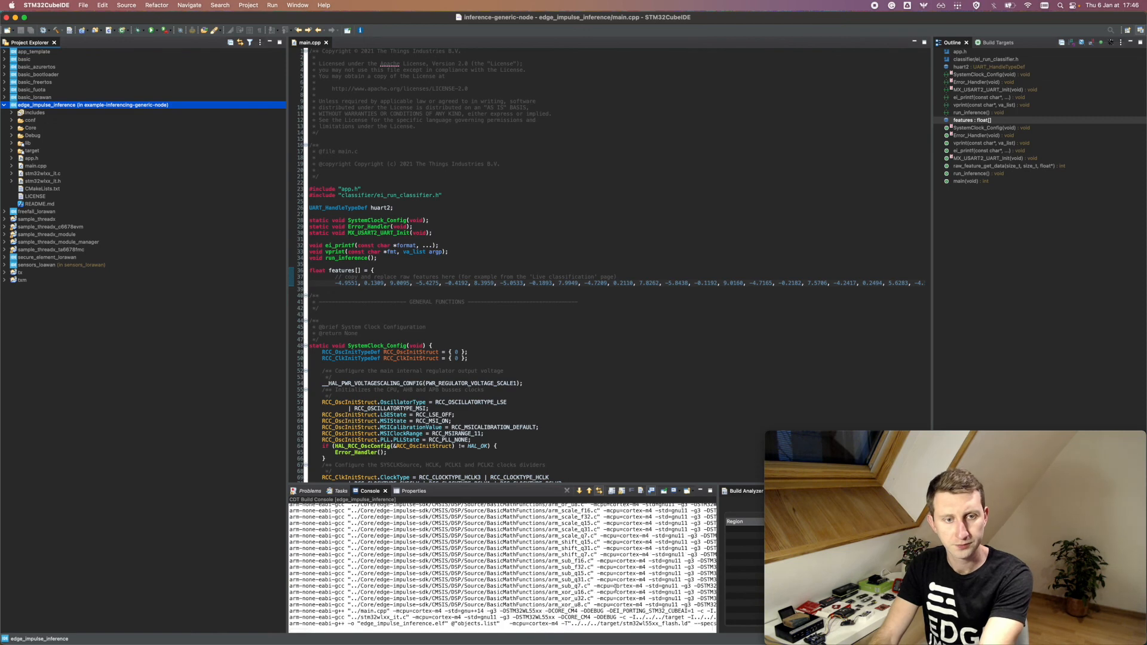
scroll("down", 3)
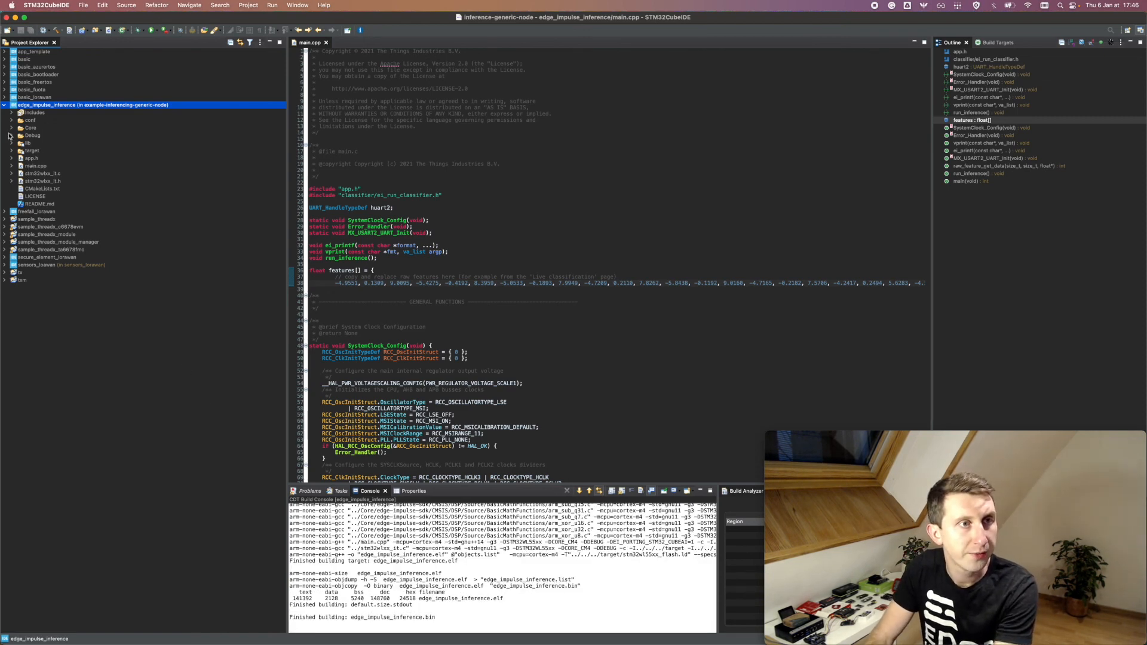
left_click(12, 135)
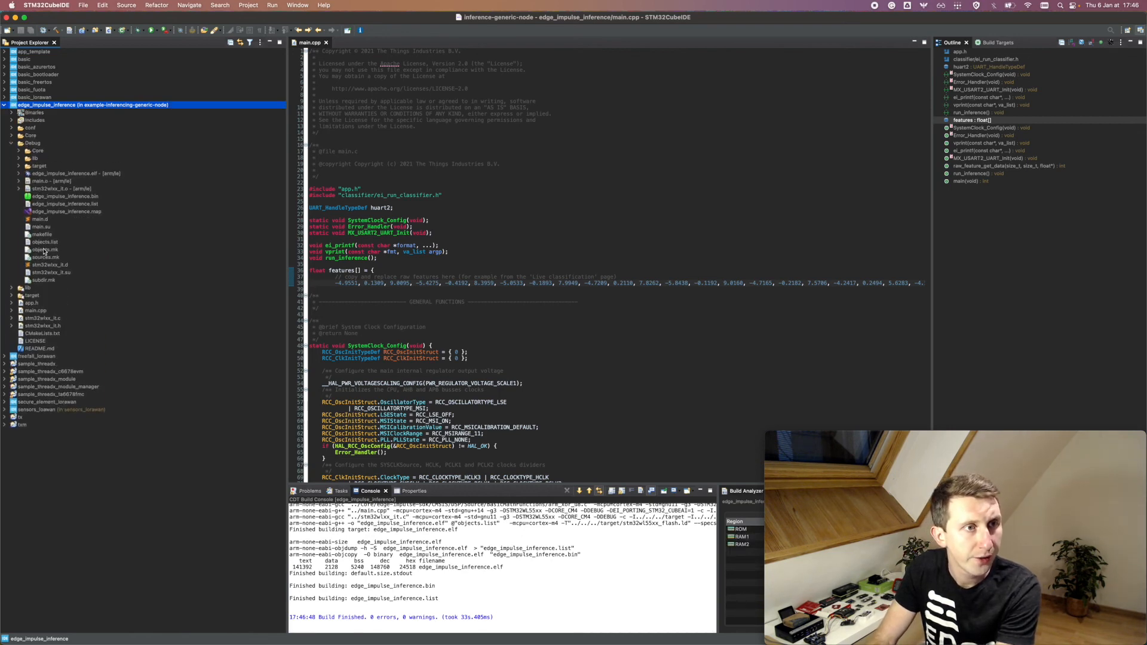
left_click(65, 196)
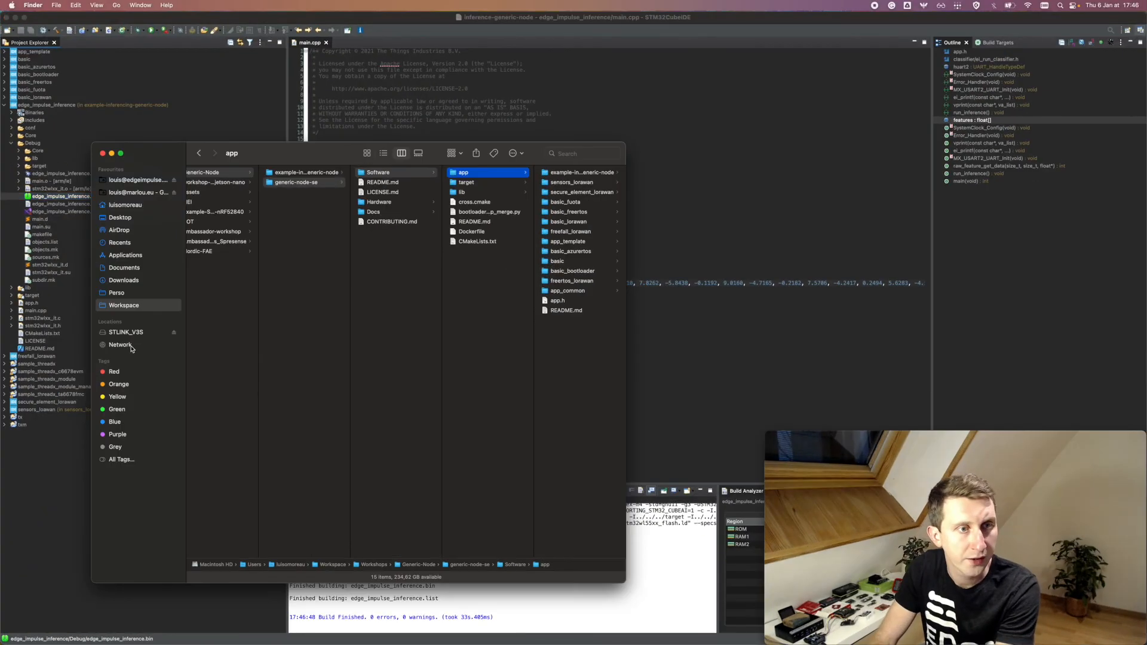
- Show the STLINK_V3S drive in Finder as the flash target
left_click(126, 331)
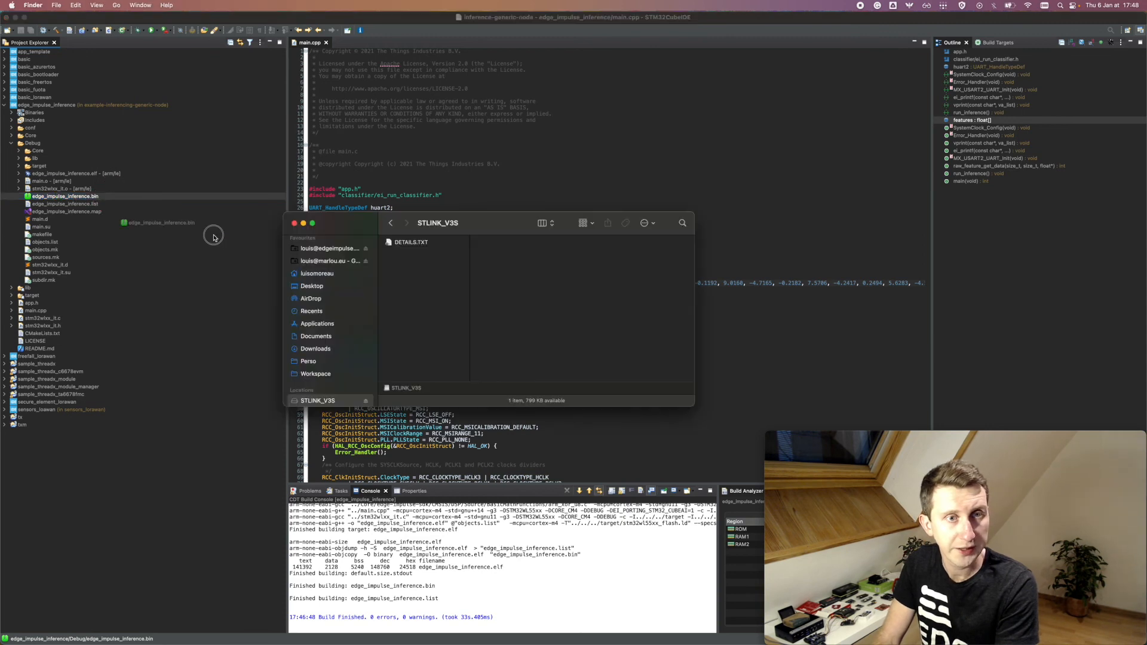
mouse_move(426, 289)
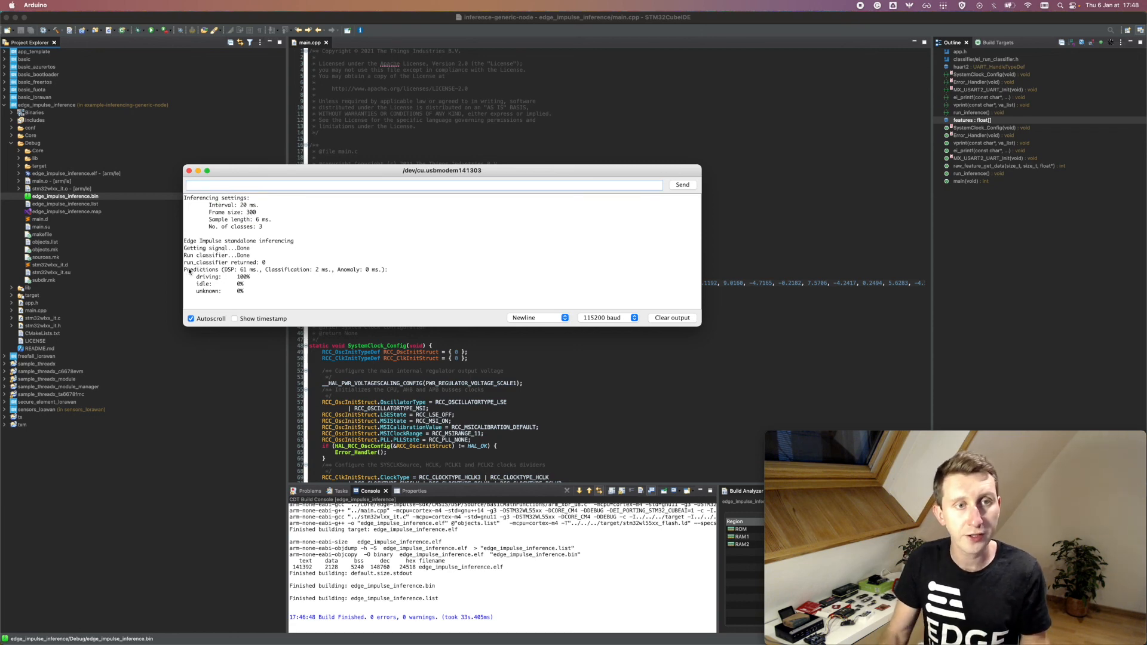
mouse_move(673, 243)
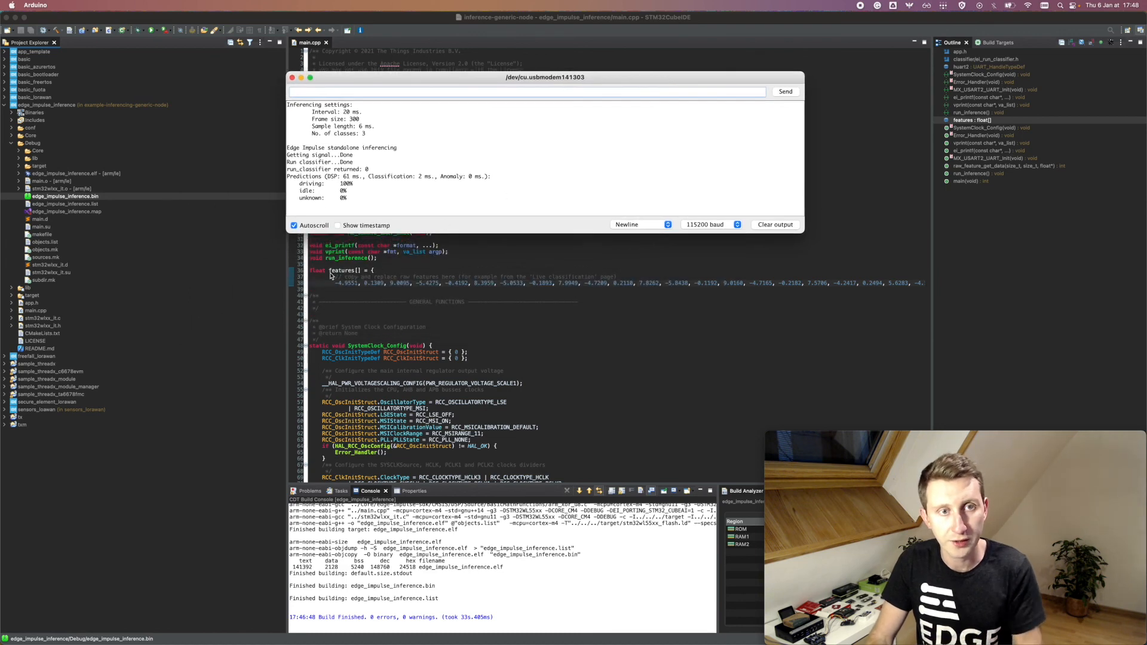
mouse_move(322, 187)
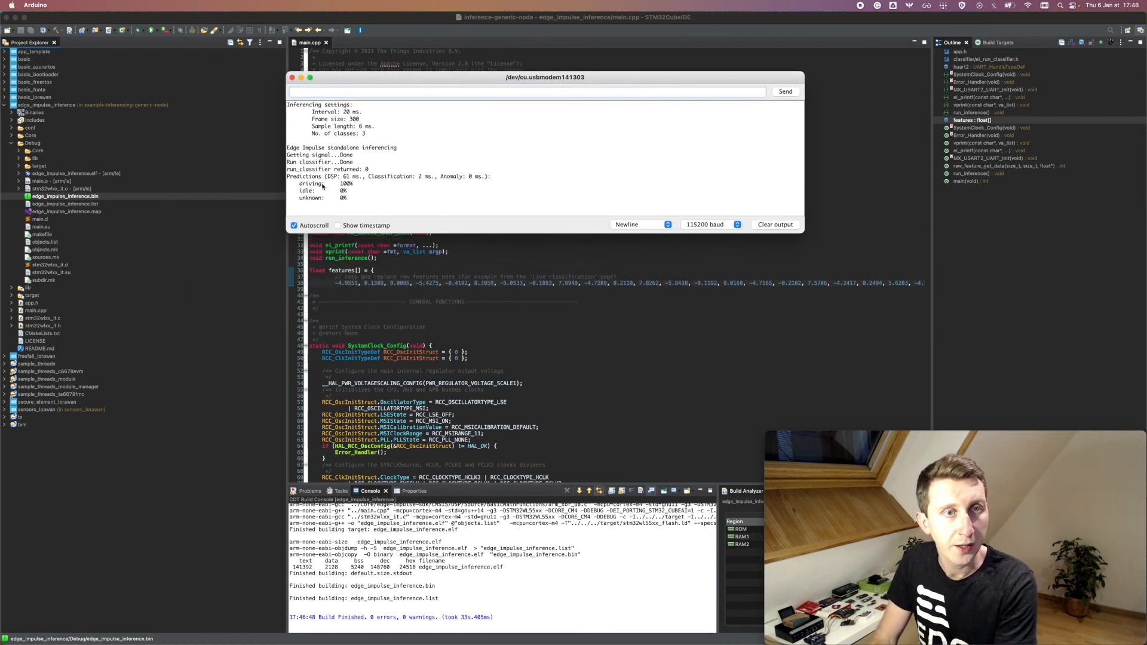